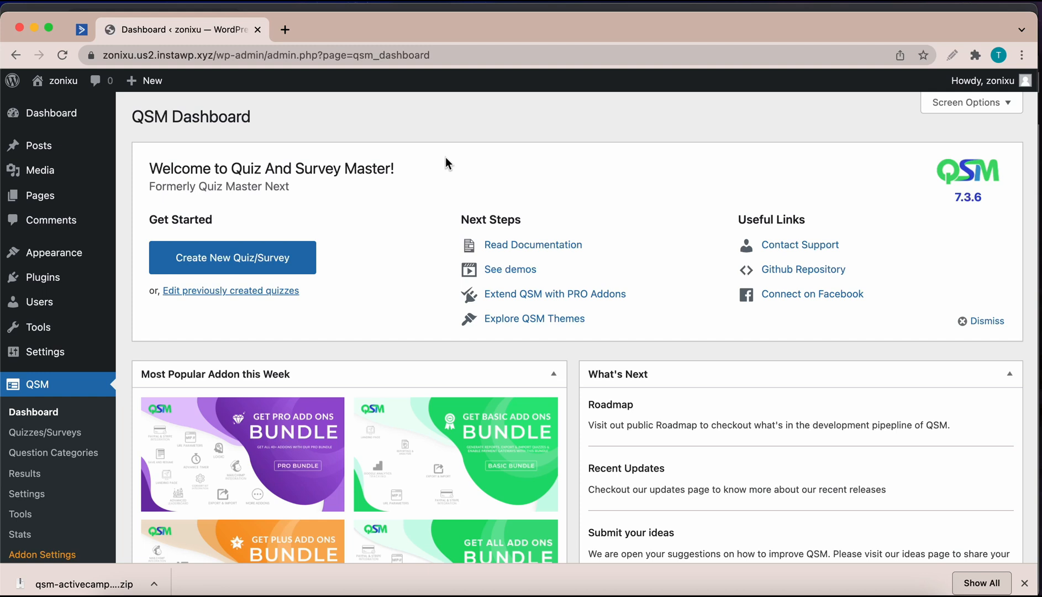
# - Bring up the InstaWP homepage and scroll past its testimonials to the features section
pyautogui.click(186, 33)
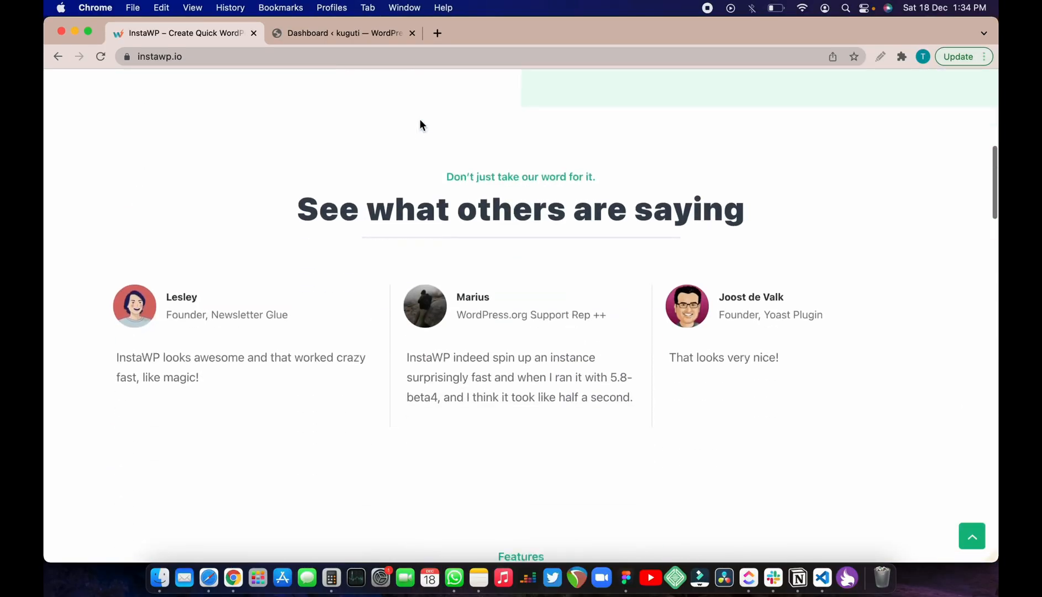
pyautogui.scroll(-3)
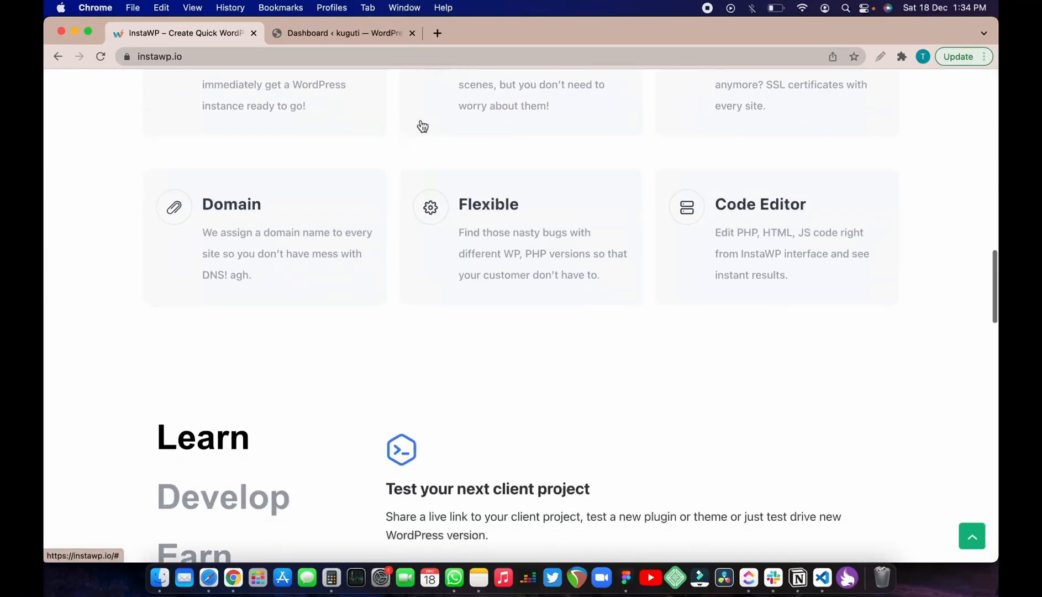
pyautogui.scroll(-3)
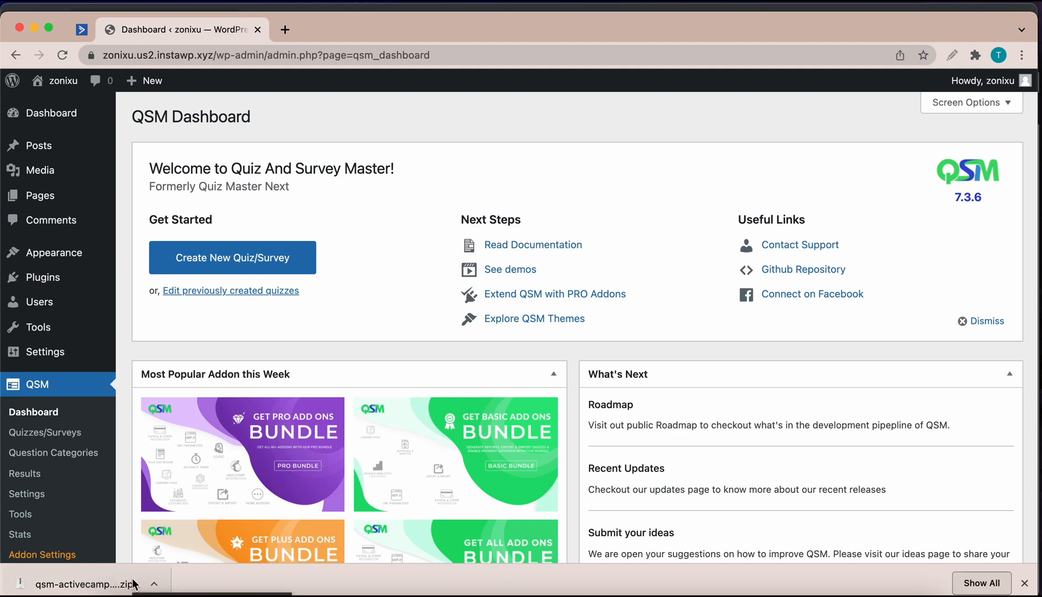
pyautogui.moveTo(554, 294)
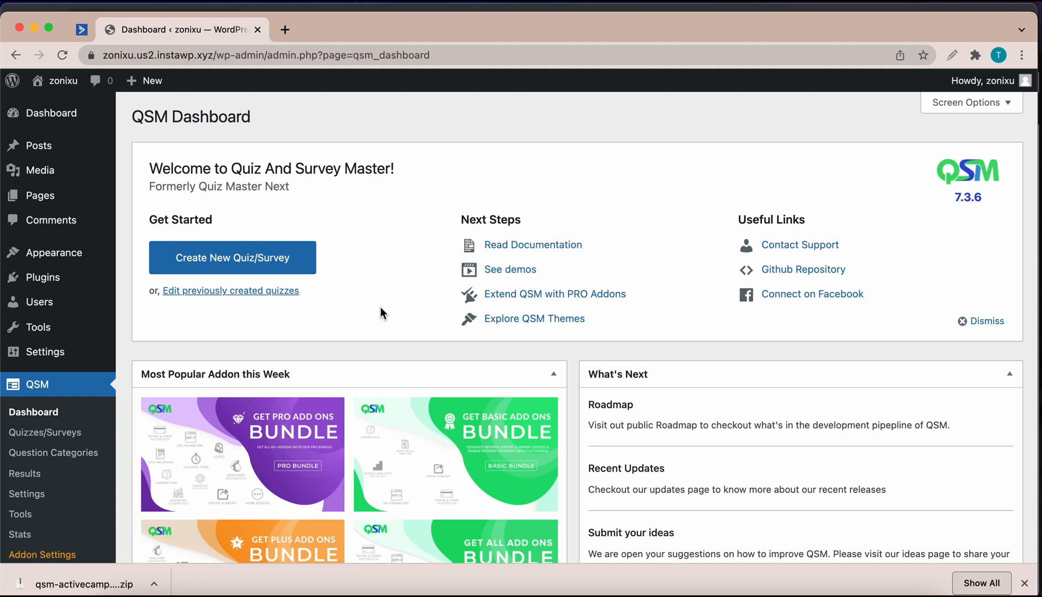
pyautogui.moveTo(284, 347)
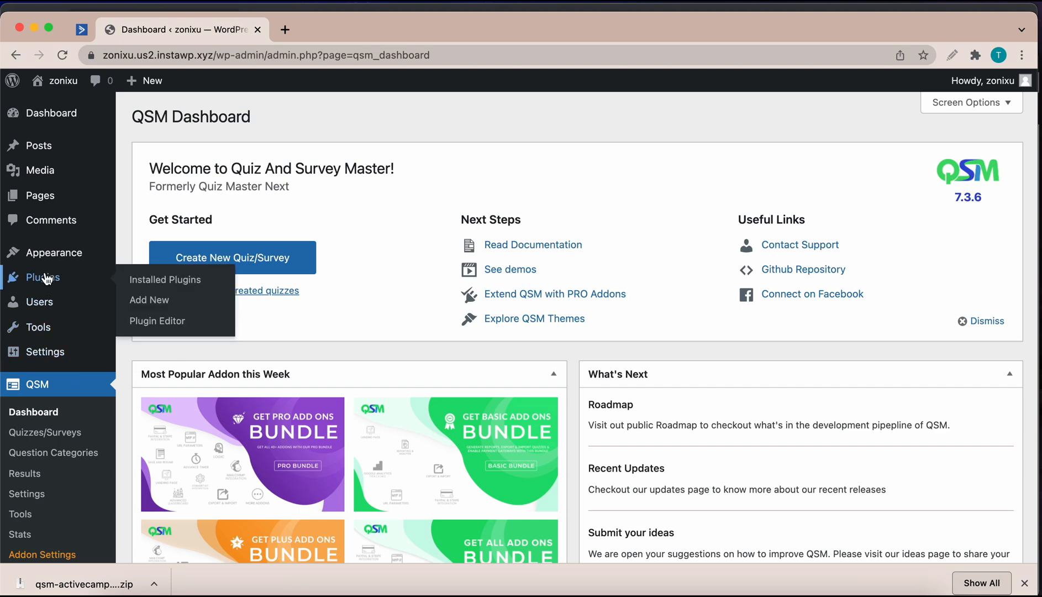
# - Upload the qsm-activecampaign zip through Plugins > Add New, install it and activate it
pyautogui.click(149, 300)
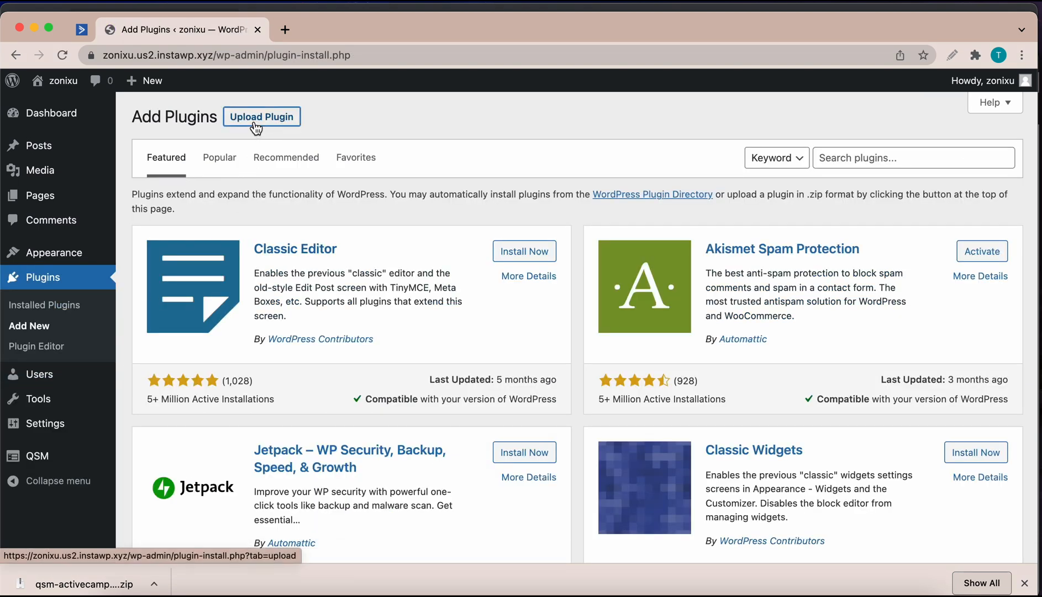
pyautogui.click(262, 116)
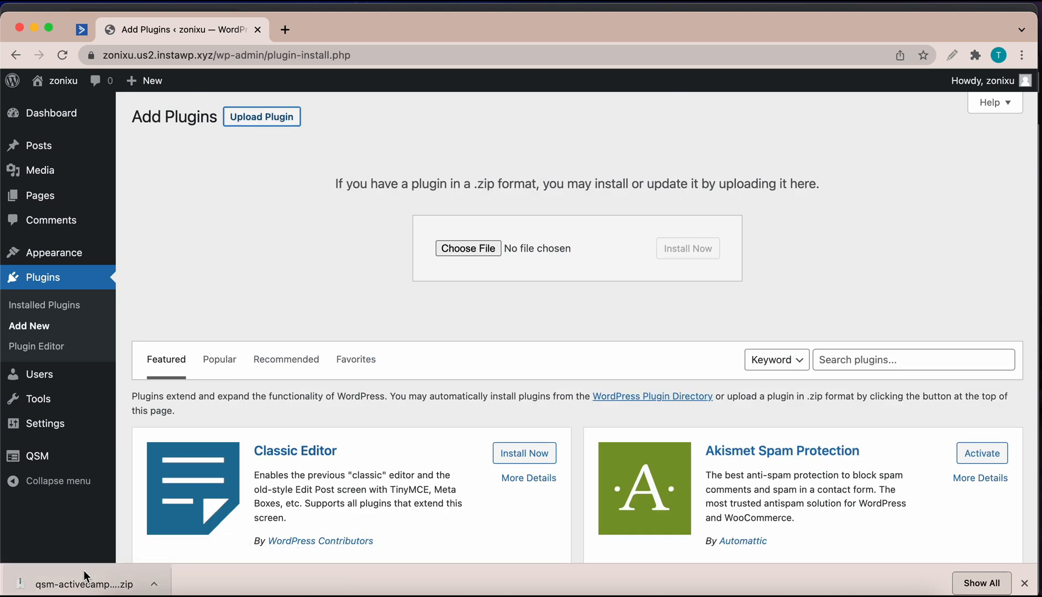
pyautogui.click(468, 249)
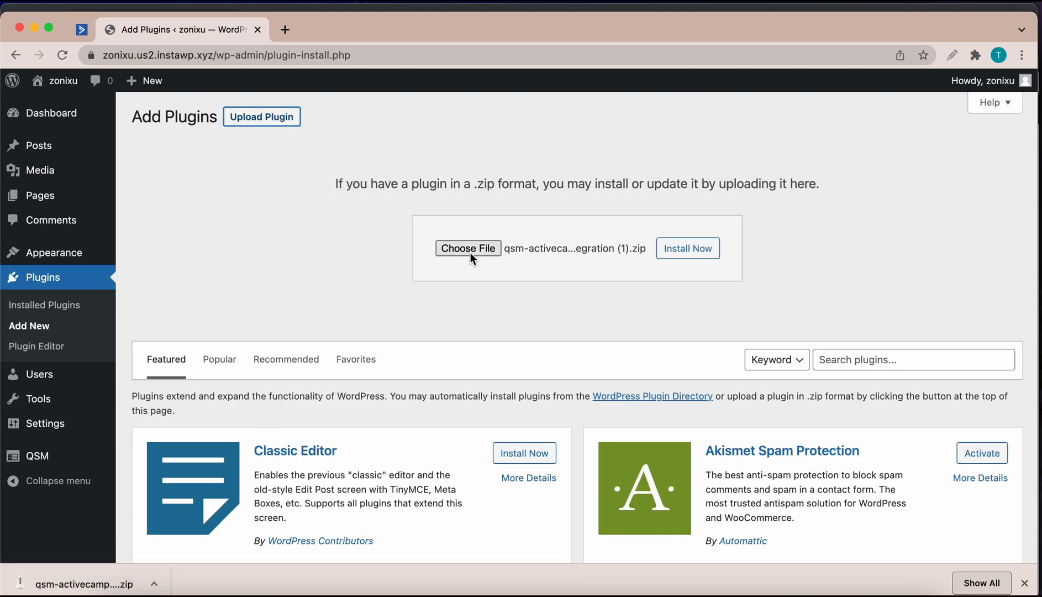
pyautogui.click(687, 248)
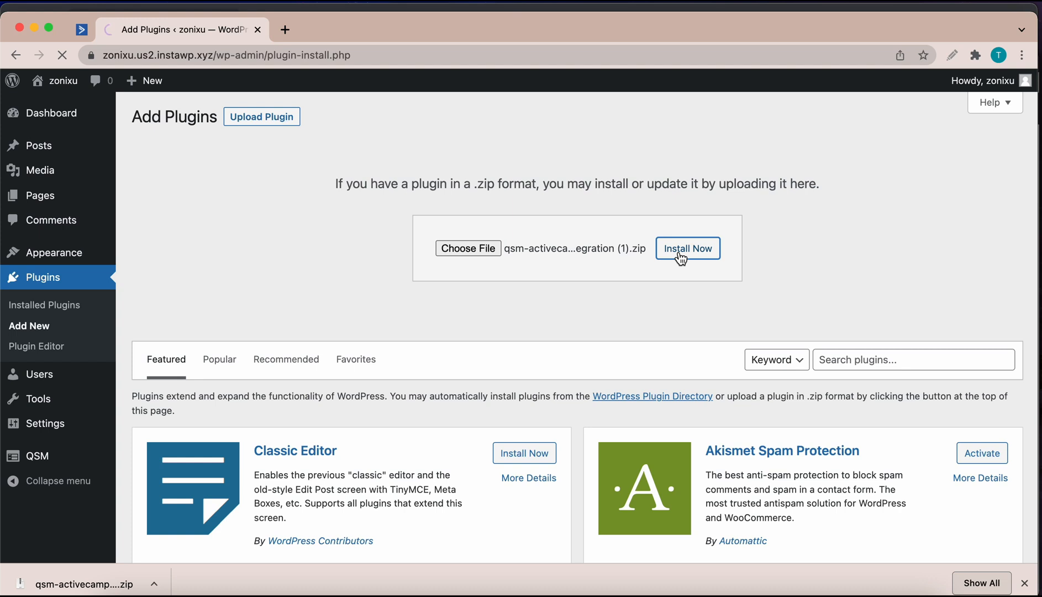
pyautogui.click(688, 248)
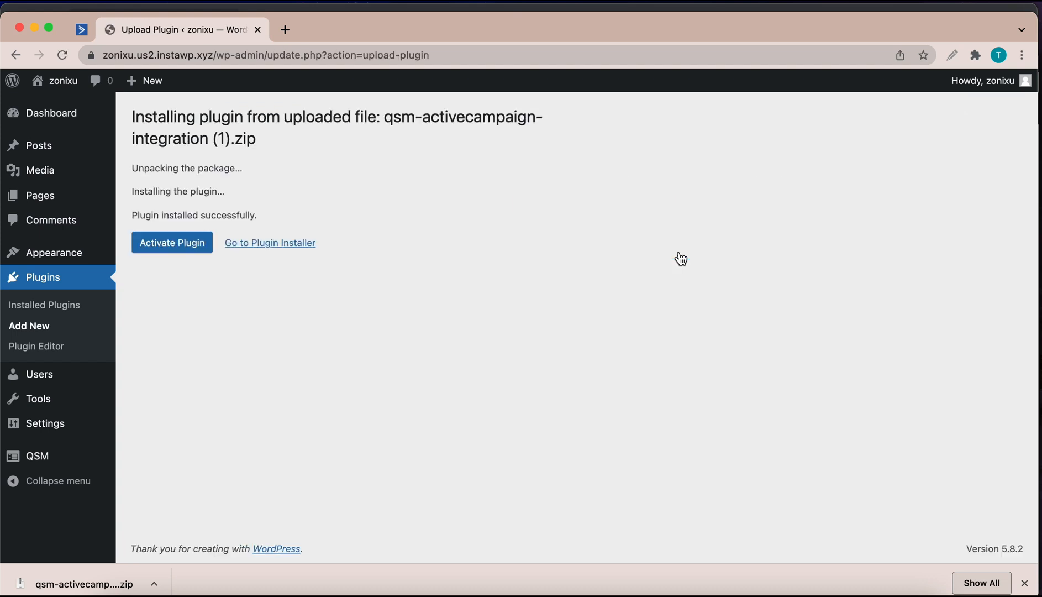
pyautogui.click(171, 242)
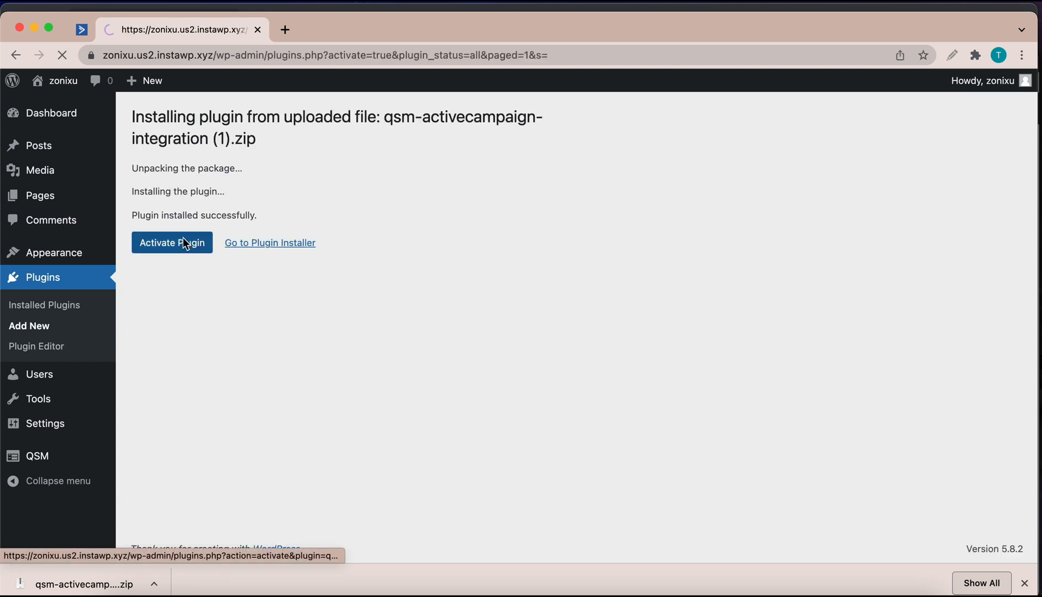
pyautogui.click(172, 242)
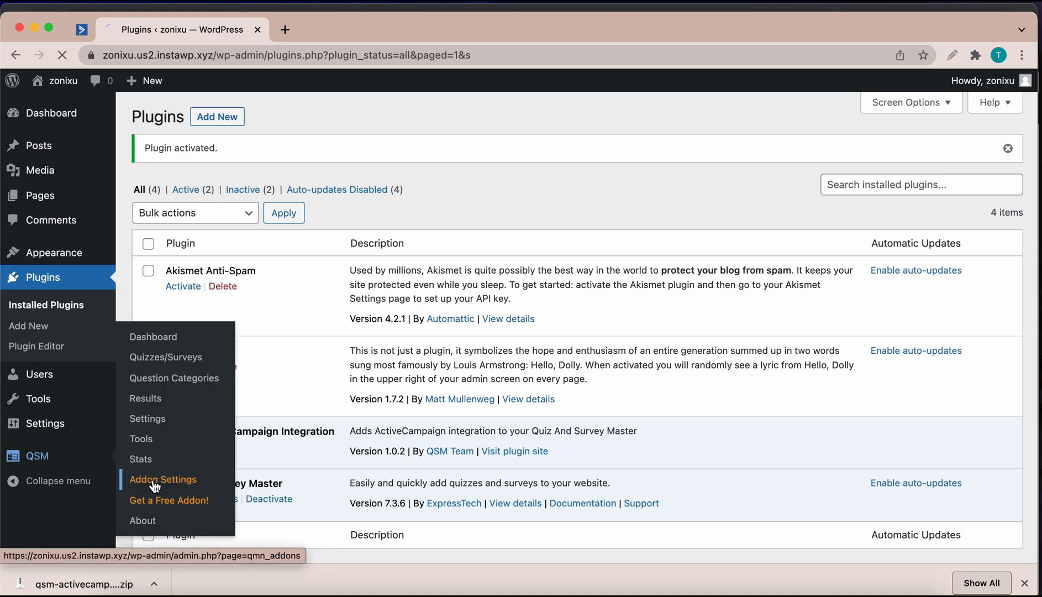
# - Open QSM Addon Settings and the ActiveCampaign add-on's Settings page
pyautogui.click(162, 479)
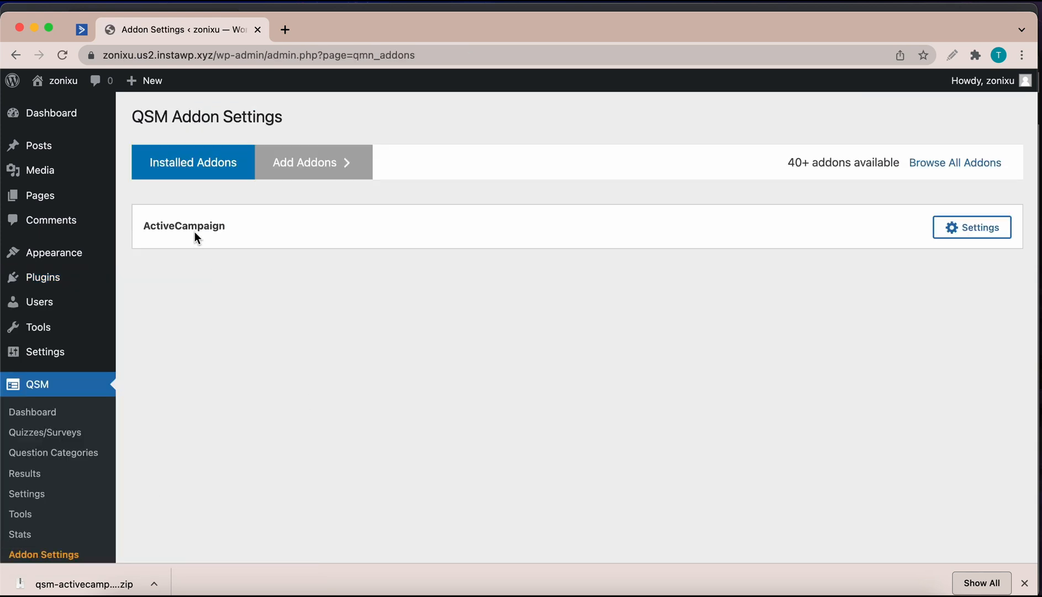
pyautogui.click(971, 227)
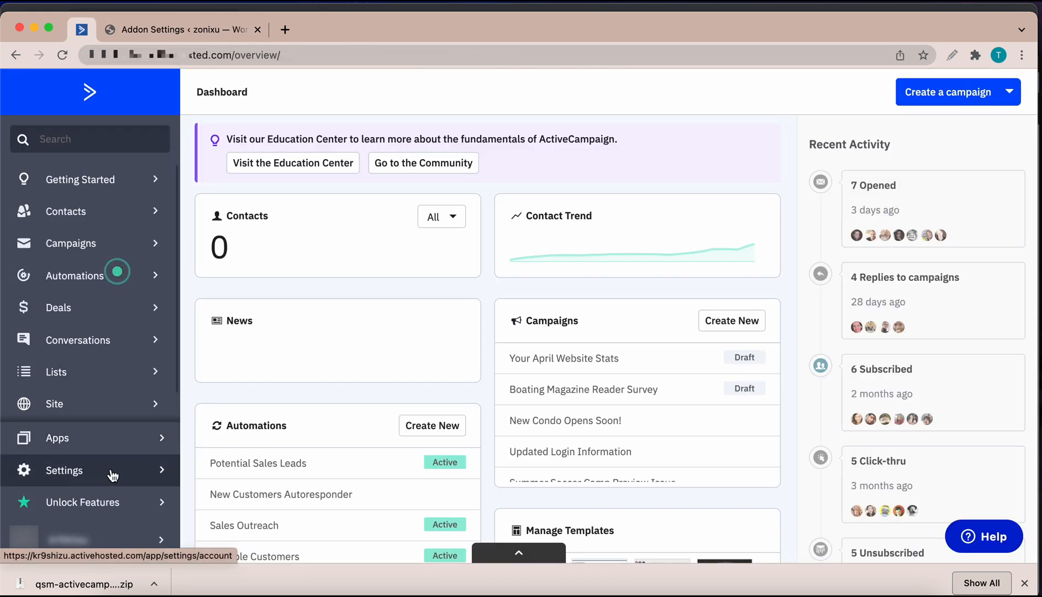
# - Copy the API URL and key from ActiveCampaign Settings > Developer into QSM's add-on fields
pyautogui.click(63, 470)
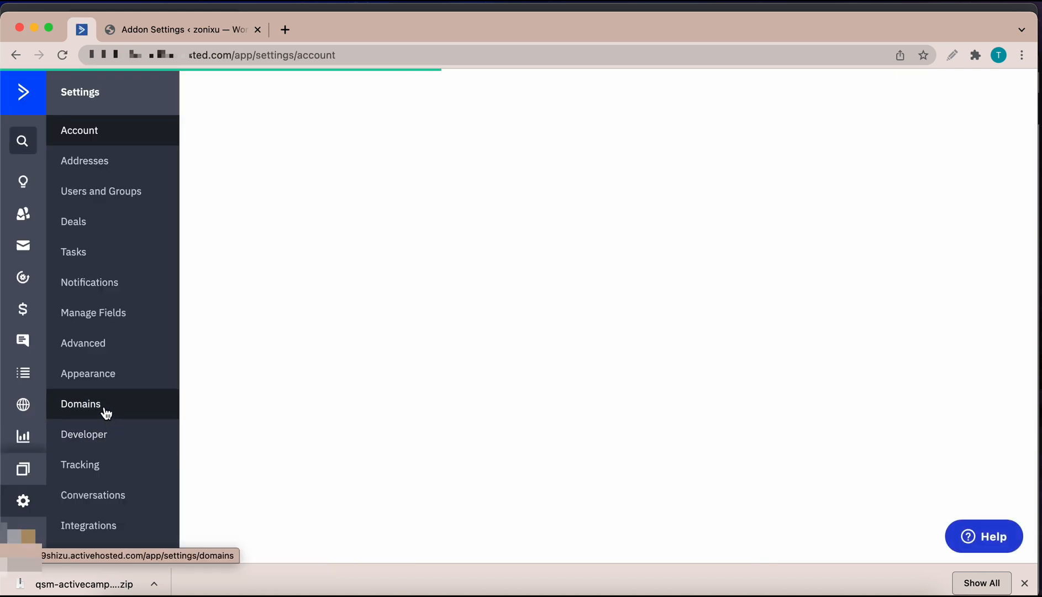
pyautogui.click(84, 434)
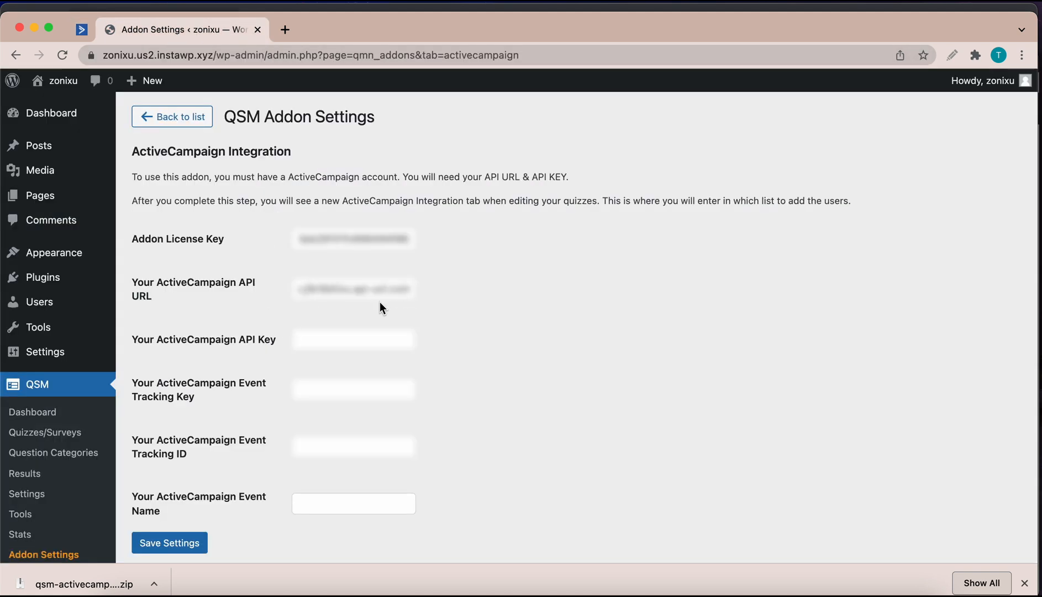
pyautogui.click(82, 30)
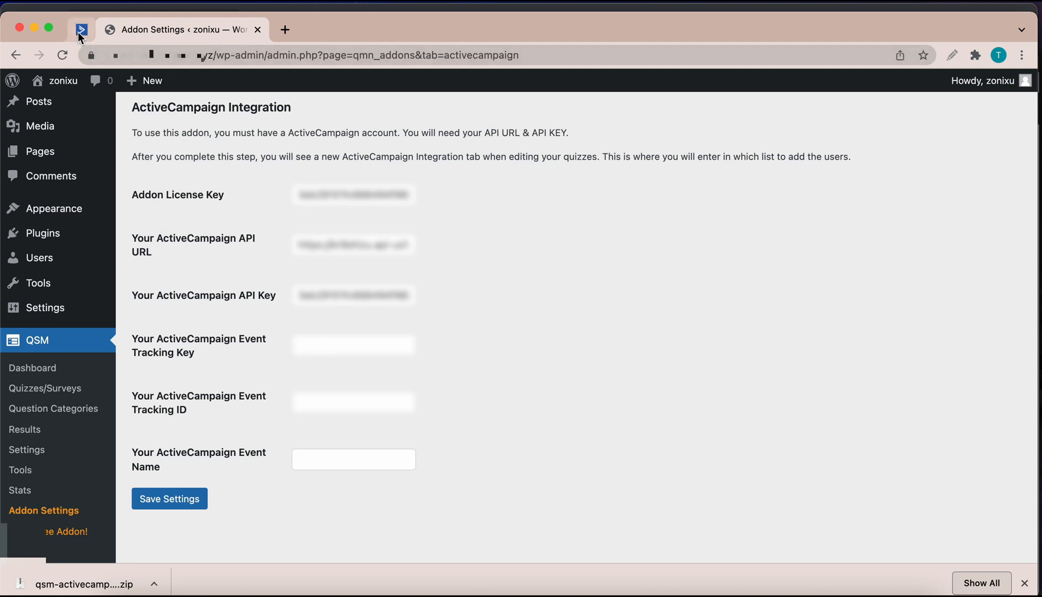
pyautogui.click(79, 29)
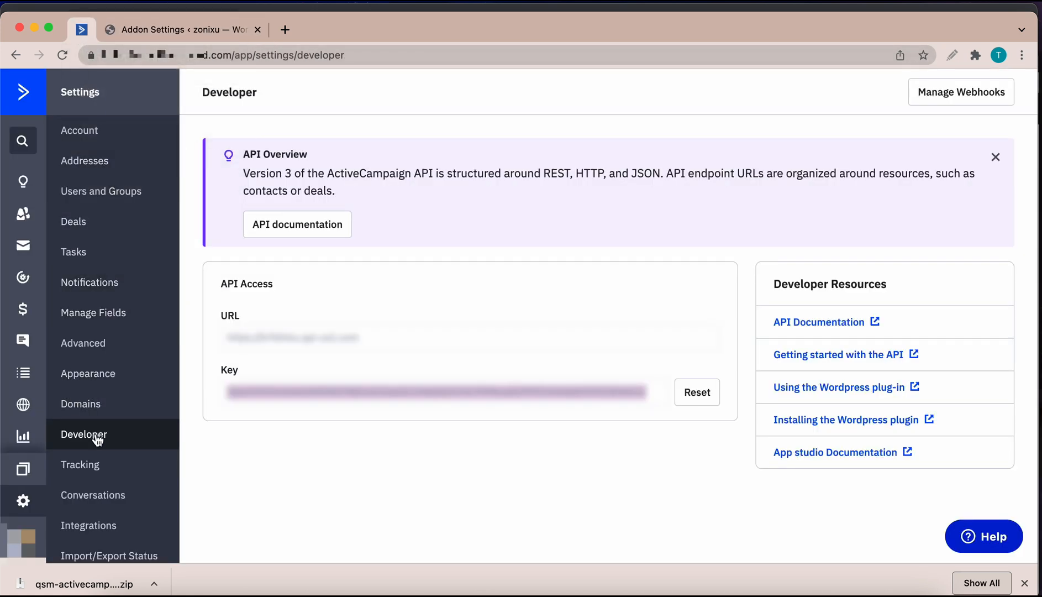
pyautogui.click(80, 464)
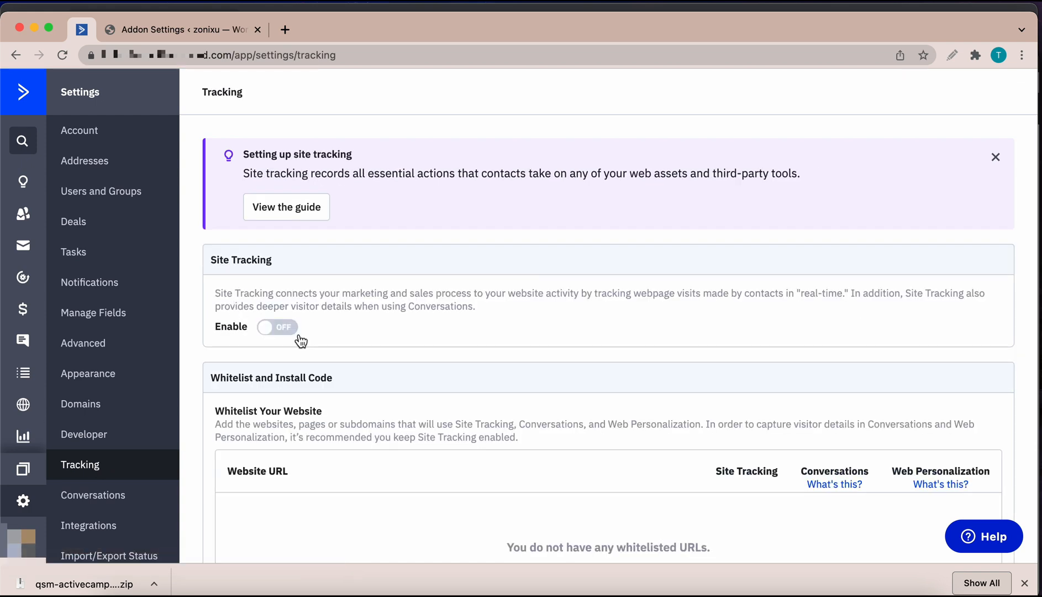
pyautogui.click(278, 326)
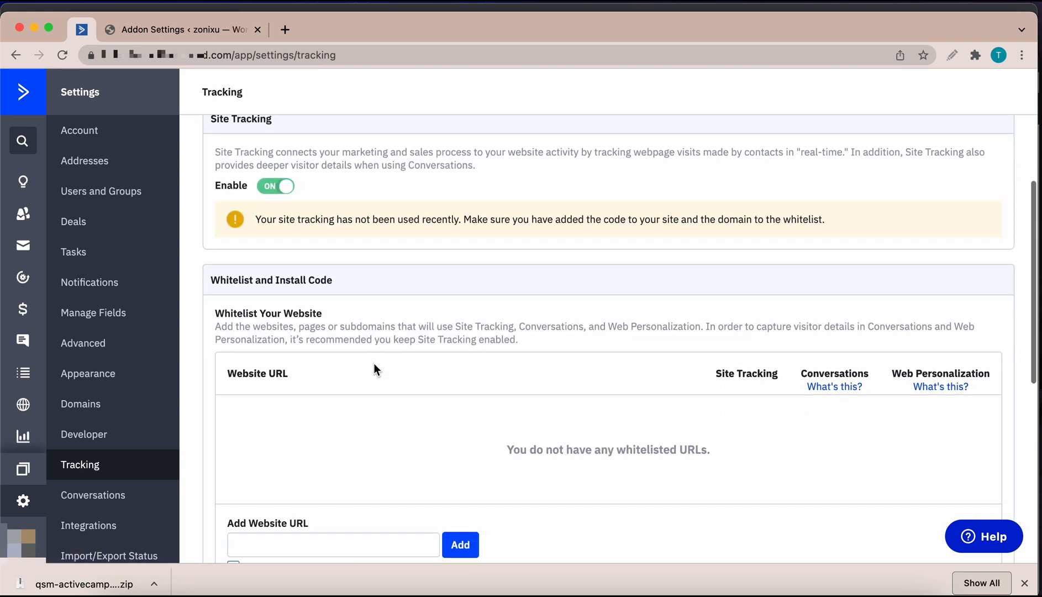
pyautogui.scroll(-3)
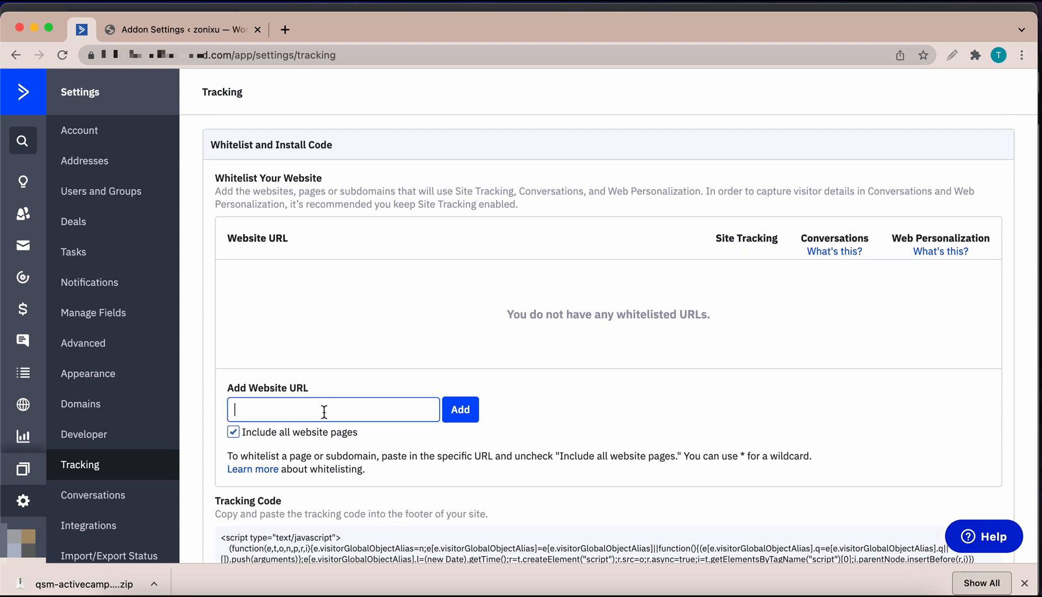
pyautogui.moveTo(148, 39)
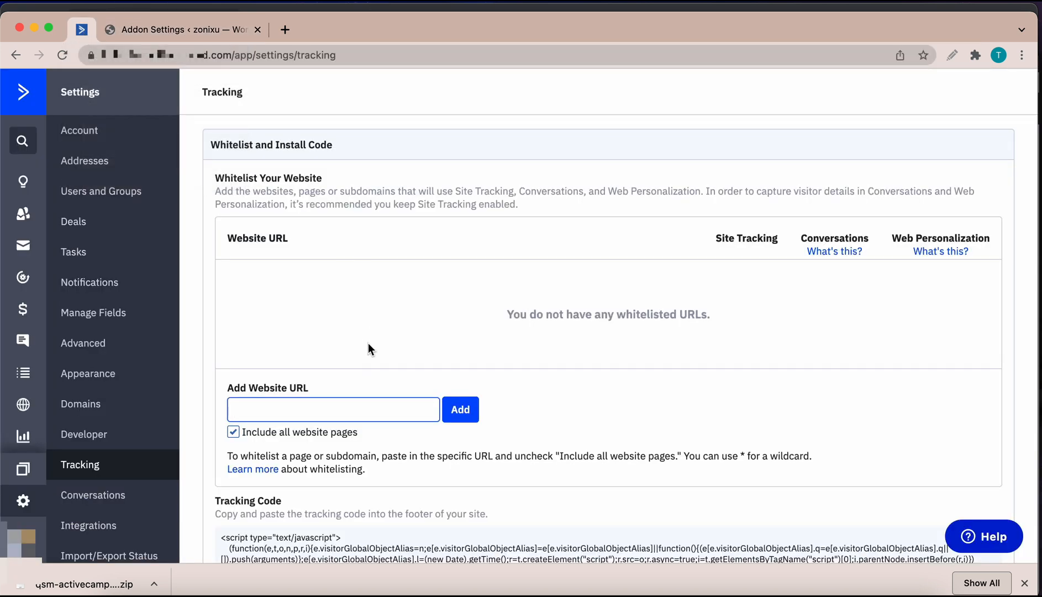
pyautogui.write('https://zonixu.us2.instawp.xyz/')
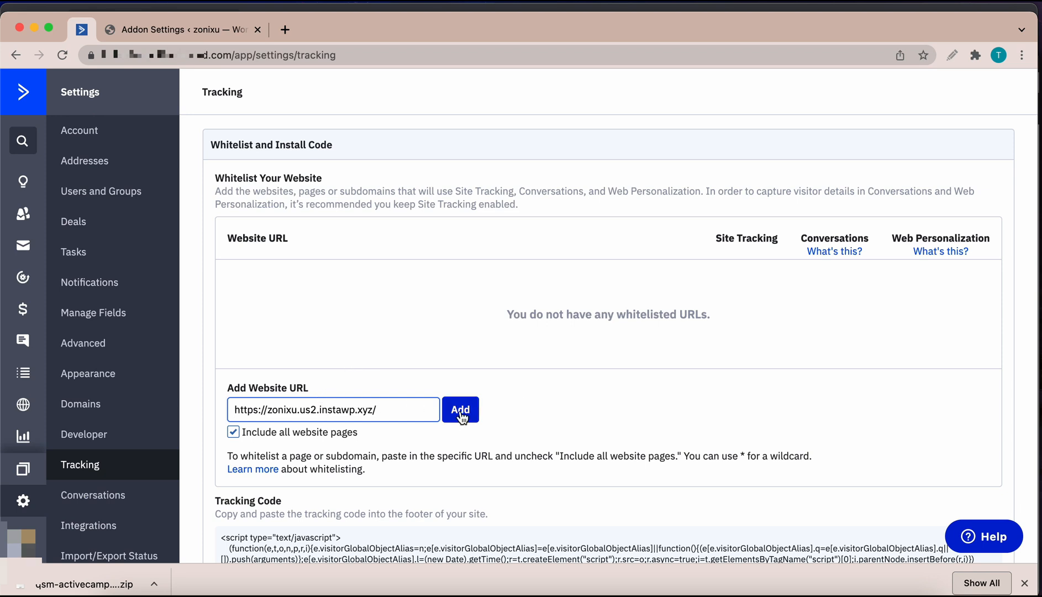
pyautogui.click(460, 409)
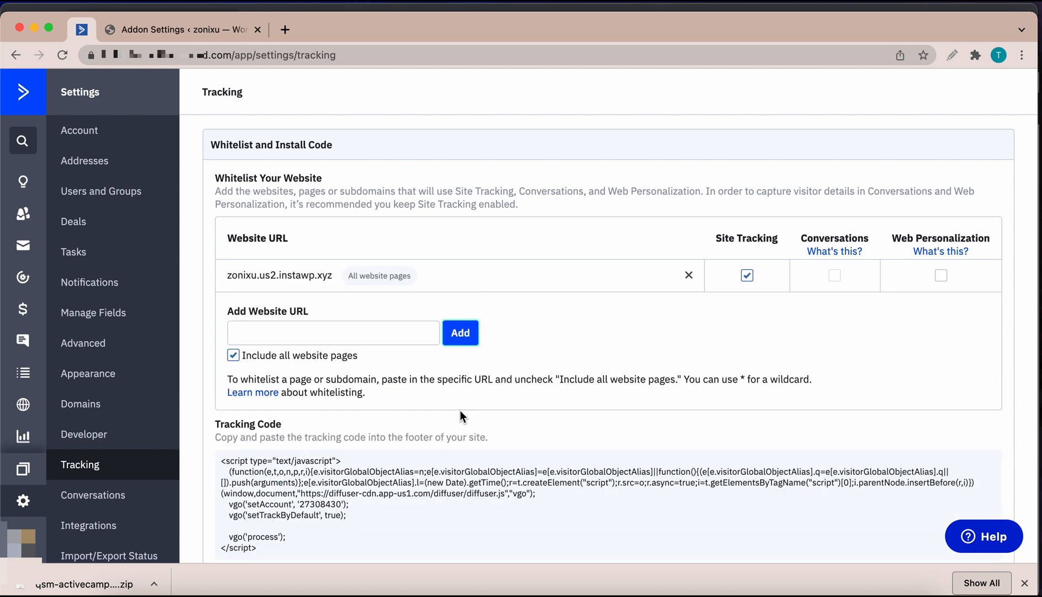
# - Turn on event tracking and add a 'visited site' event to the whitelist
pyautogui.scroll(-3)
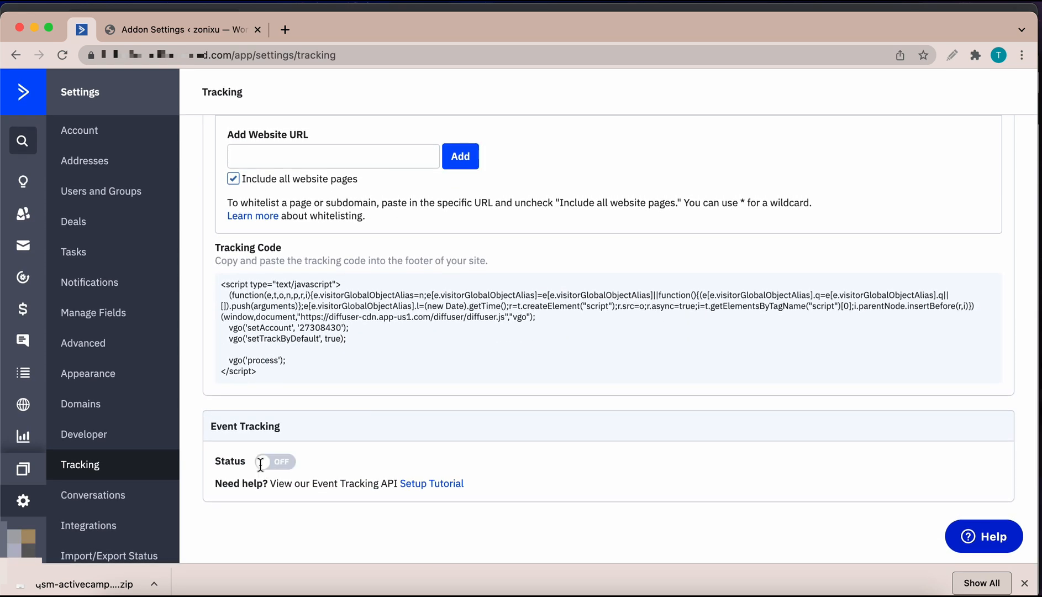
pyautogui.click(273, 461)
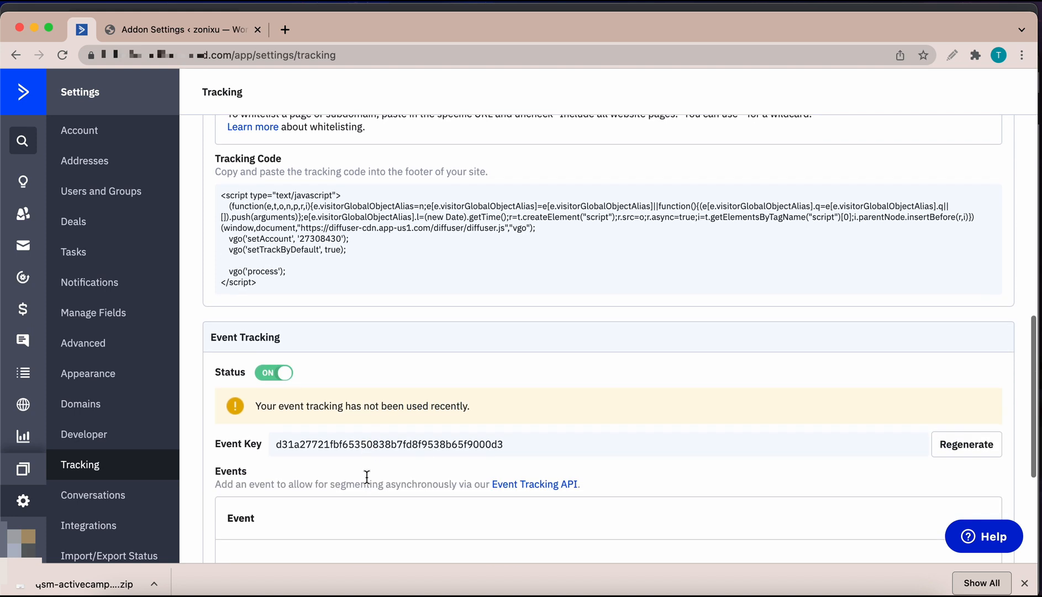
pyautogui.scroll(-3)
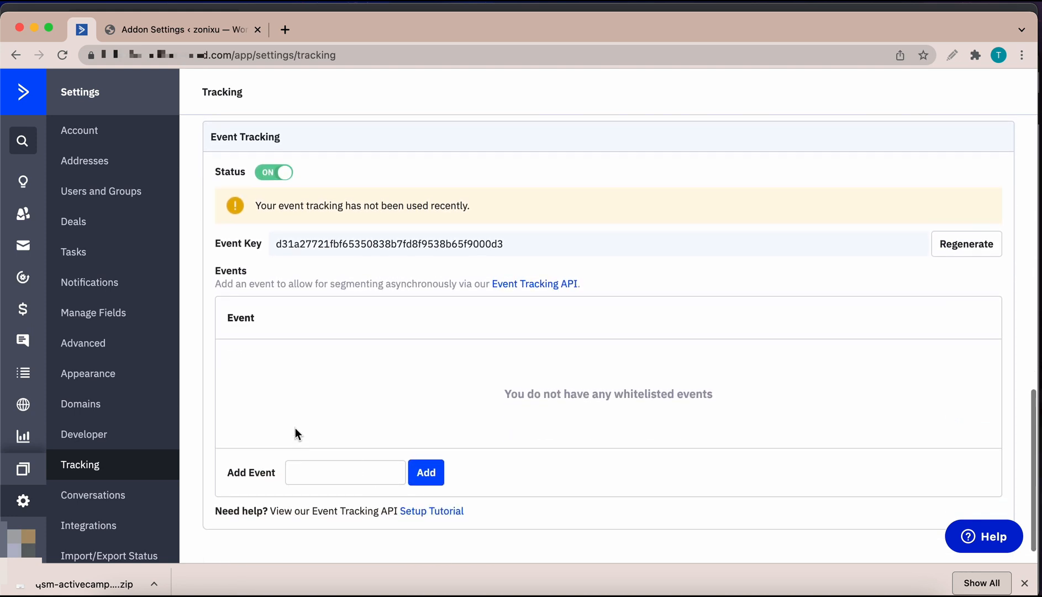
pyautogui.click(344, 472)
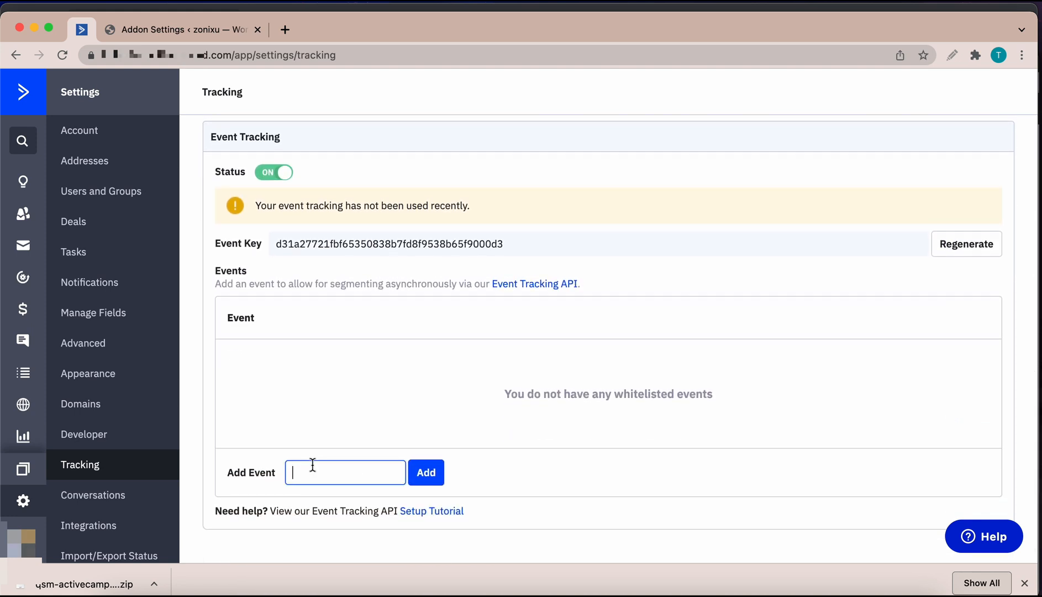
pyautogui.write('visited site')
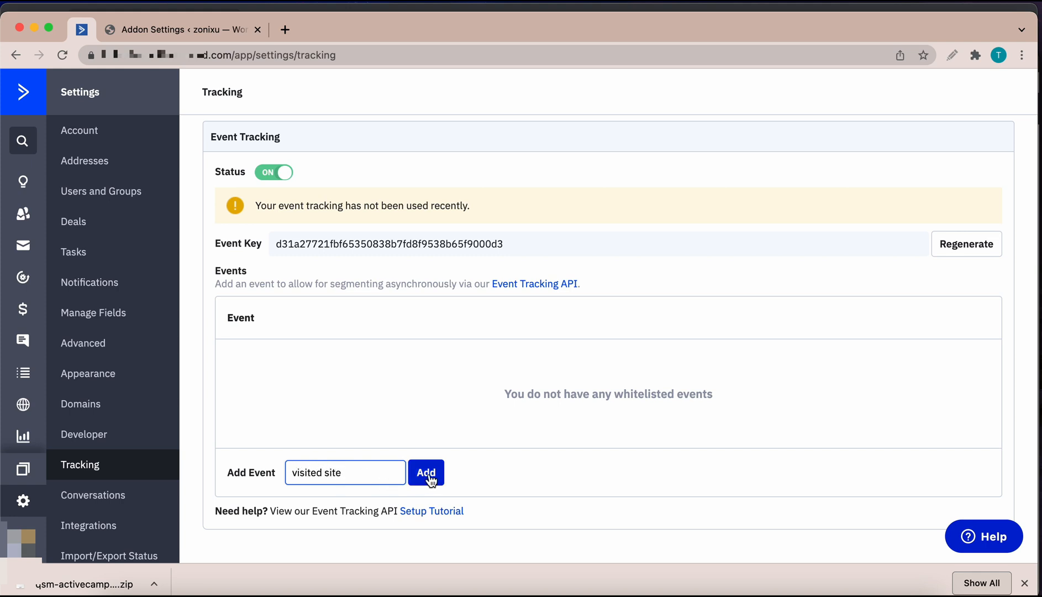
pyautogui.click(425, 473)
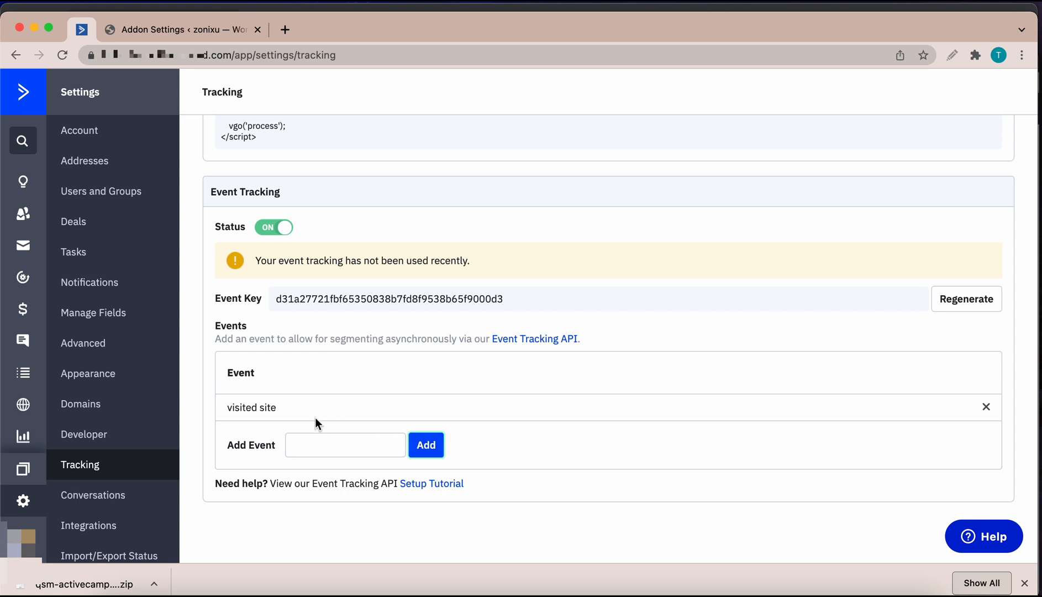
pyautogui.moveTo(340, 332)
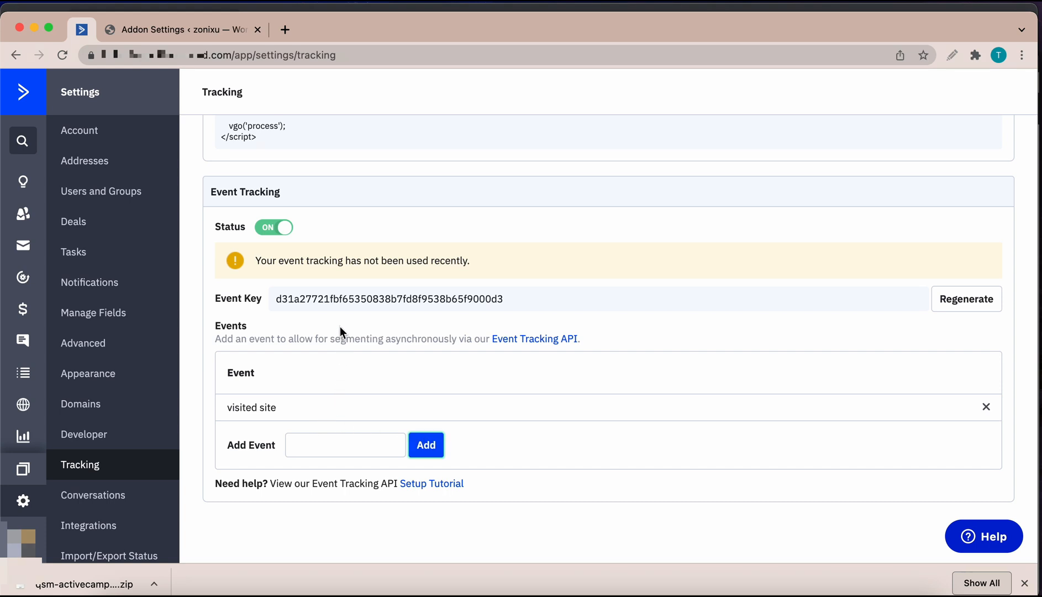
# - Paste the copied Event Key into QSM's Event Tracking Key field
pyautogui.click(389, 298)
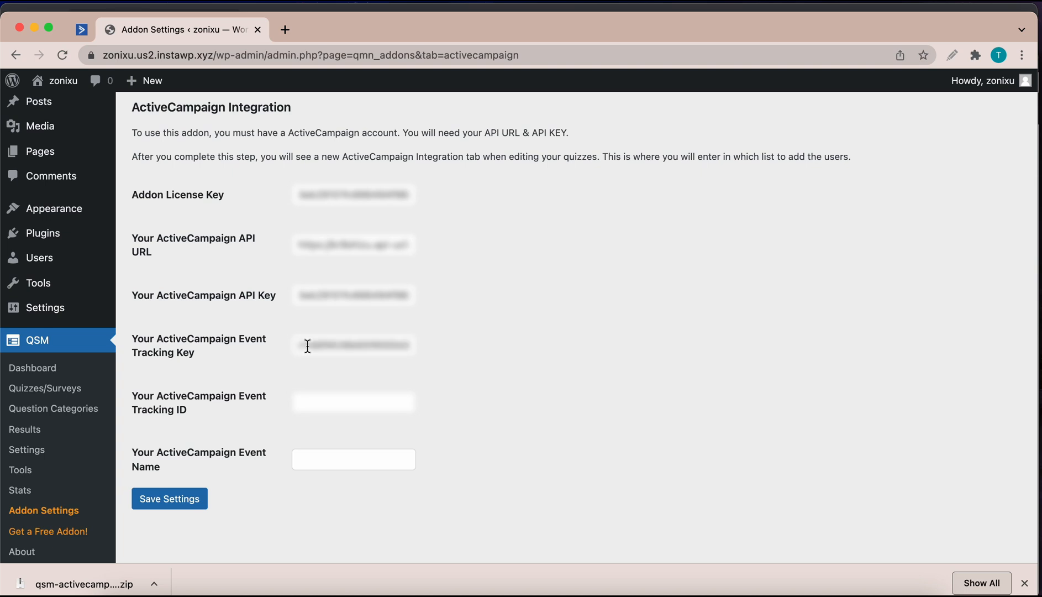
pyautogui.moveTo(241, 394)
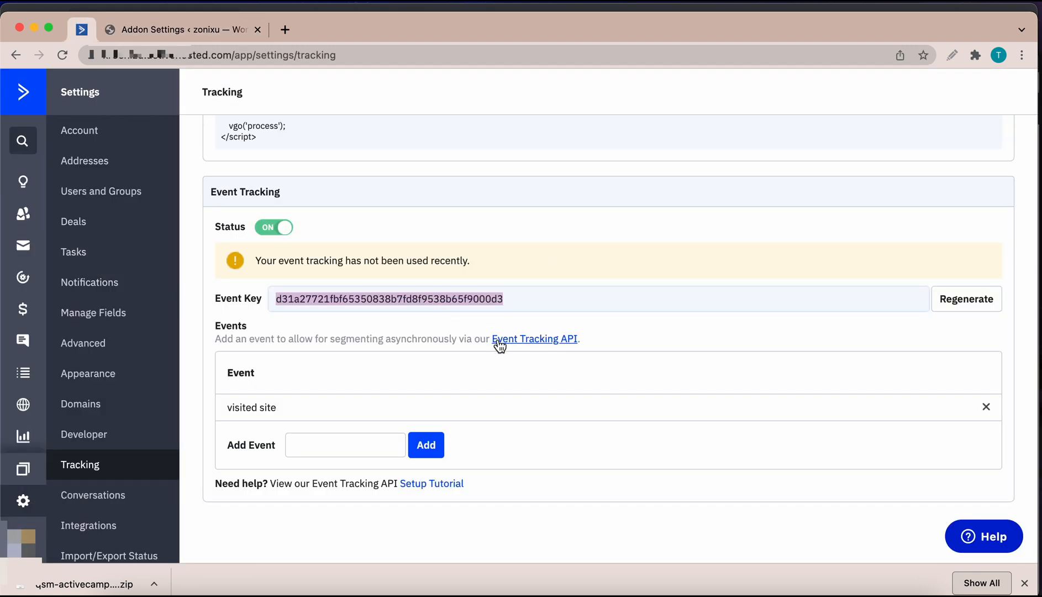
# - Copy the actid and 'visited site' event name into the QSM add-on fields and save
pyautogui.click(534, 338)
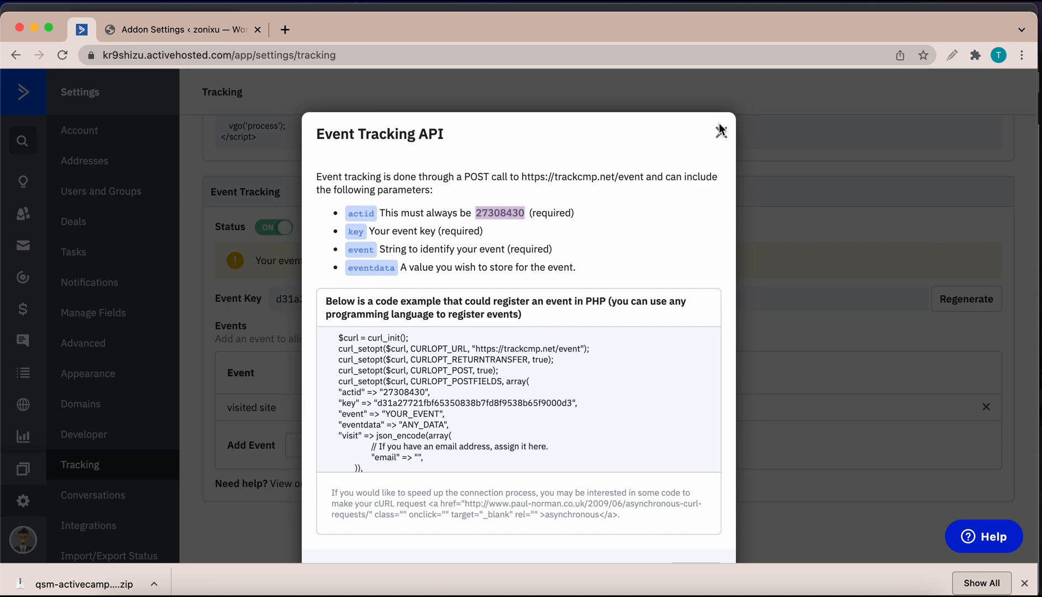
pyautogui.click(721, 131)
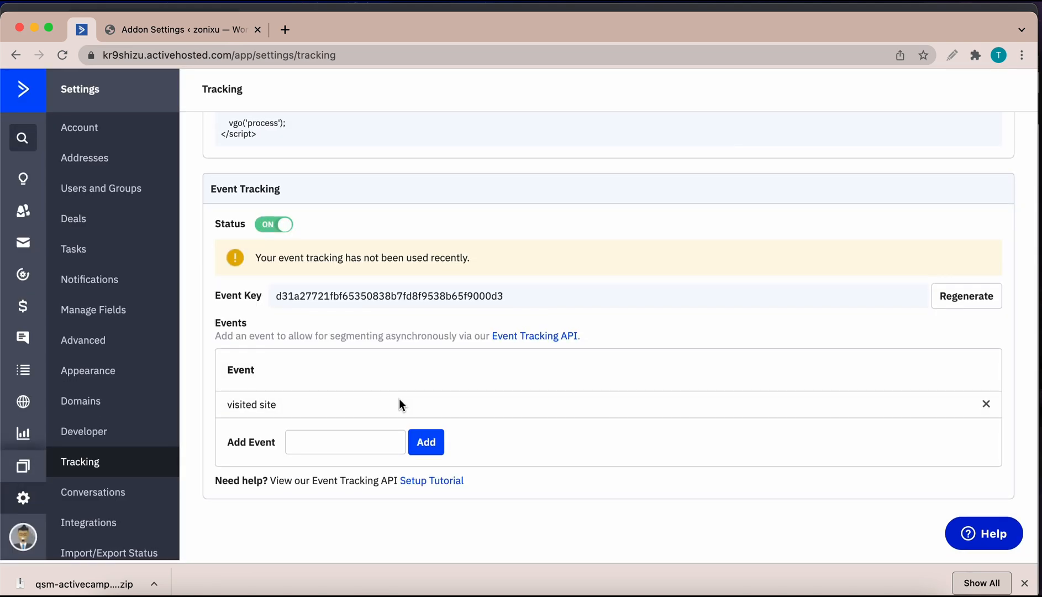
pyautogui.doubleClick(250, 404)
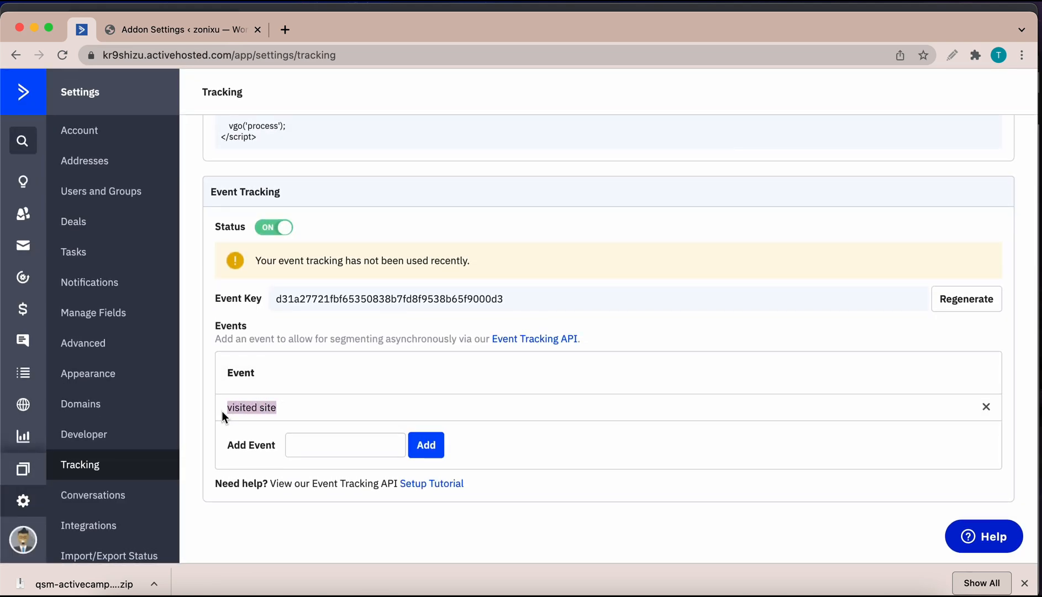
pyautogui.click(180, 29)
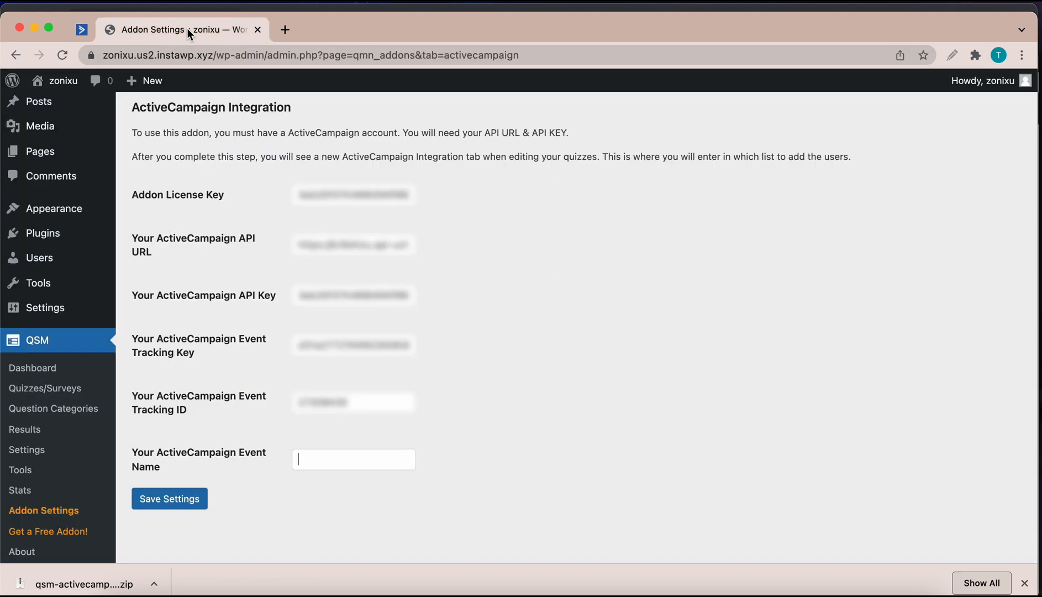
pyautogui.write('visited site')
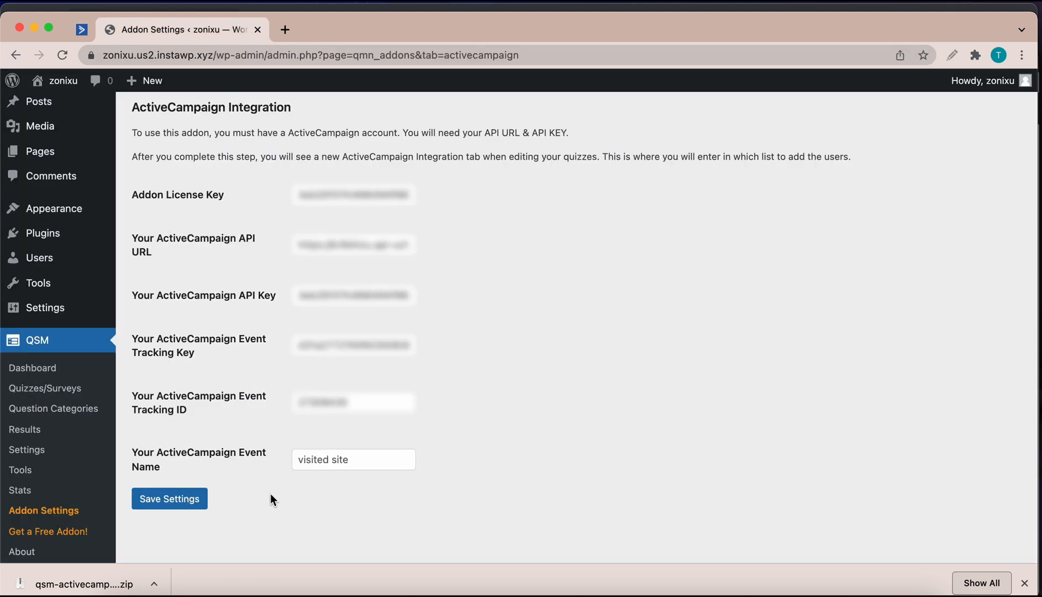
pyautogui.moveTo(221, 498)
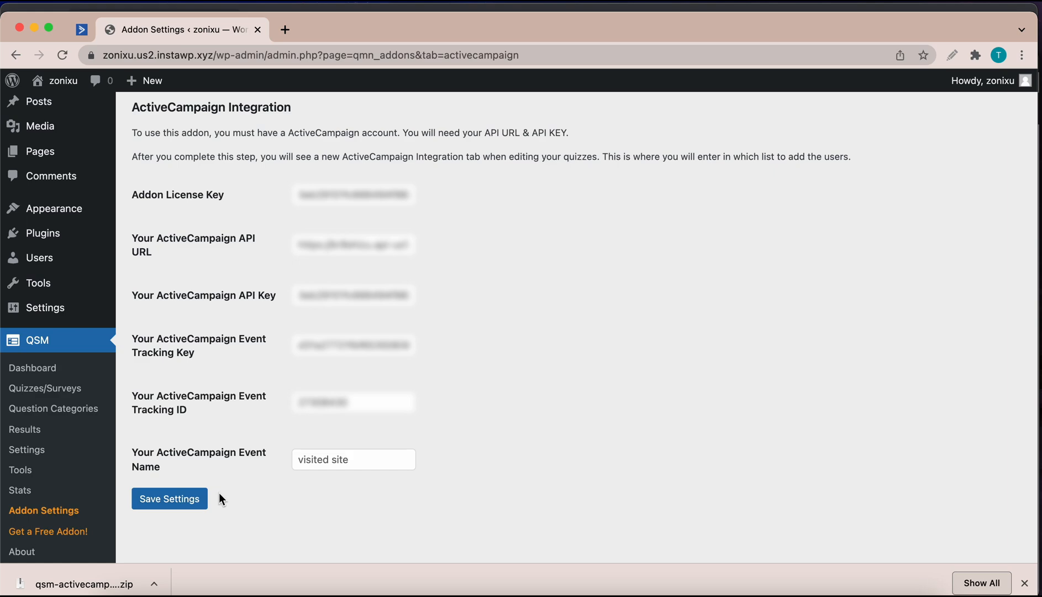
pyautogui.click(169, 499)
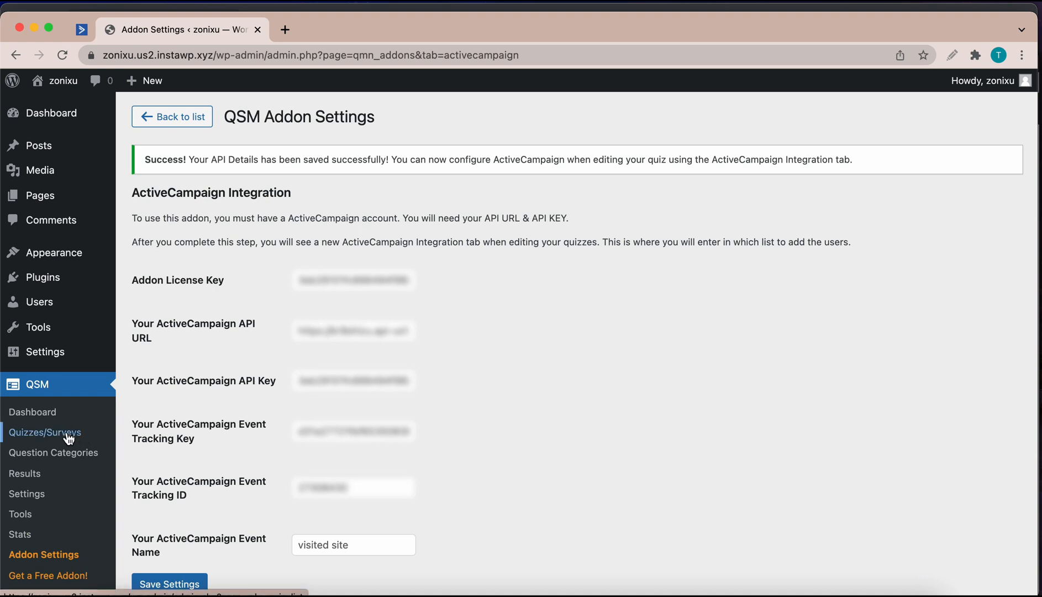
# - Open Test Quiz, review its Test Q question and Contact fields, then reach the ActiveCampaign tab
pyautogui.click(46, 432)
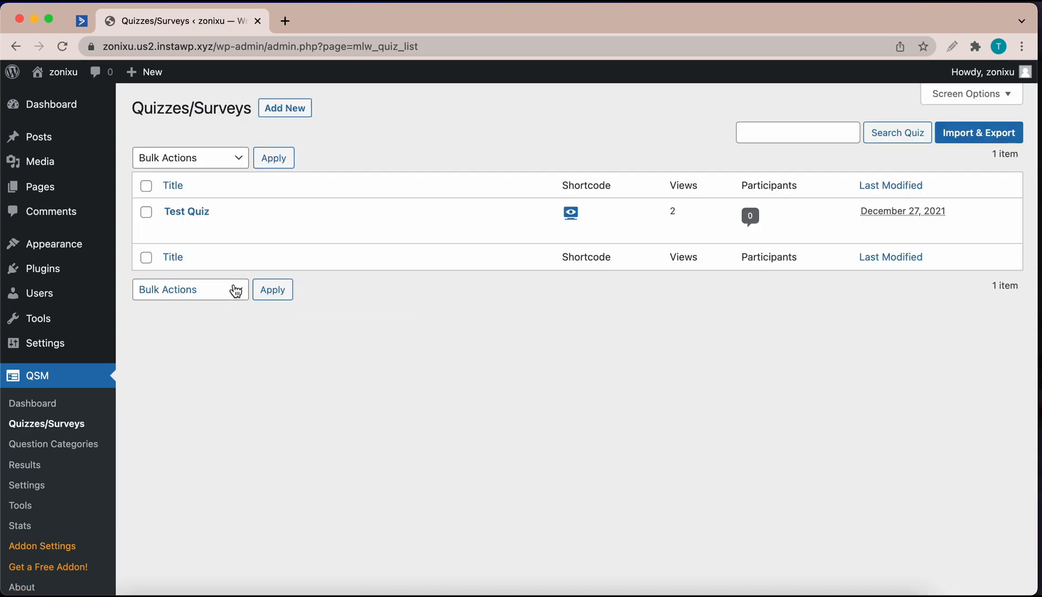
pyautogui.click(187, 211)
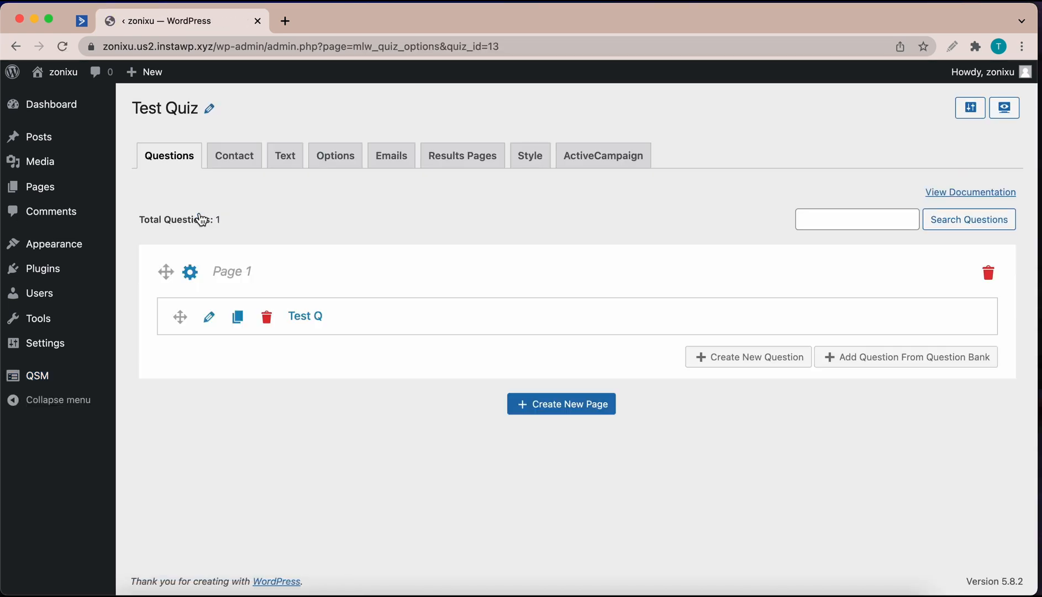
pyautogui.moveTo(210, 313)
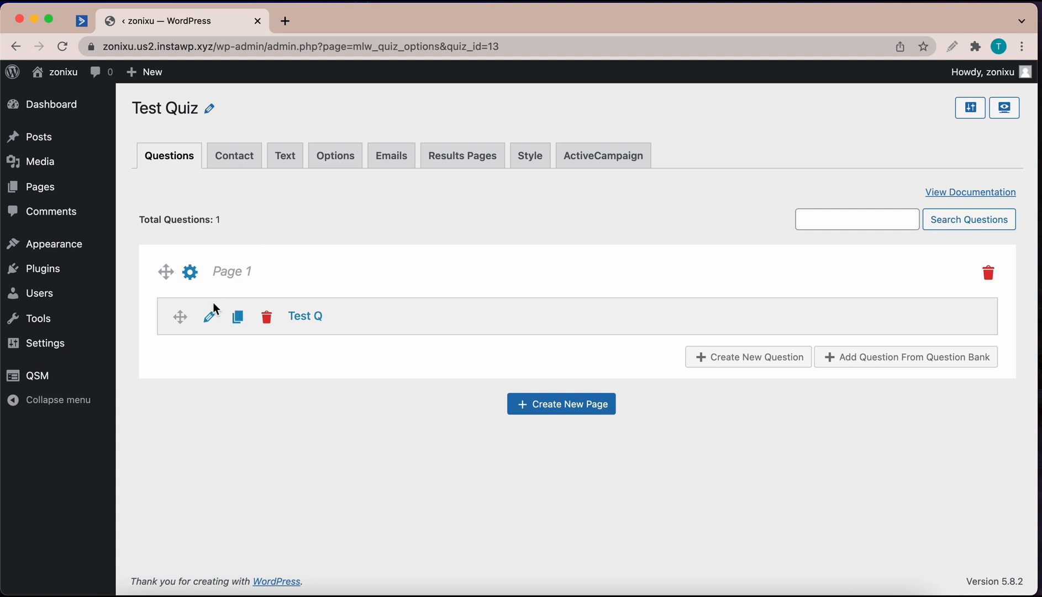
pyautogui.click(210, 316)
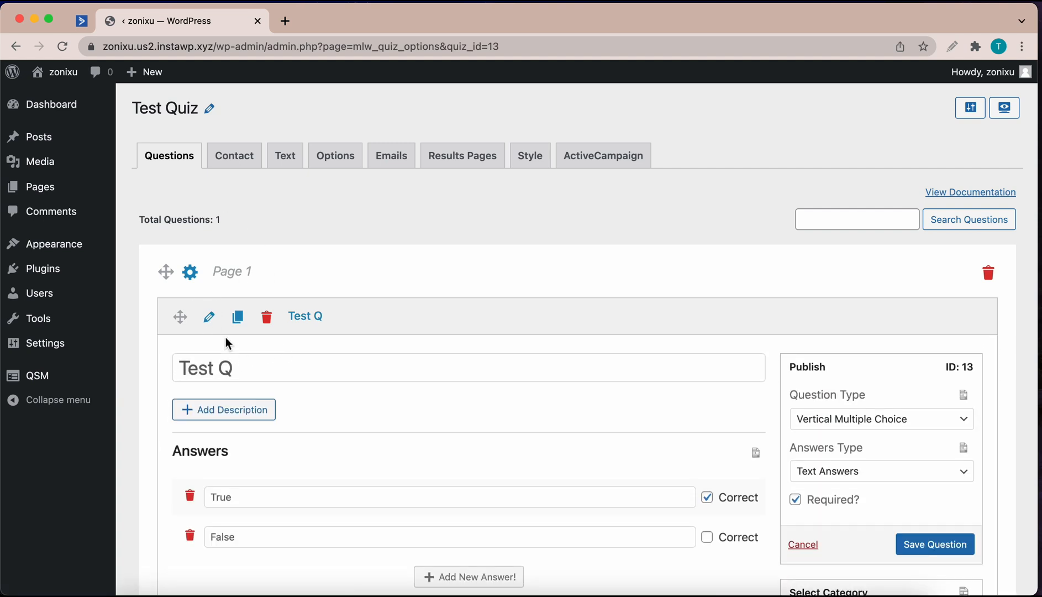
pyautogui.click(233, 155)
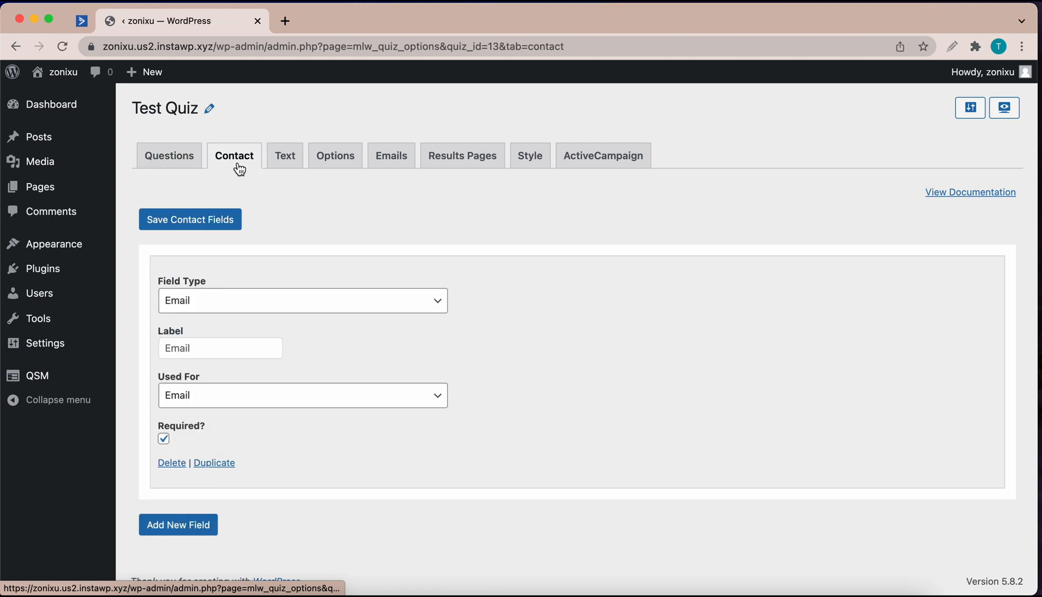
pyautogui.moveTo(225, 327)
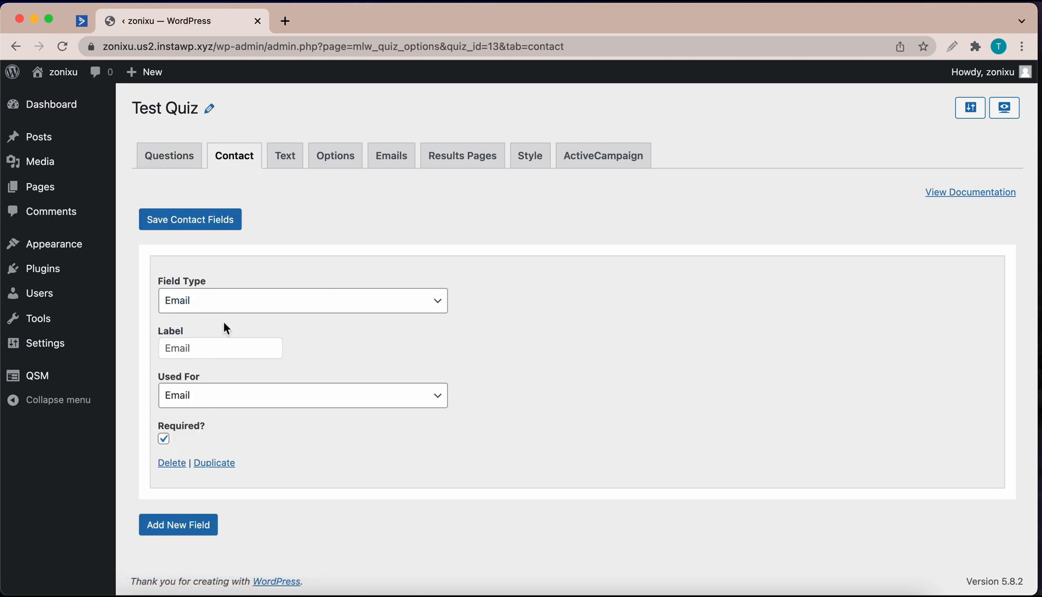
pyautogui.moveTo(302, 206)
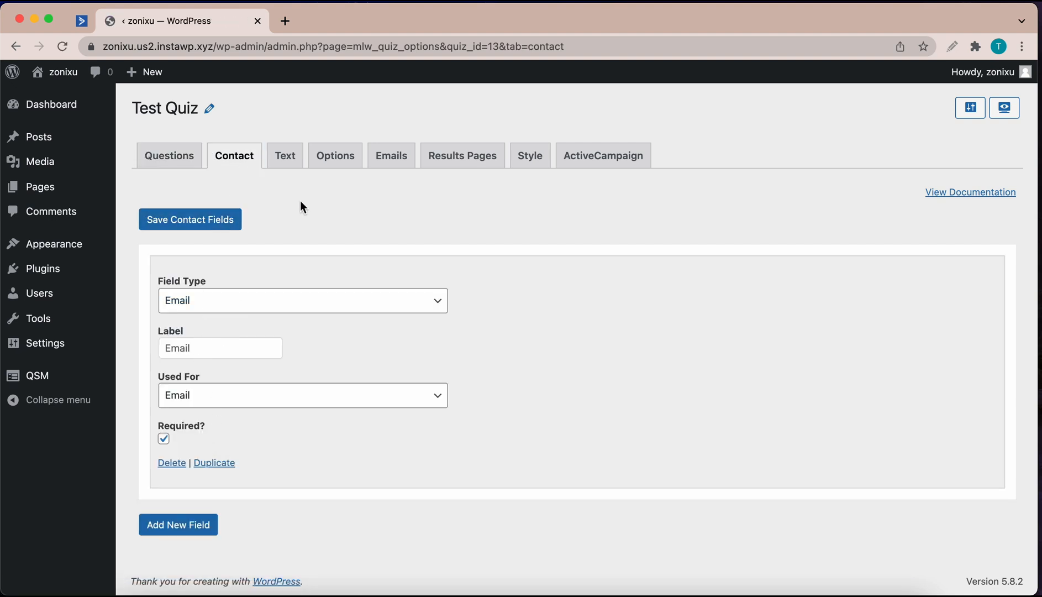
pyautogui.click(602, 155)
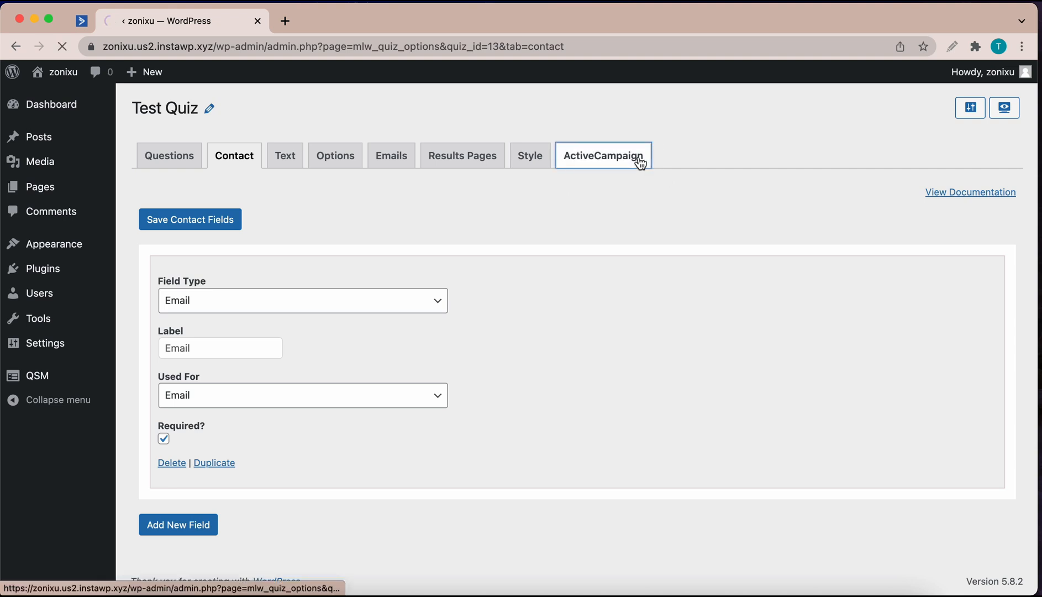
# - Enable Test Quiz's ActiveCampaign integration for Master Contact List with request parameters, then save
pyautogui.click(602, 155)
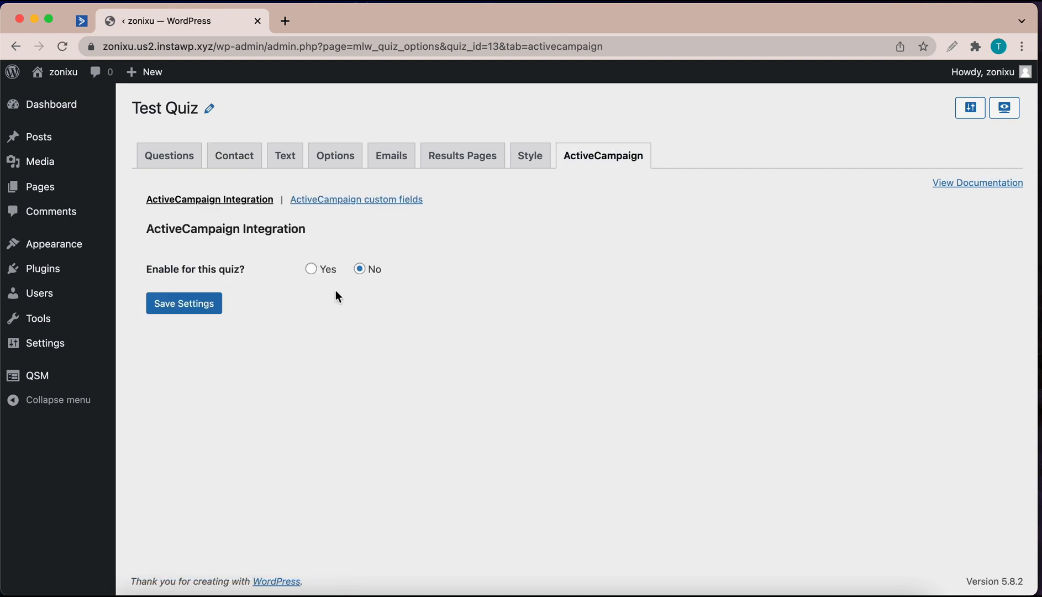
pyautogui.click(311, 268)
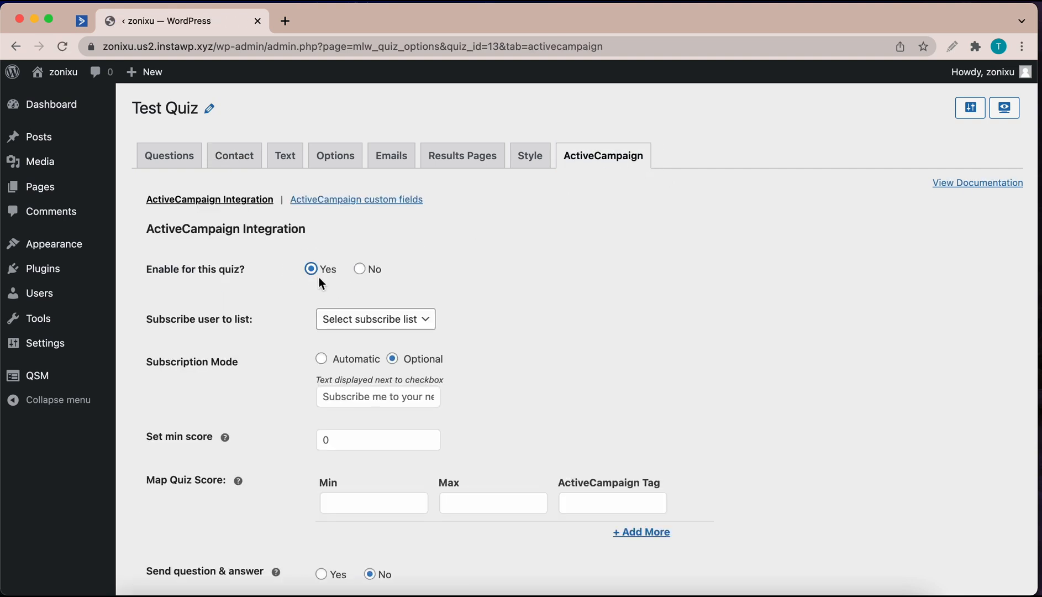
pyautogui.click(375, 318)
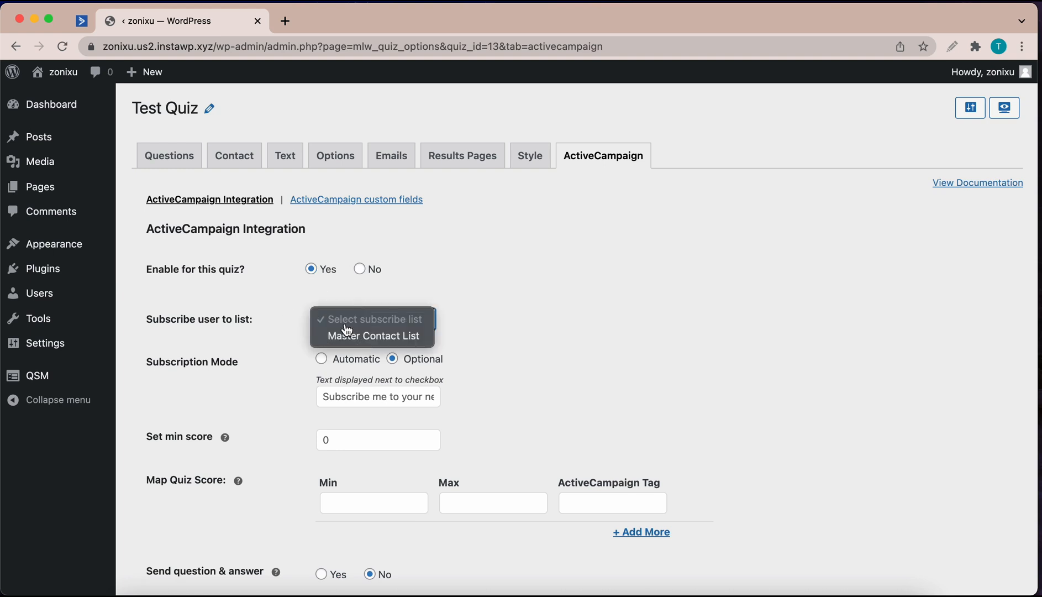
pyautogui.click(372, 335)
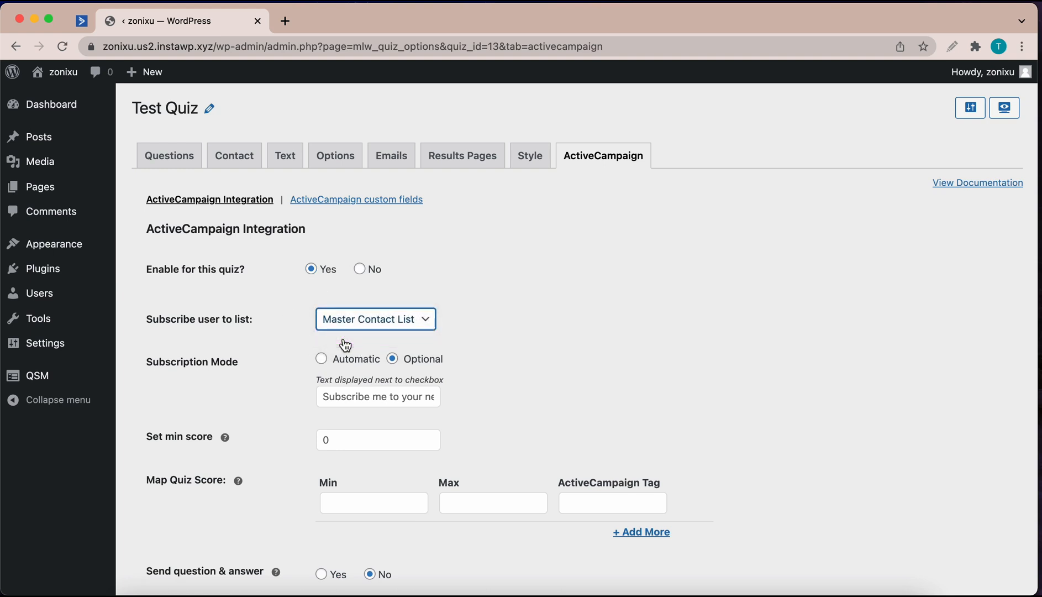
pyautogui.moveTo(278, 357)
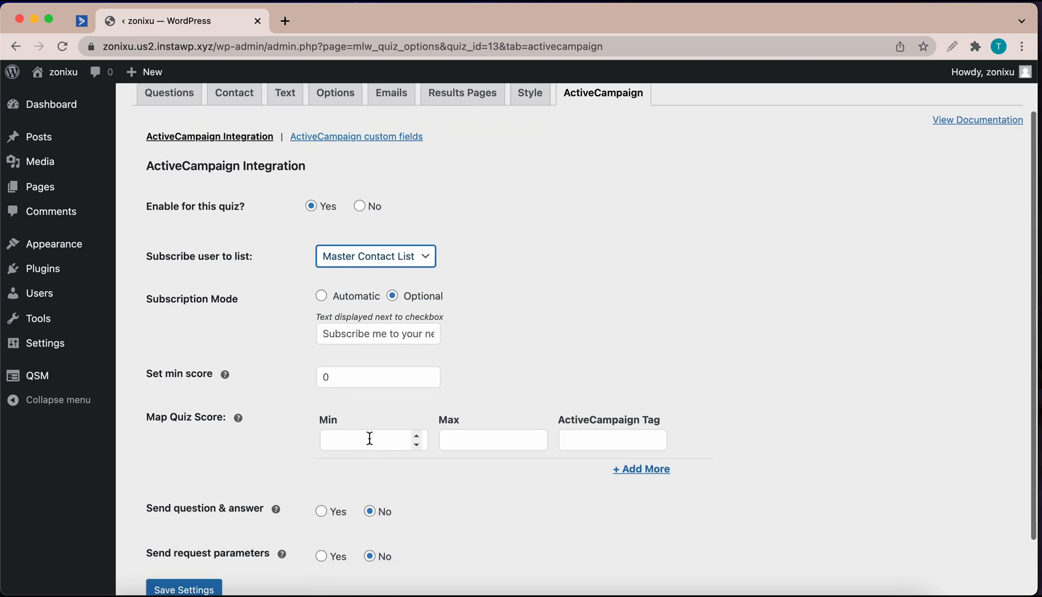
pyautogui.moveTo(352, 442)
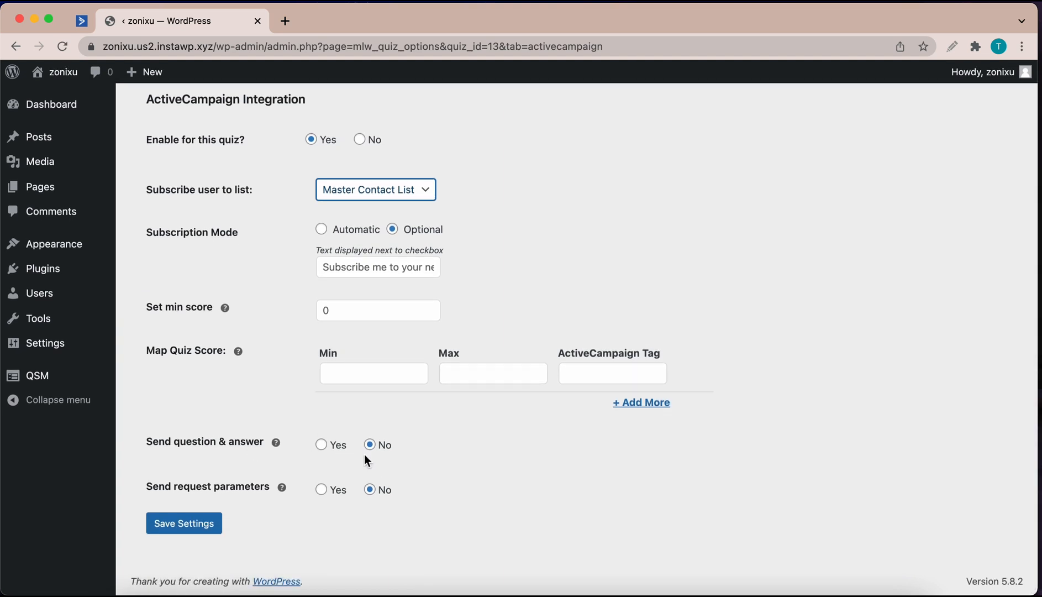
pyautogui.moveTo(276, 440)
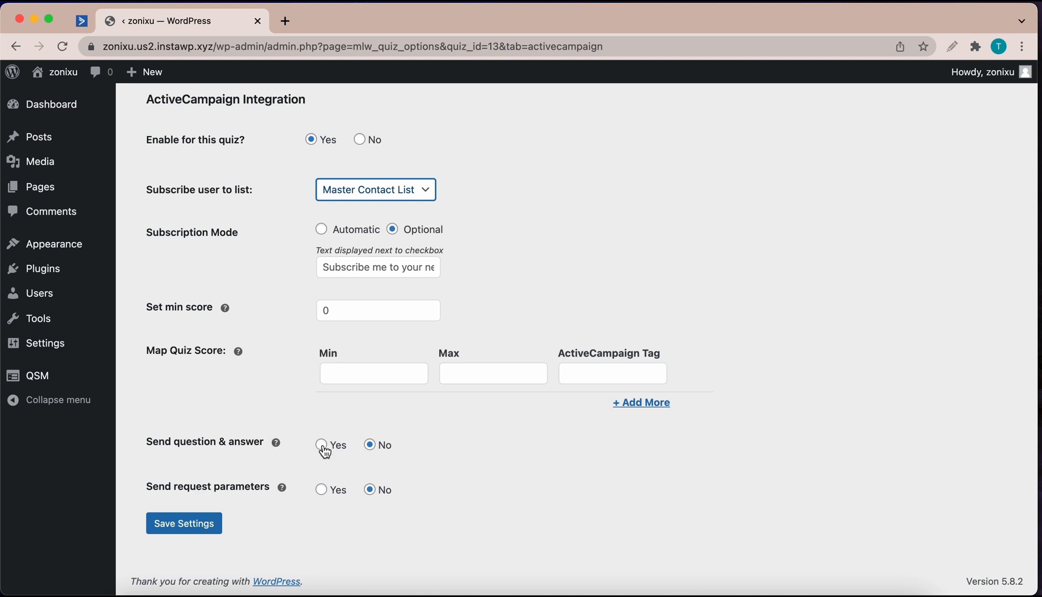
pyautogui.moveTo(281, 486)
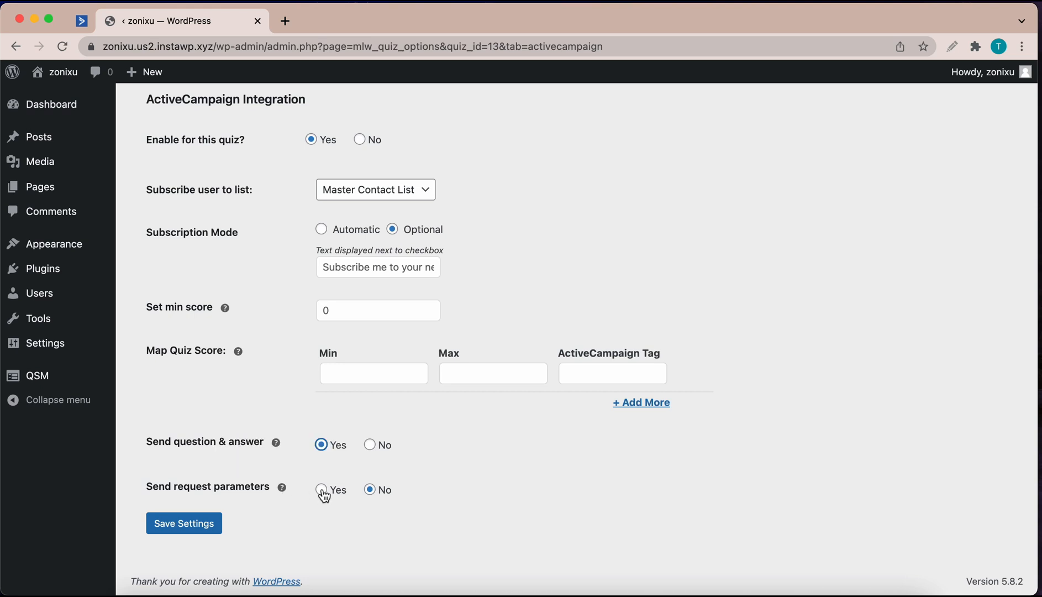
pyautogui.click(321, 489)
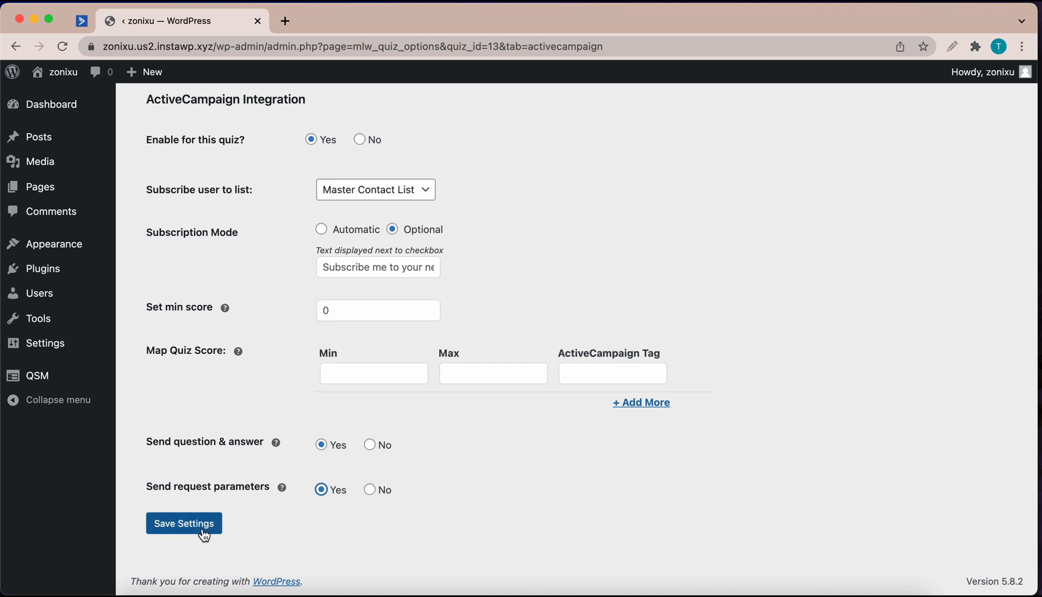
pyautogui.click(183, 524)
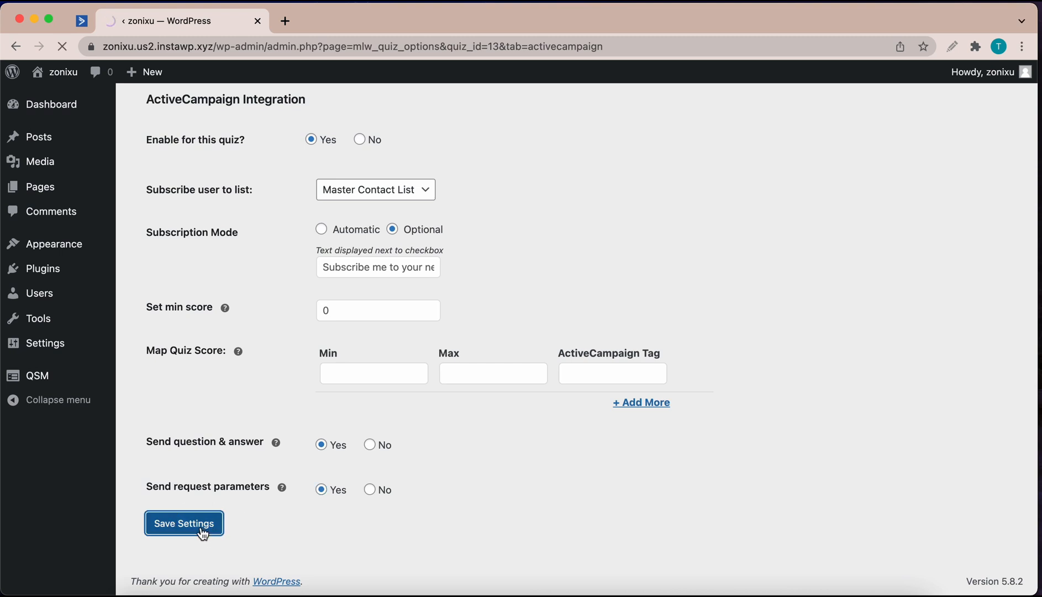
pyautogui.click(183, 523)
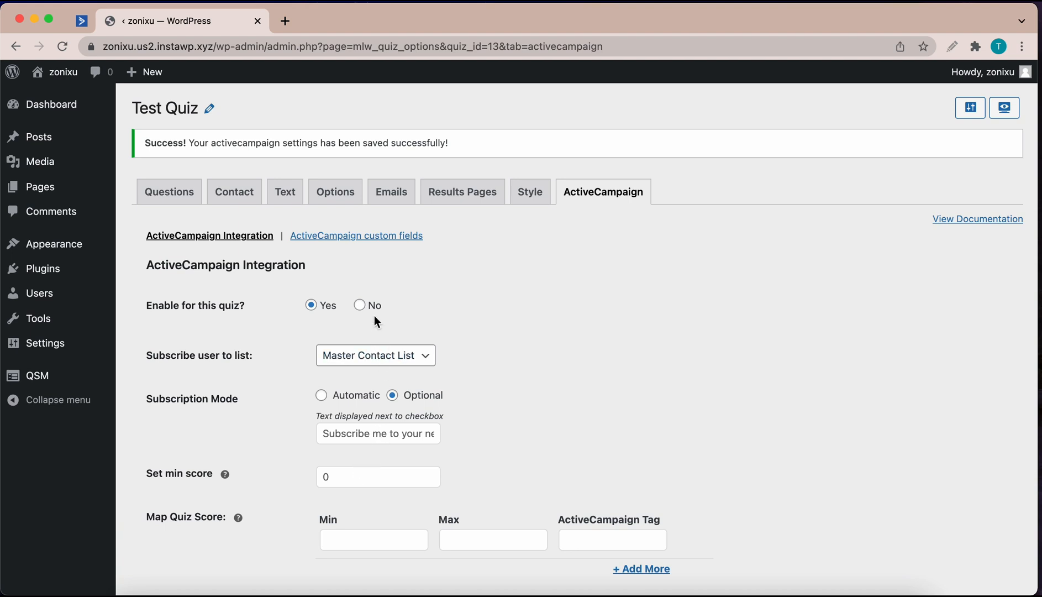
pyautogui.moveTo(338, 86)
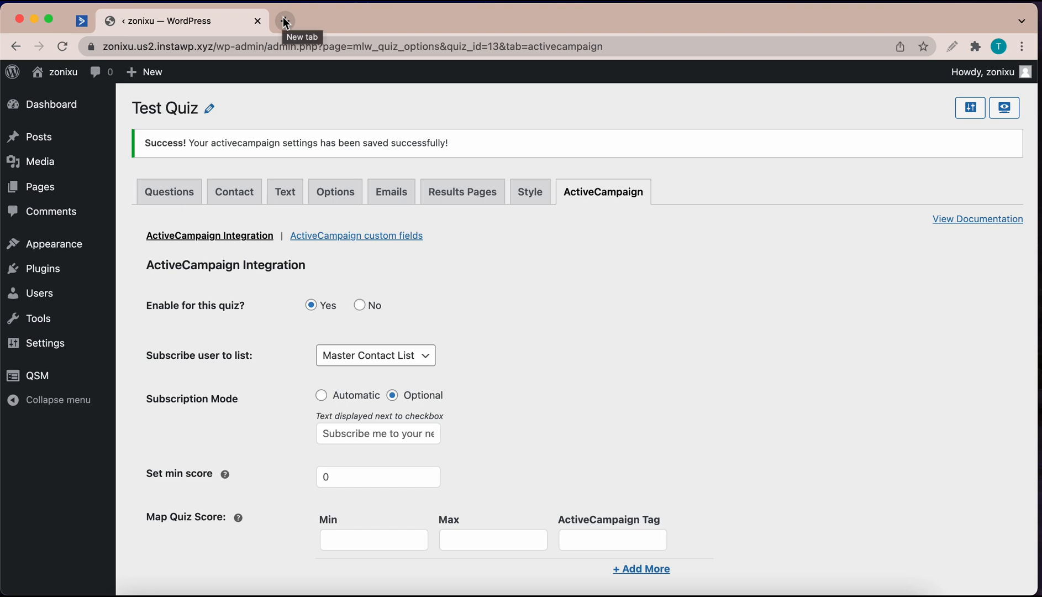
# - Load the sample-quiz page at zonixu.us2.instawp.xyz in a new tab
pyautogui.click(284, 20)
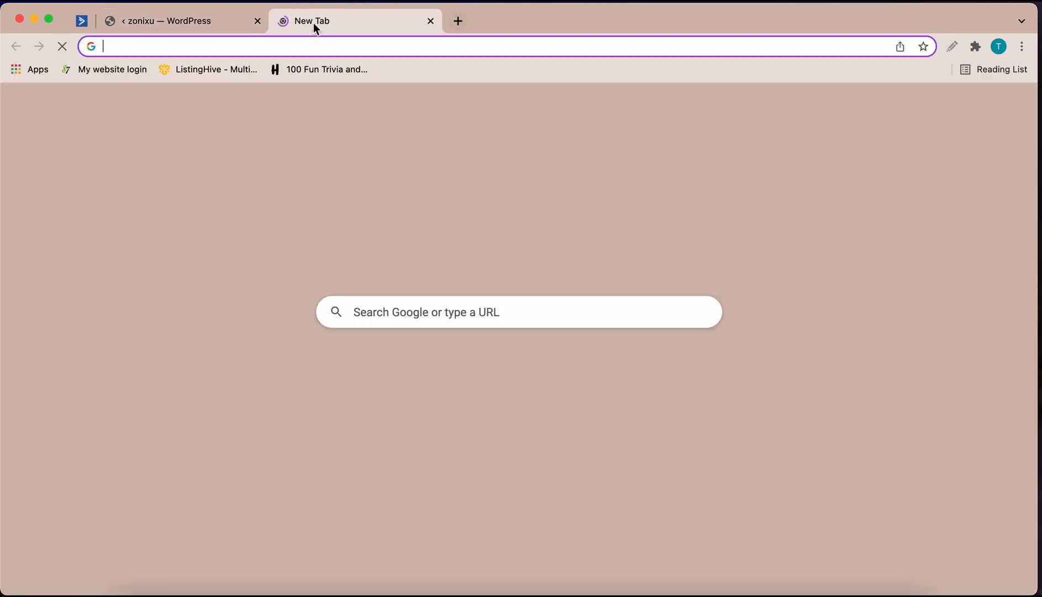
pyautogui.write('https://zonixu.us2.instawp.xyz/sample-quiz/')
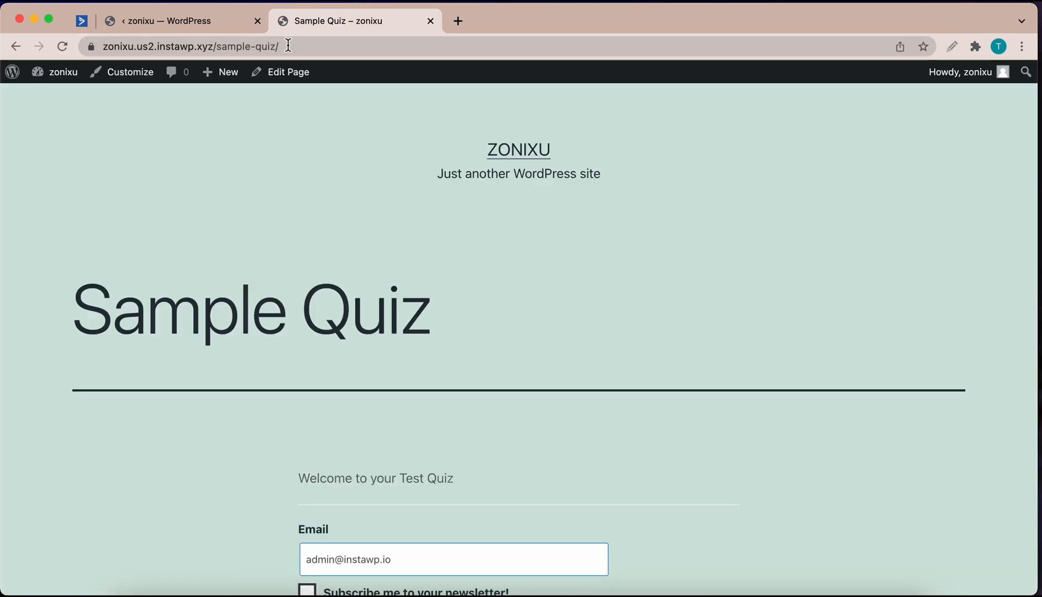
pyautogui.scroll(-3)
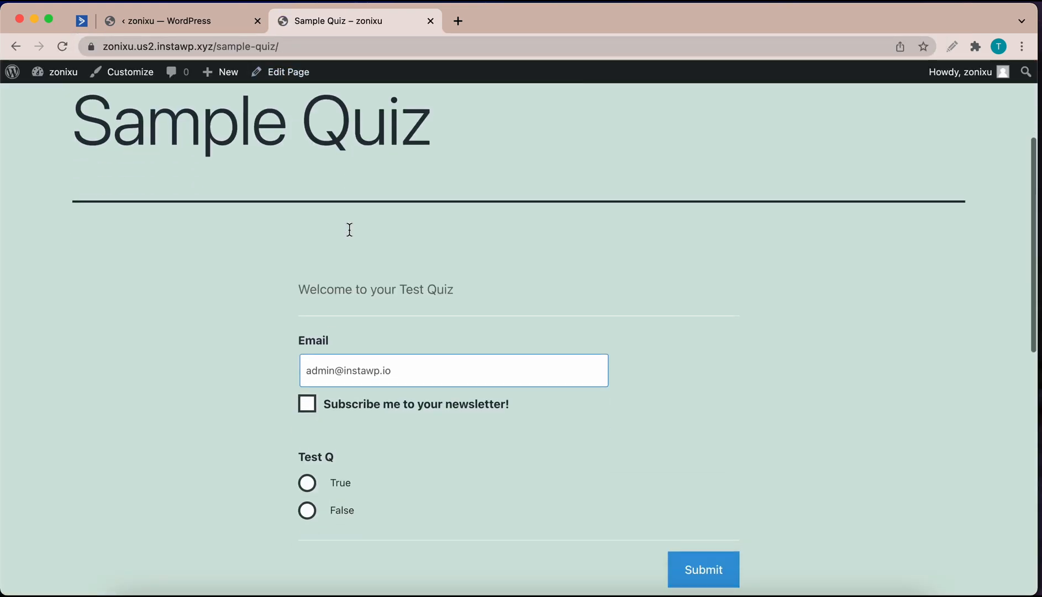
pyautogui.scroll(-3)
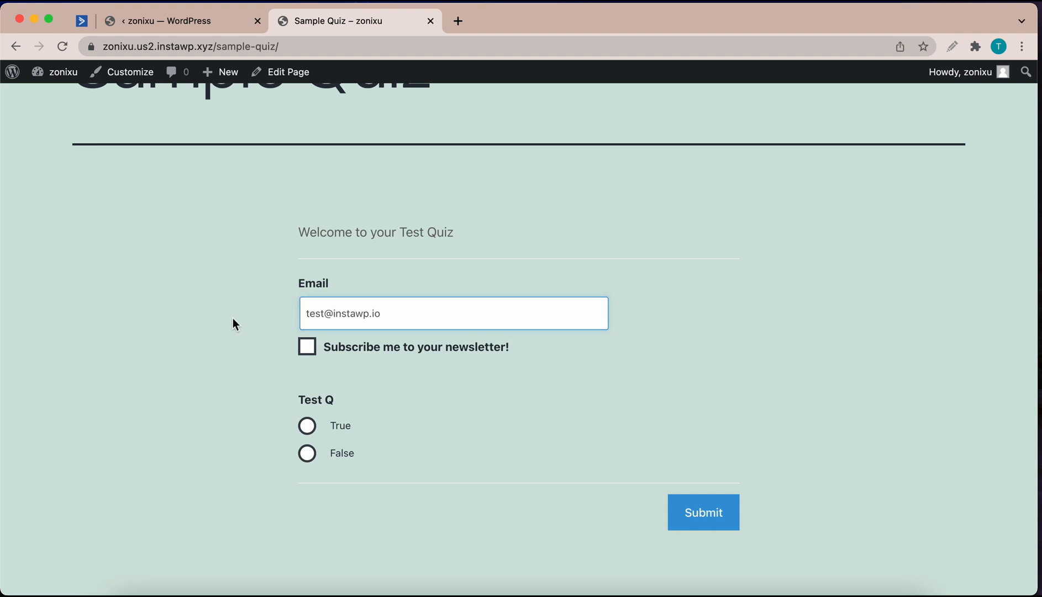
# - Tick the newsletter opt-in, answer Test Q with True, and submit the quiz
pyautogui.click(307, 345)
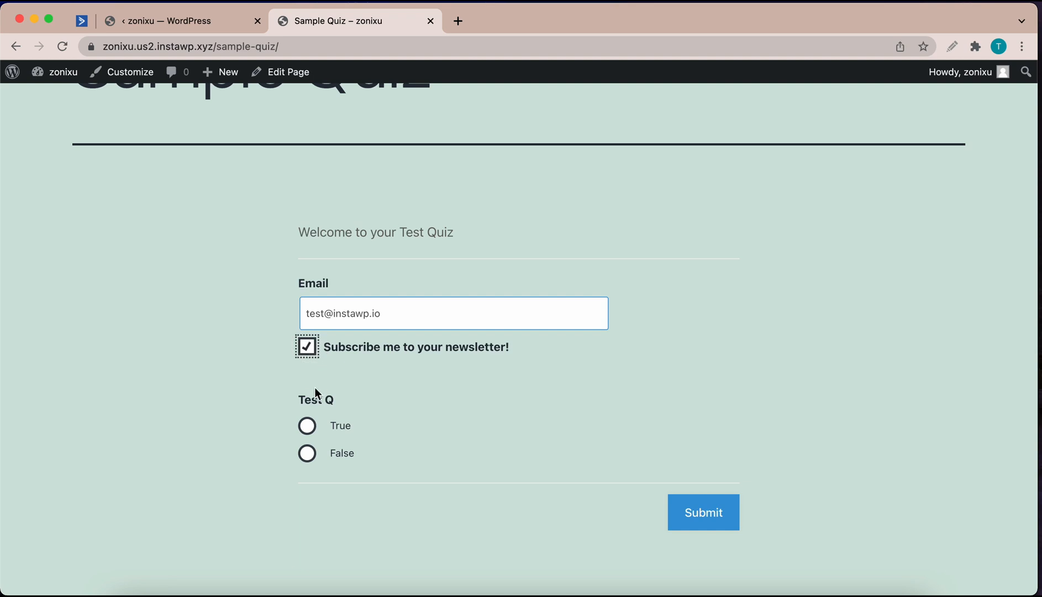
pyautogui.click(307, 426)
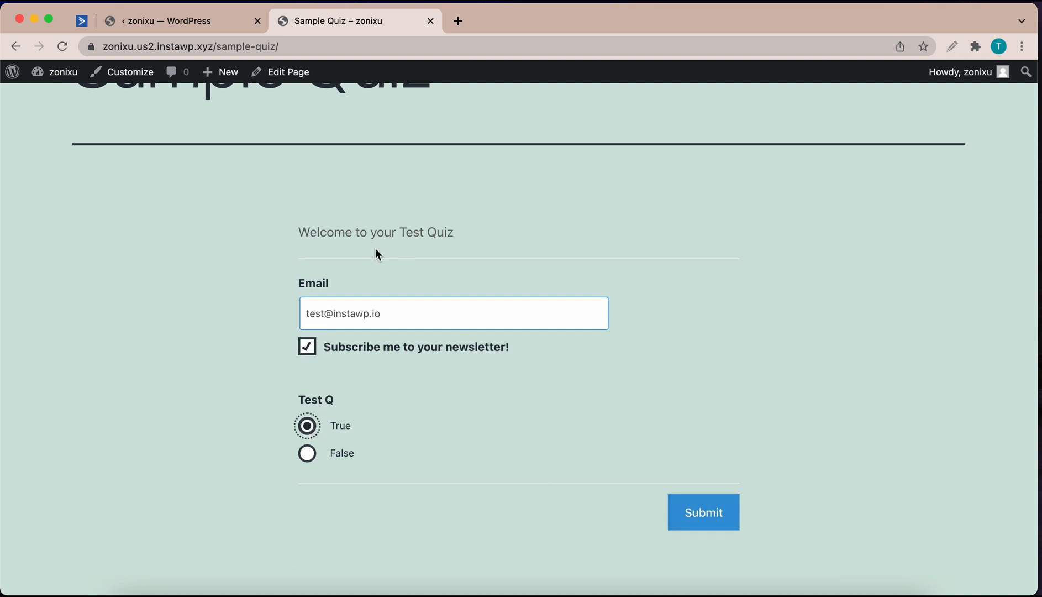
pyautogui.click(81, 21)
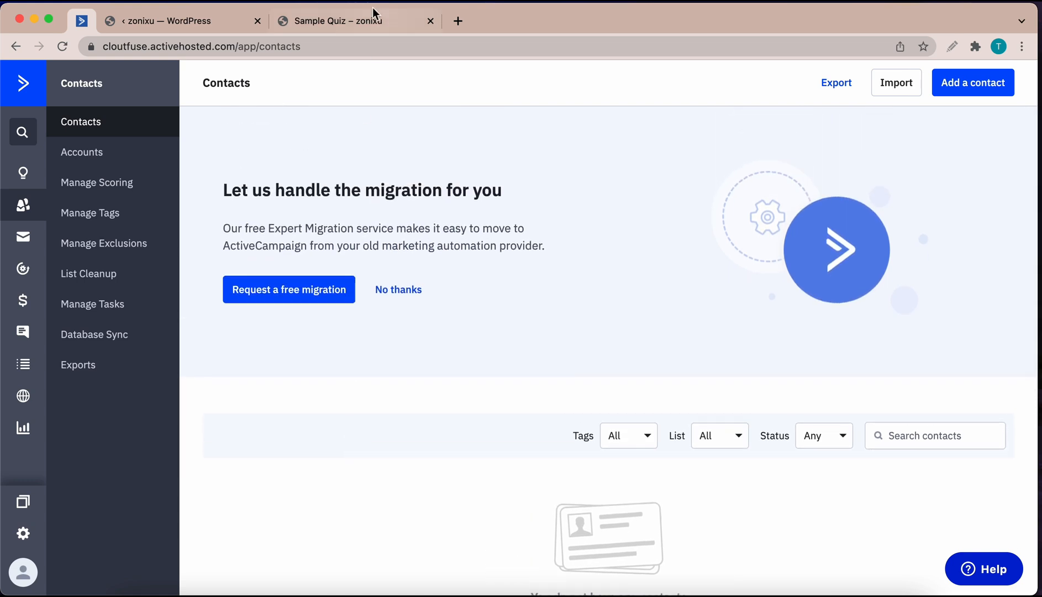
pyautogui.click(338, 20)
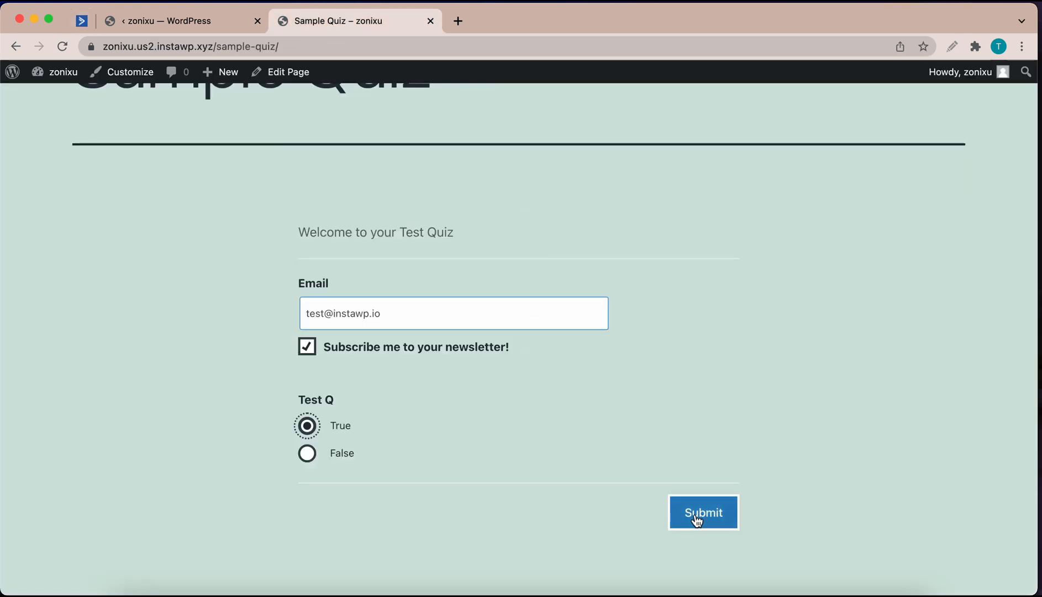
pyautogui.click(702, 511)
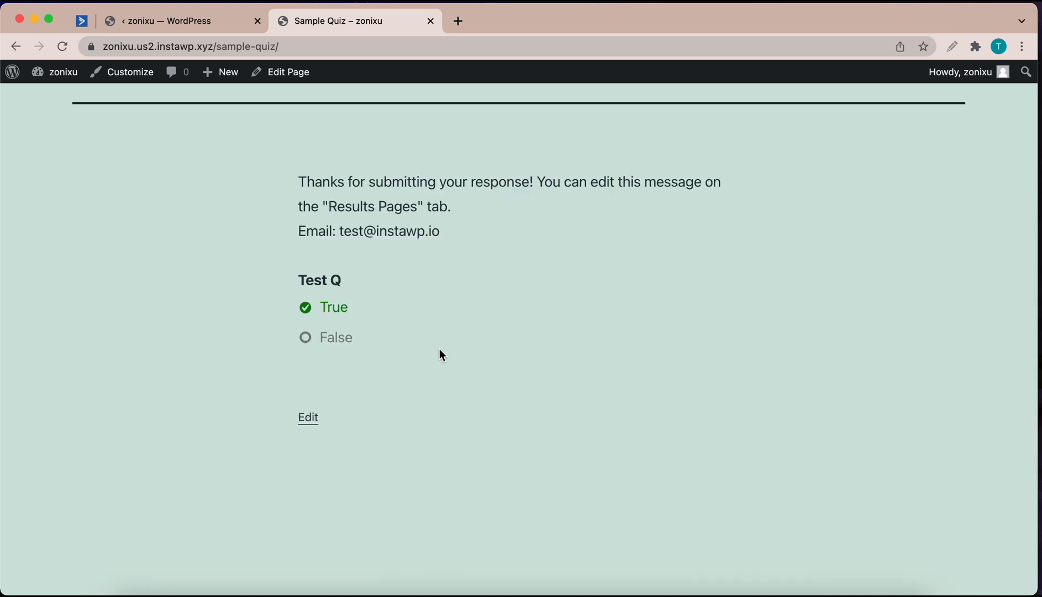
pyautogui.scroll(3)
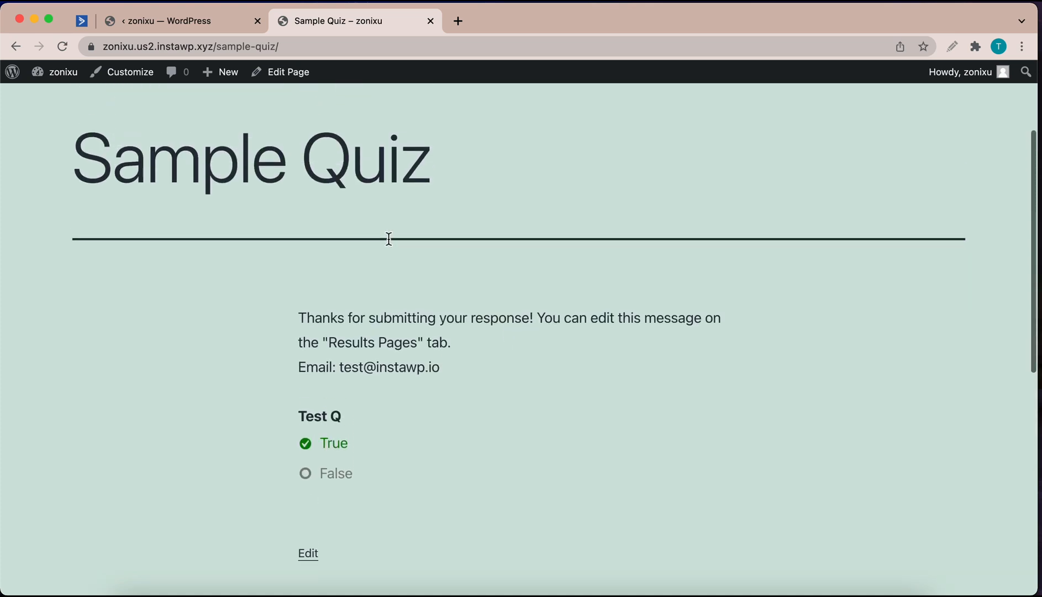
# - Switch to ActiveCampaign to review the new contact's True answer and list subscription
pyautogui.click(180, 20)
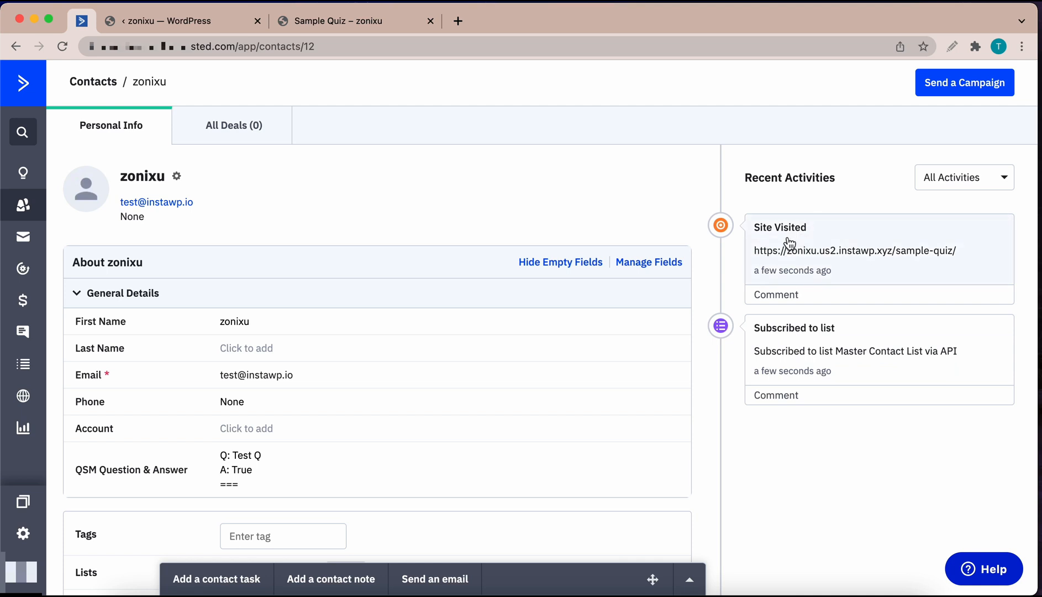
pyautogui.moveTo(856, 270)
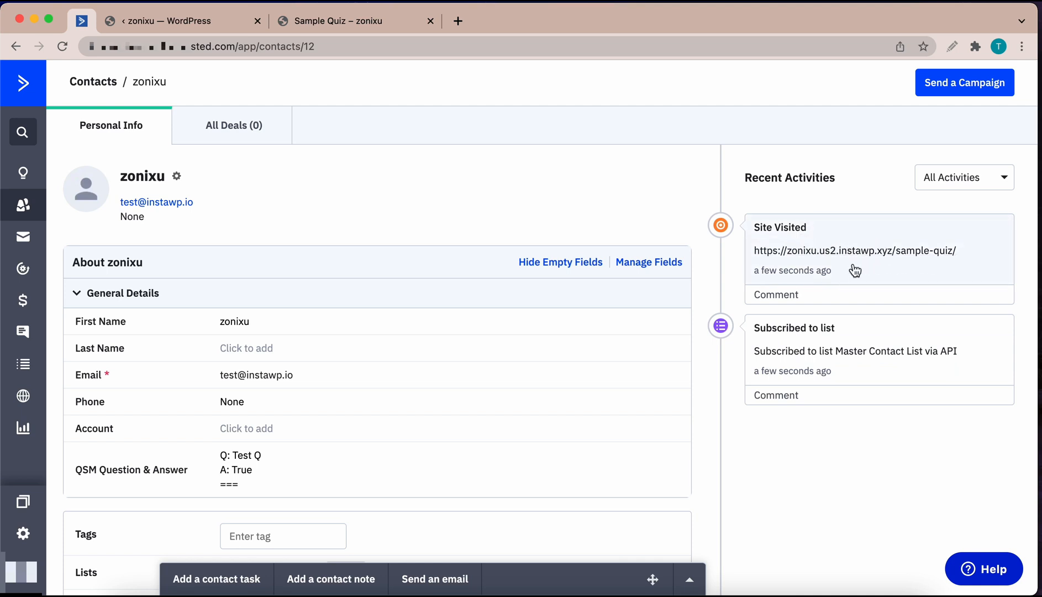
pyautogui.moveTo(814, 289)
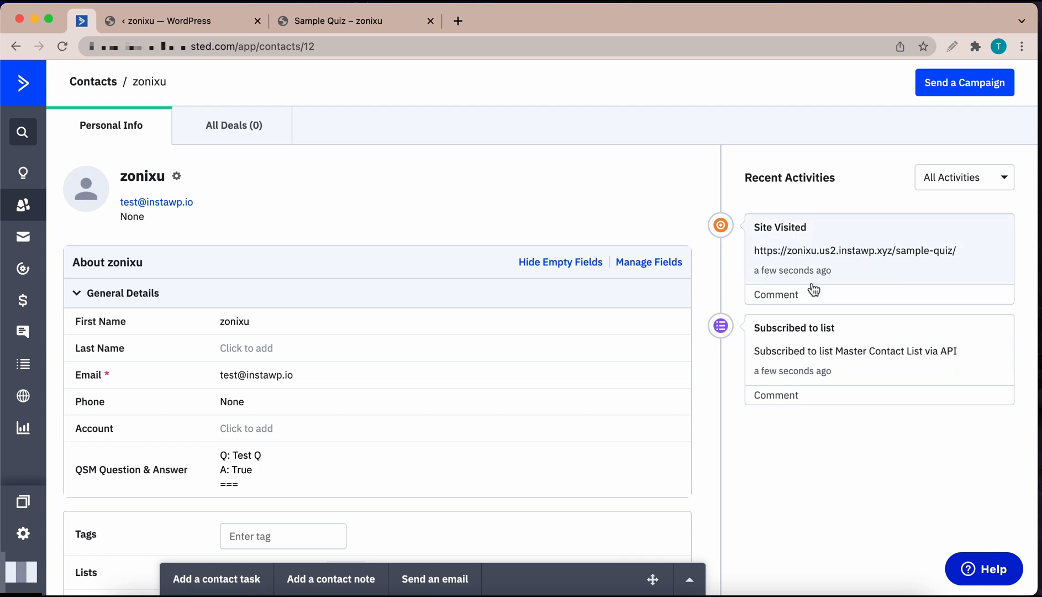
pyautogui.moveTo(379, 374)
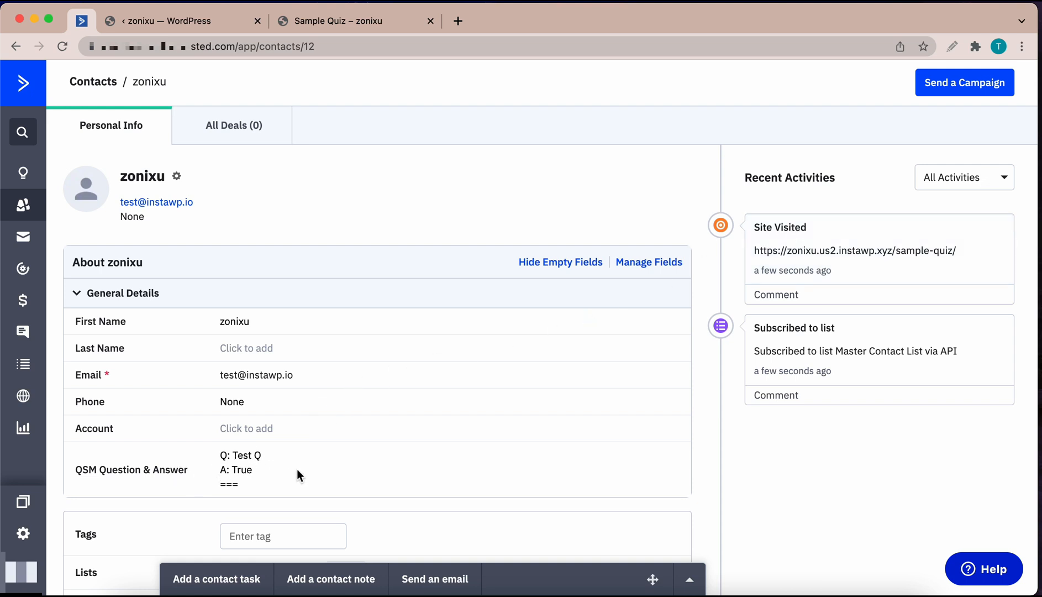
pyautogui.moveTo(314, 460)
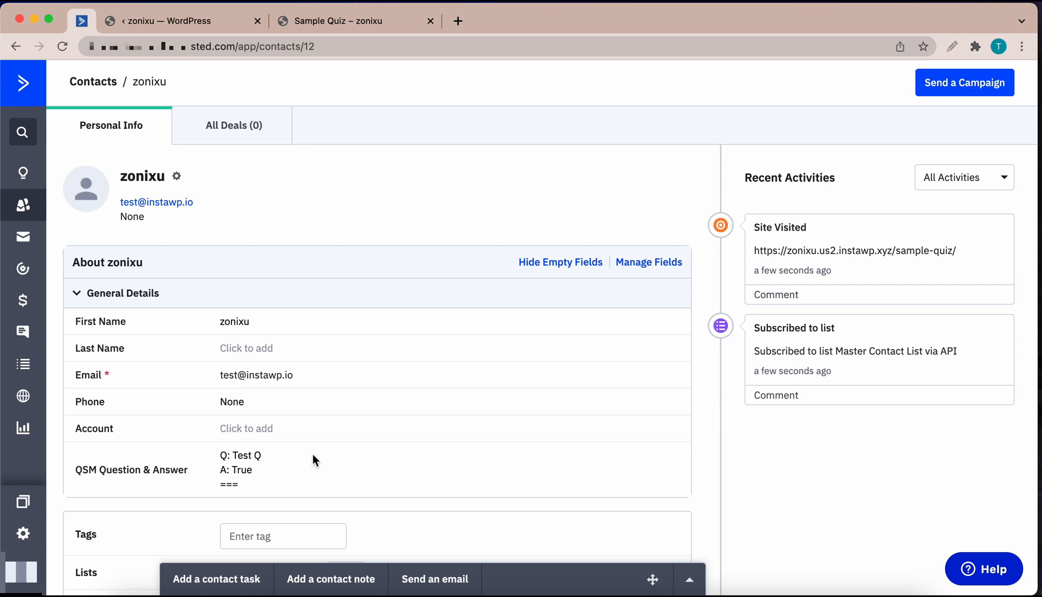
pyautogui.moveTo(321, 458)
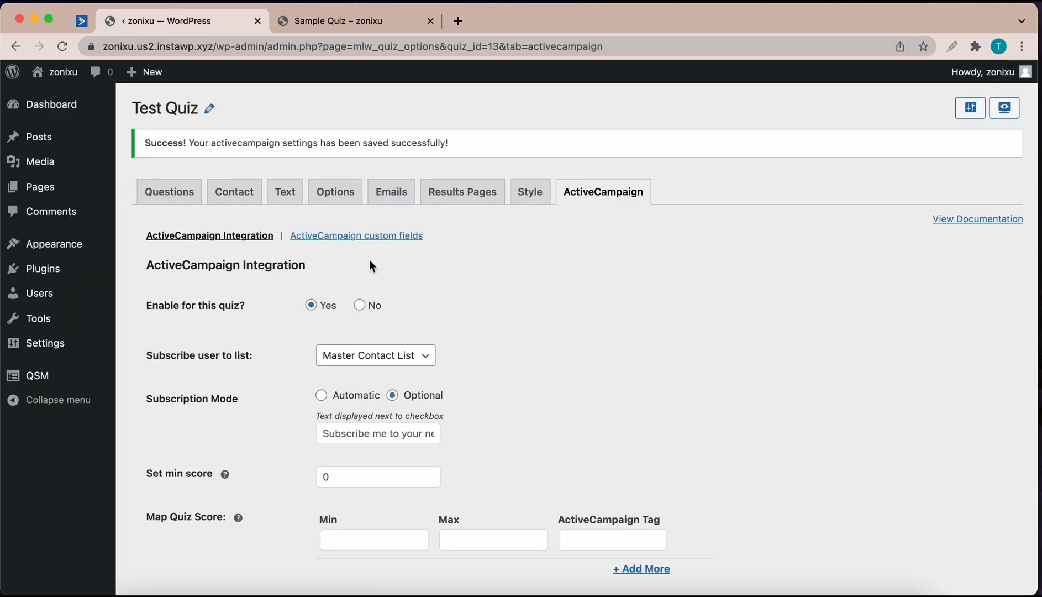
# - Set 'Use custom fields for question and answer' to Yes on the custom fields sub-tab and save
pyautogui.click(356, 235)
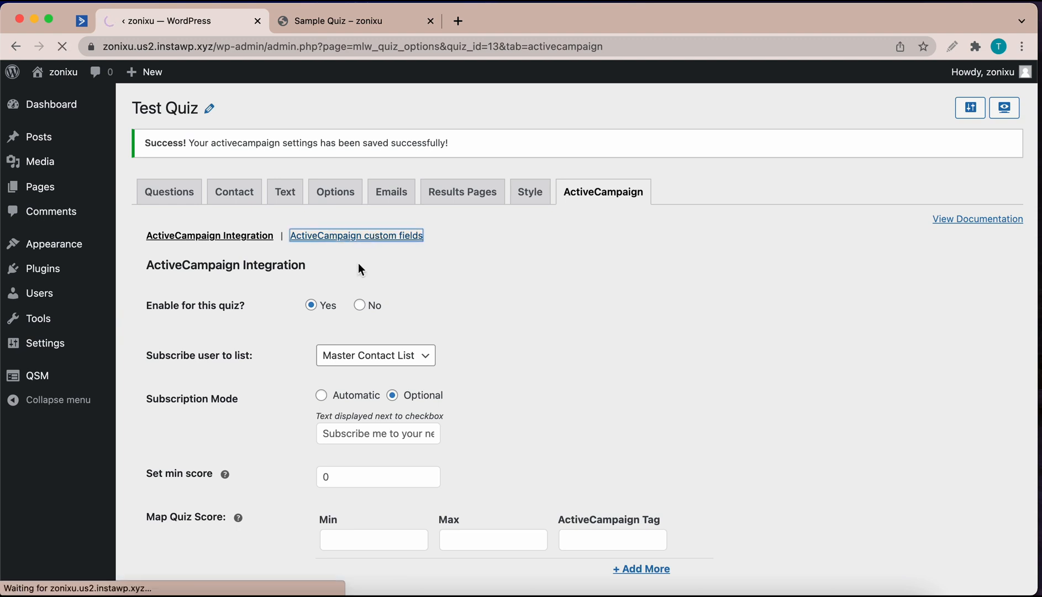
pyautogui.click(357, 236)
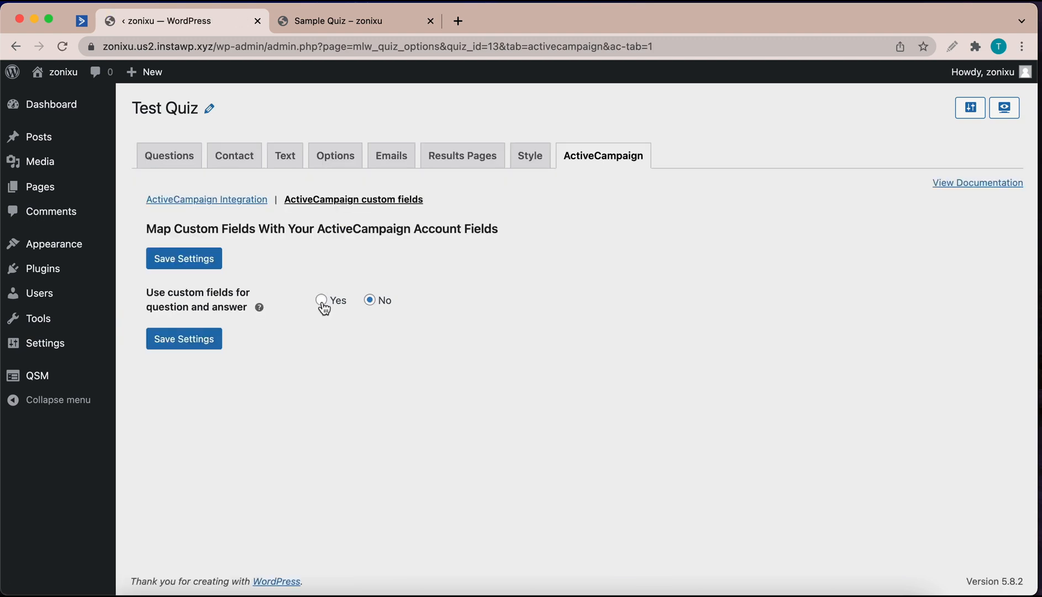
pyautogui.click(321, 300)
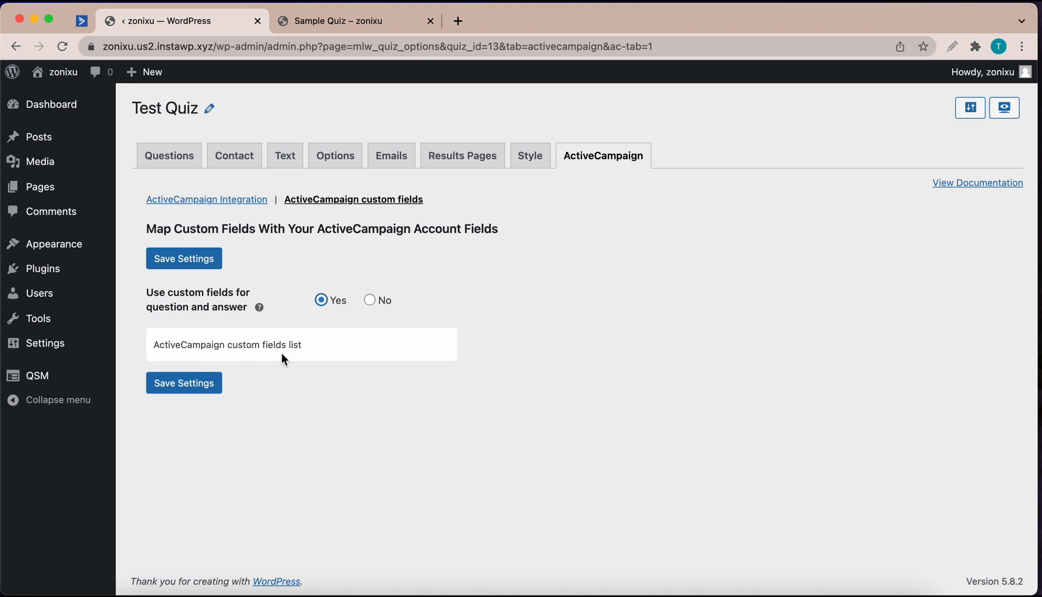
pyautogui.moveTo(220, 357)
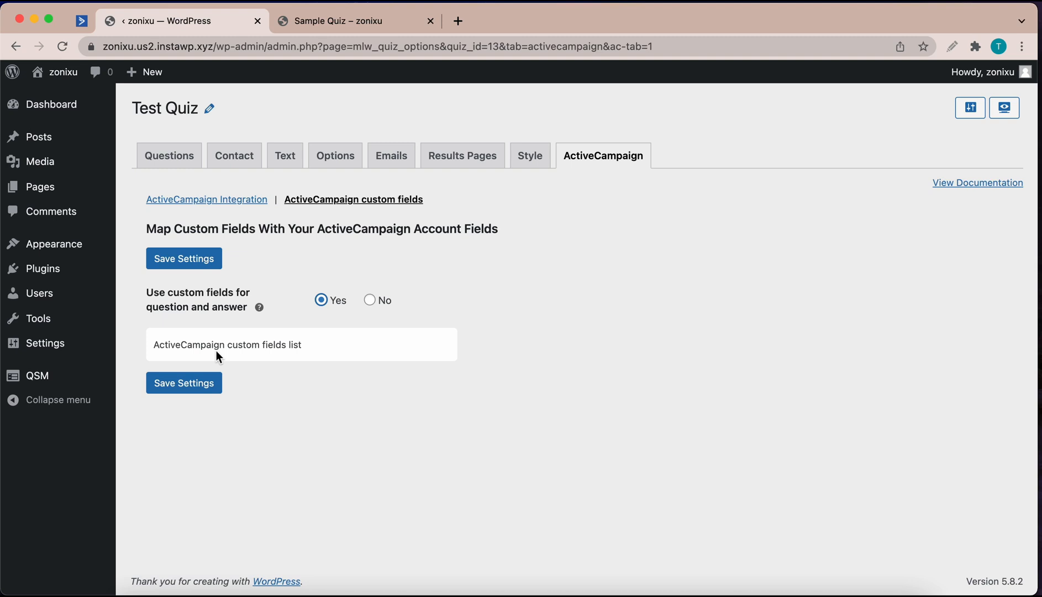
pyautogui.click(183, 258)
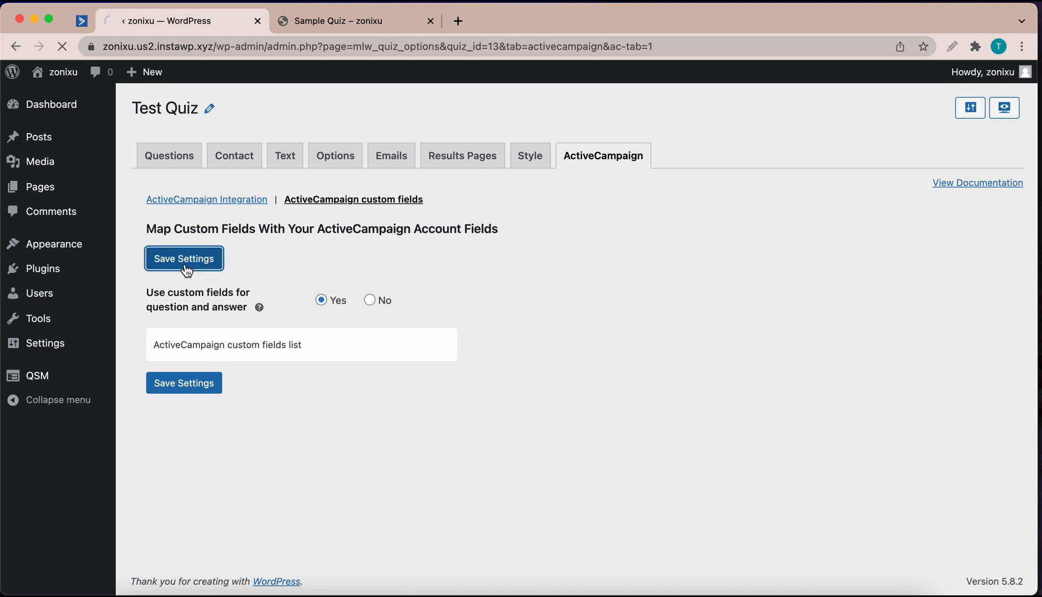
pyautogui.click(183, 258)
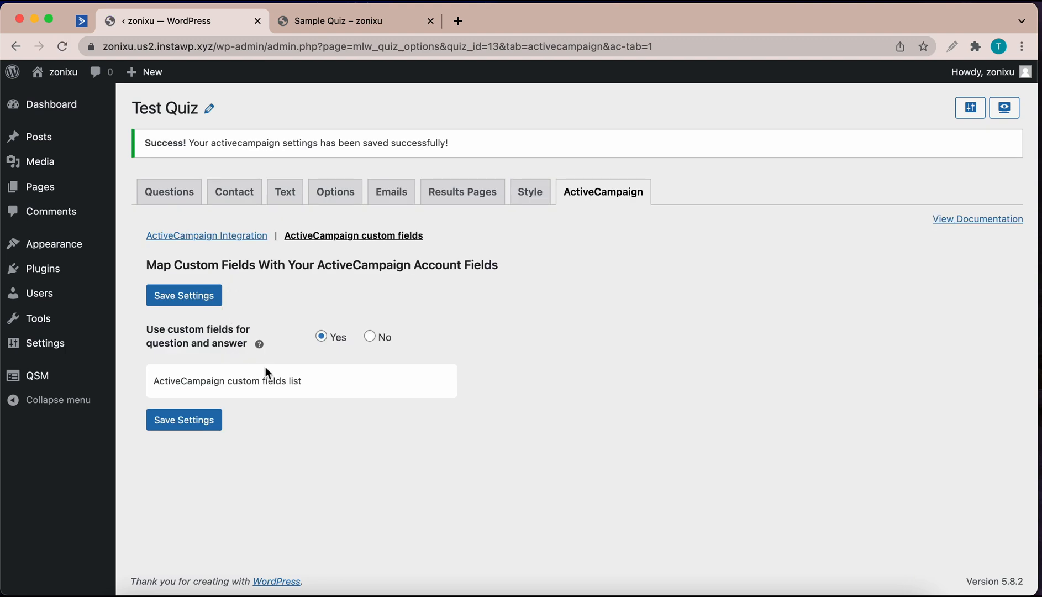
pyautogui.moveTo(279, 371)
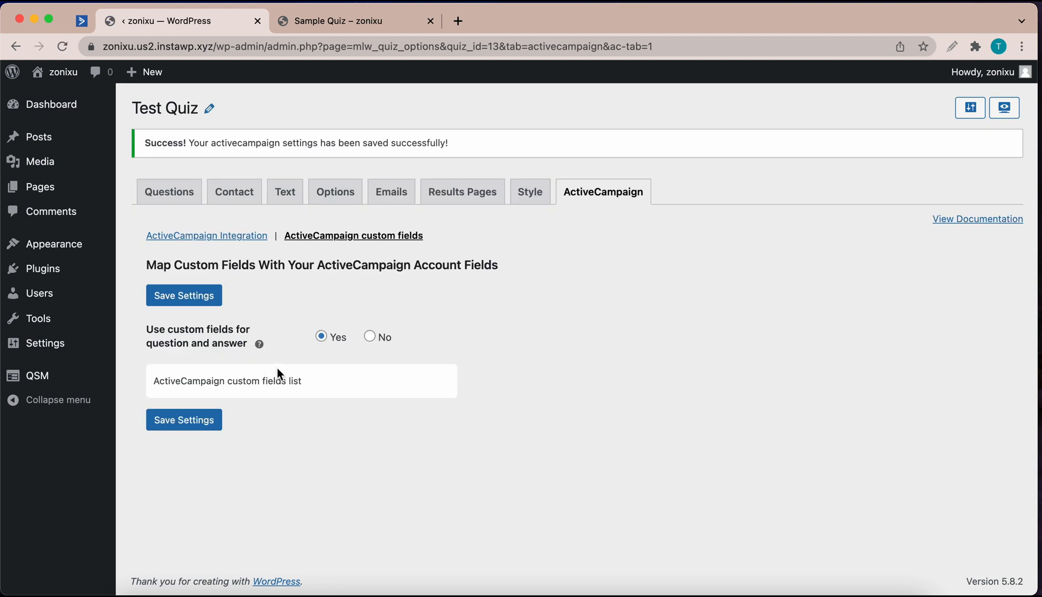
pyautogui.moveTo(318, 36)
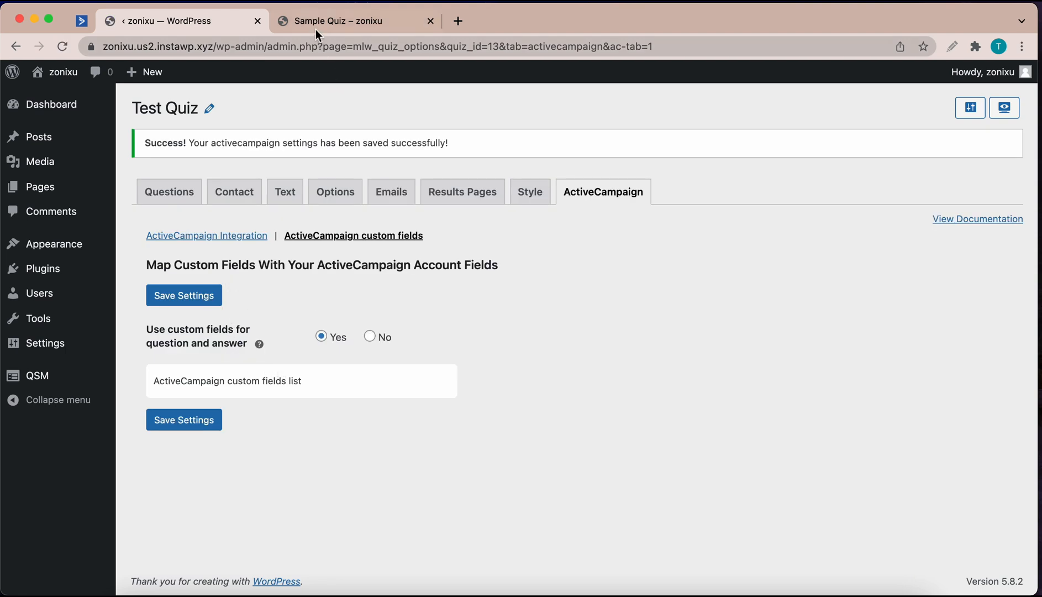
pyautogui.click(353, 20)
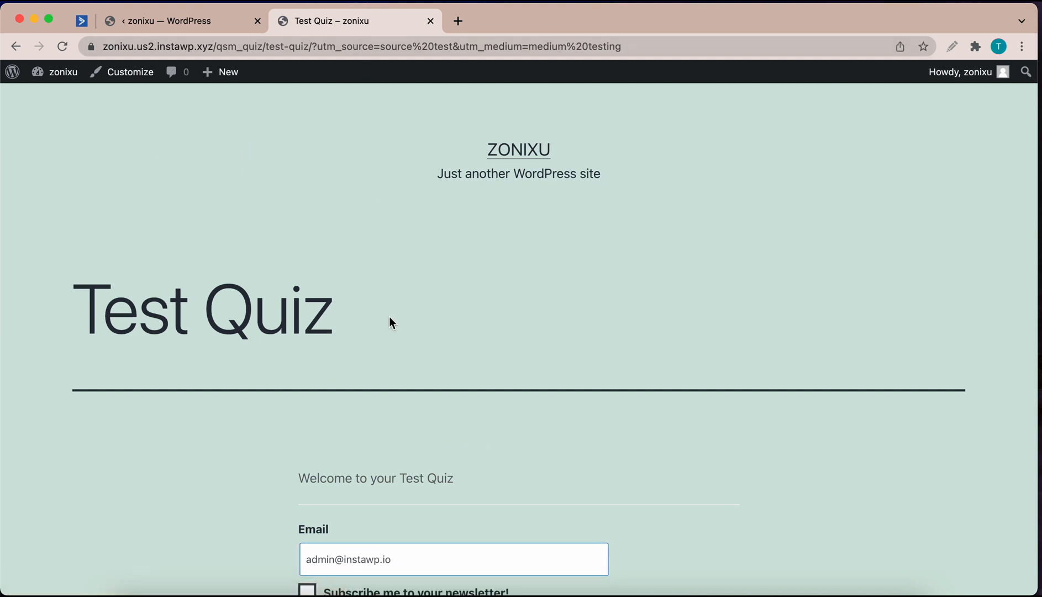
pyautogui.scroll(-3)
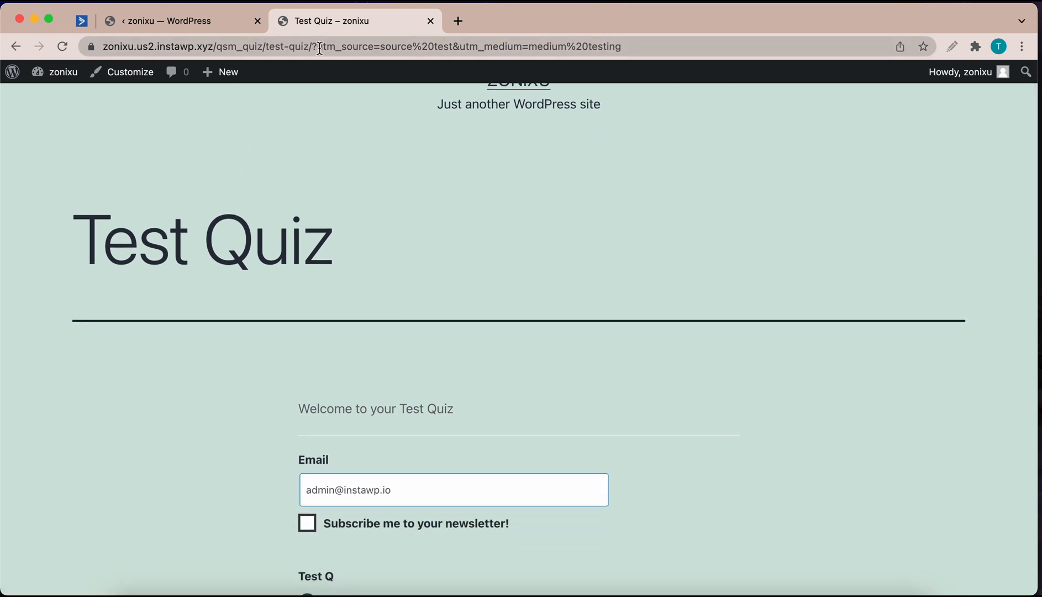
pyautogui.scroll(-3)
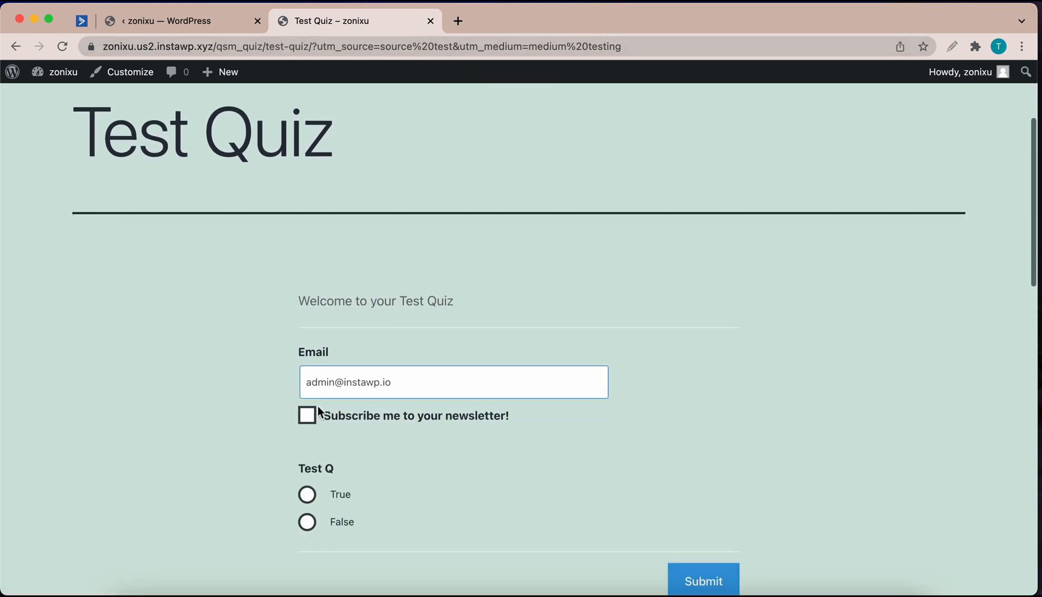
pyautogui.click(308, 414)
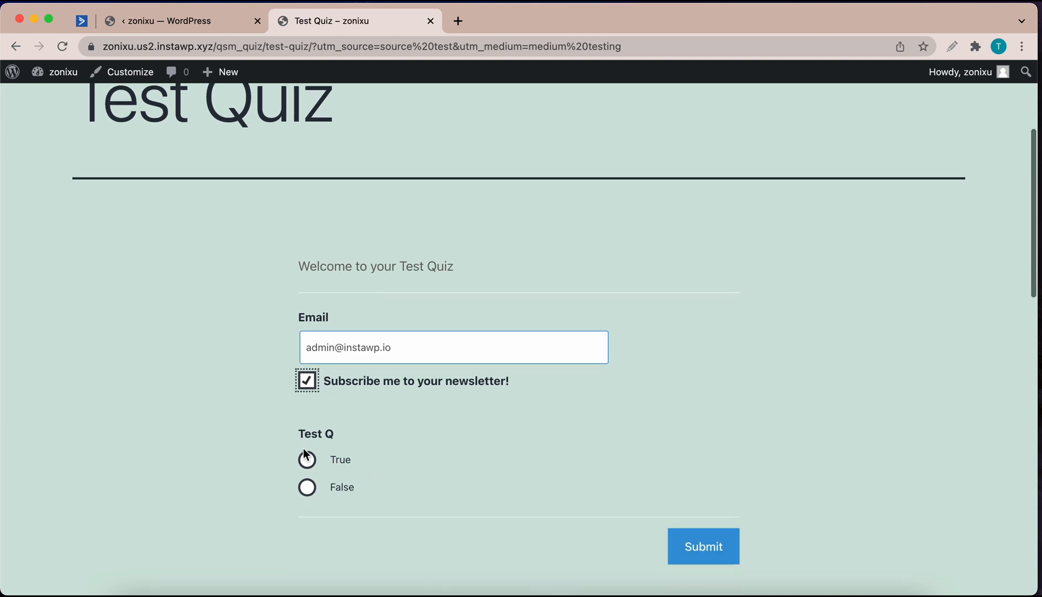
pyautogui.click(307, 458)
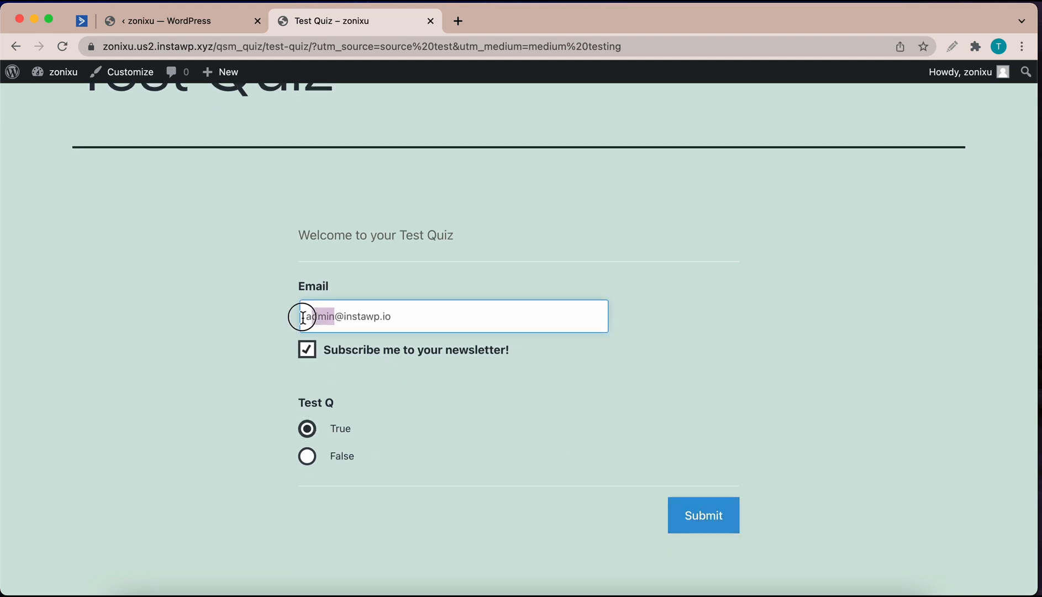
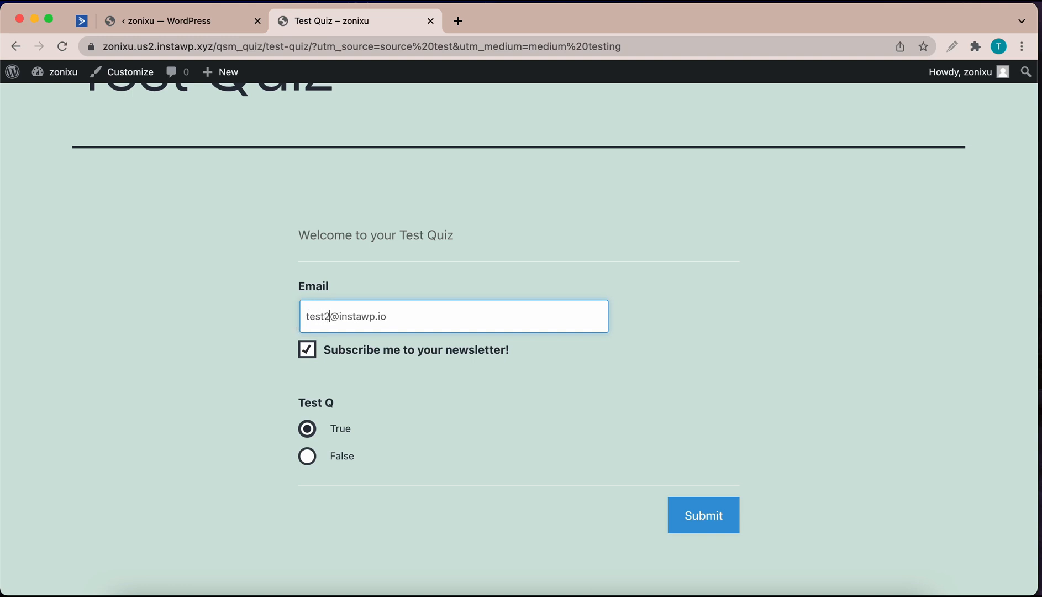
pyautogui.click(703, 515)
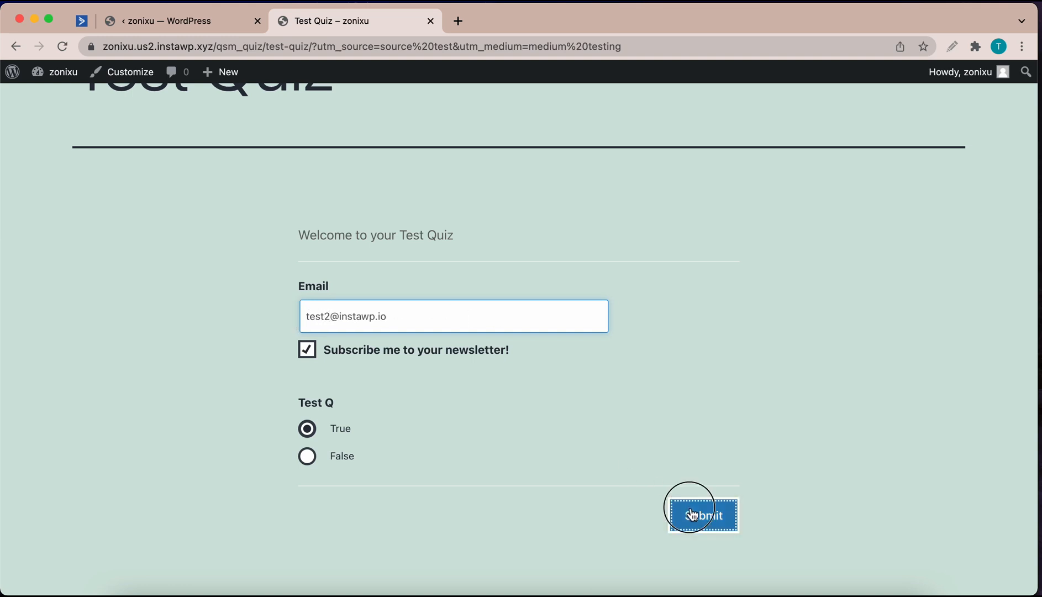
pyautogui.click(703, 515)
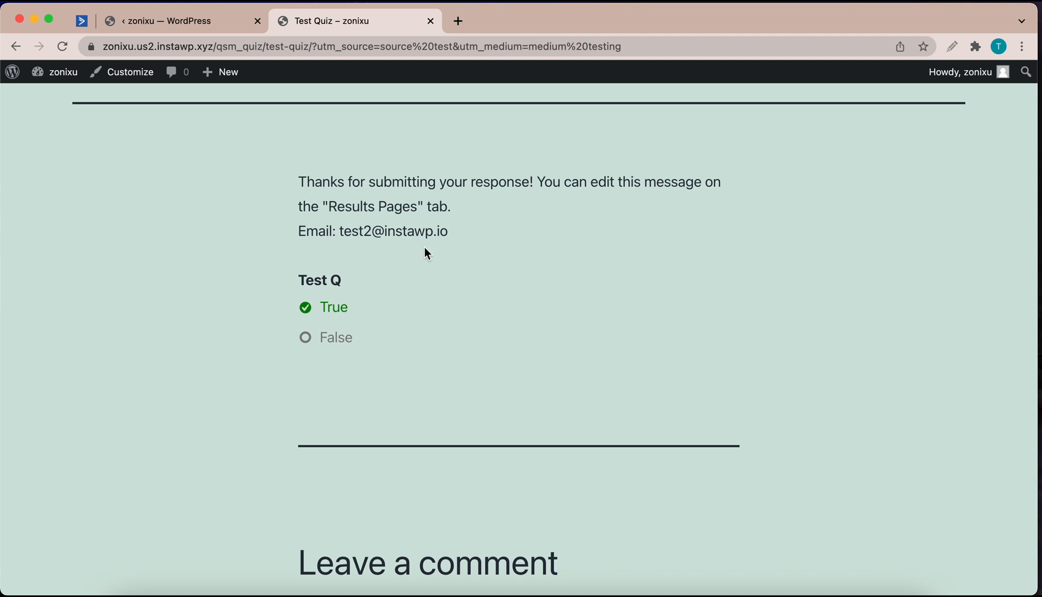
pyautogui.click(82, 20)
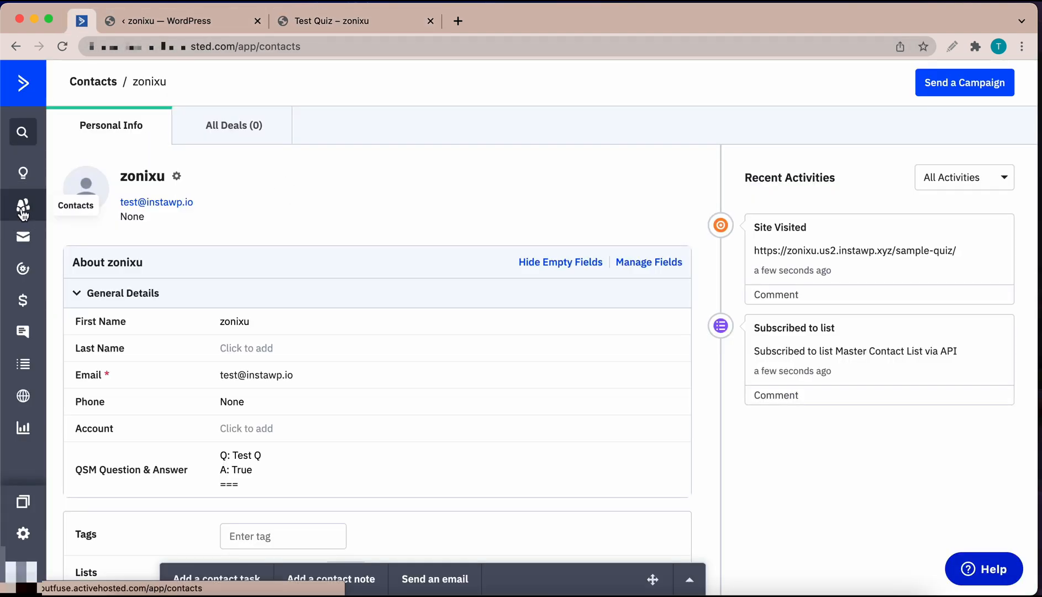
pyautogui.click(22, 205)
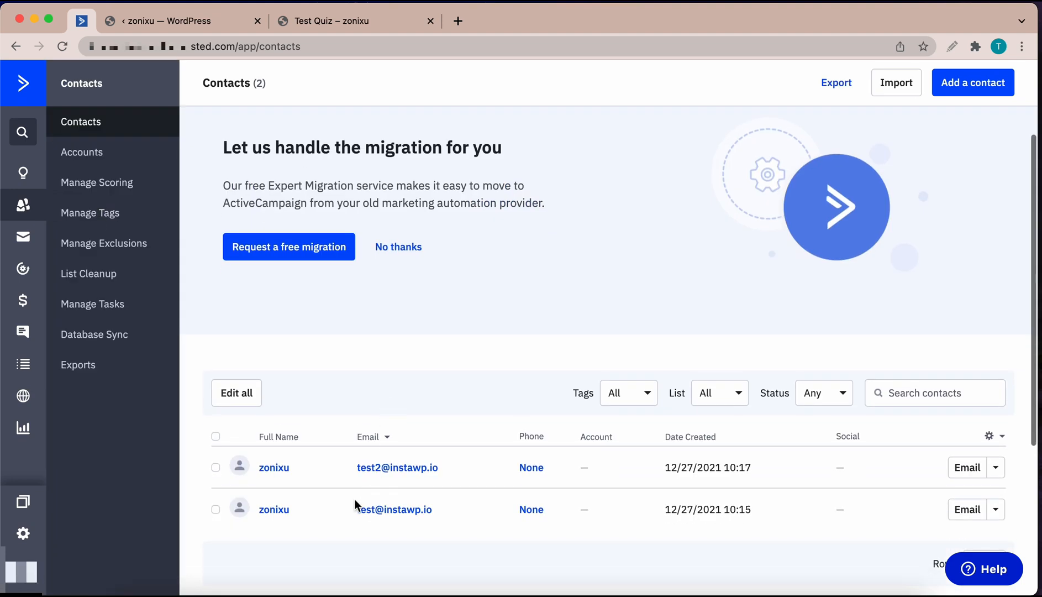
pyautogui.click(274, 466)
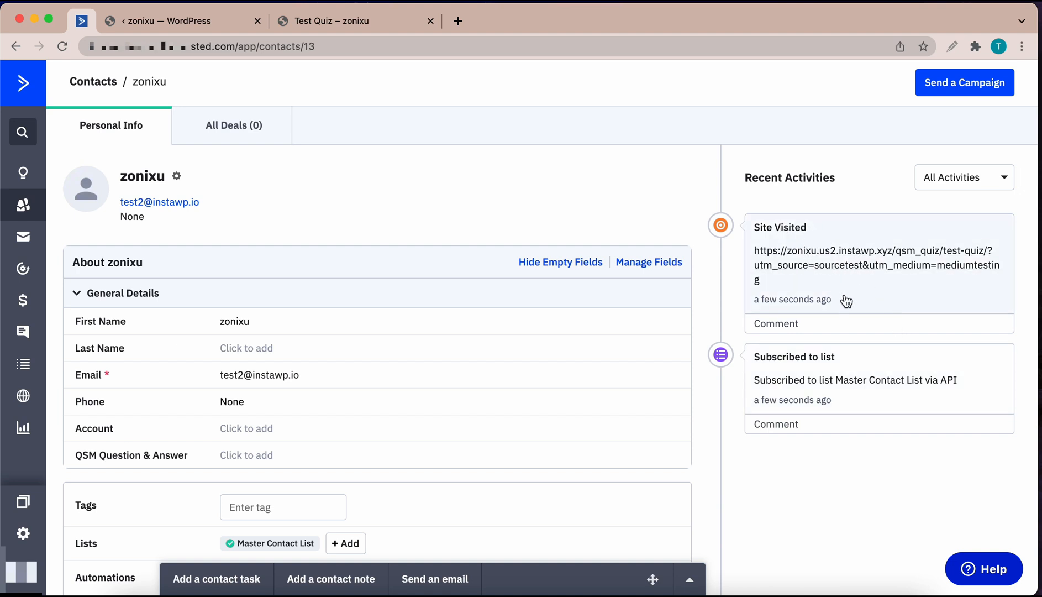
pyautogui.click(176, 21)
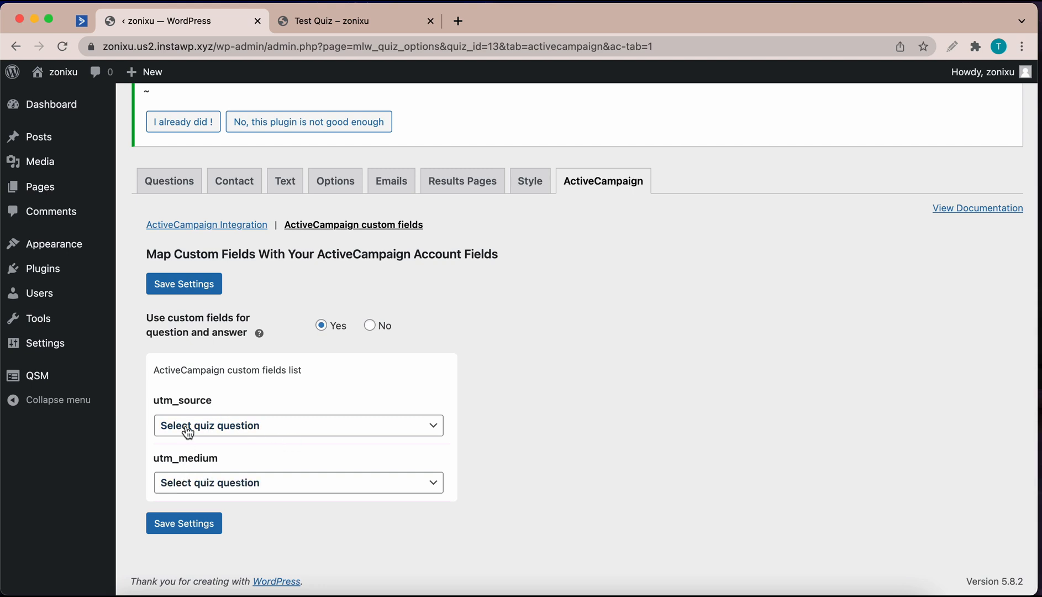
pyautogui.moveTo(275, 333)
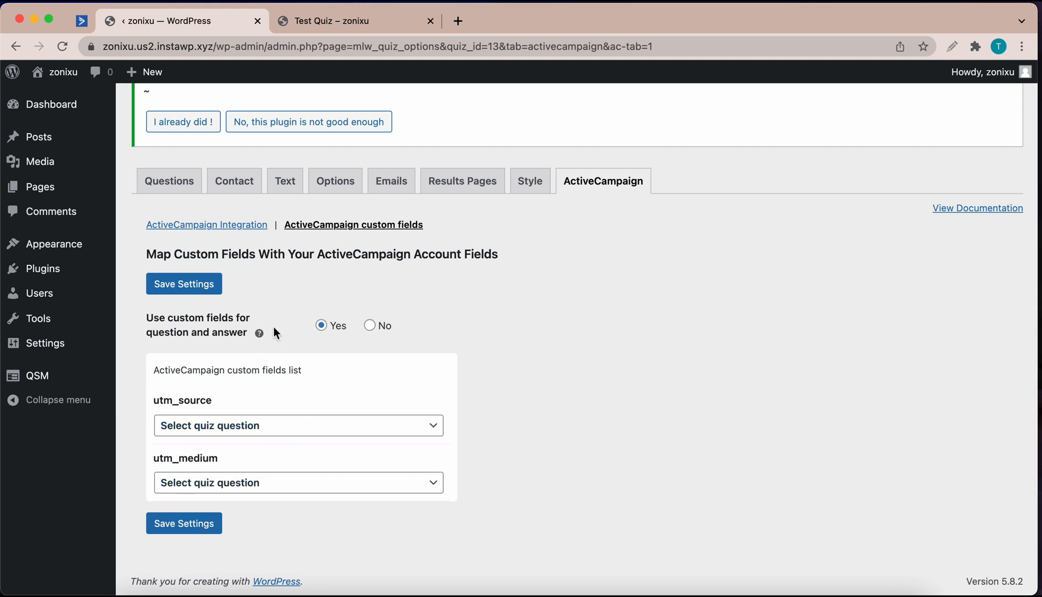
pyautogui.moveTo(265, 421)
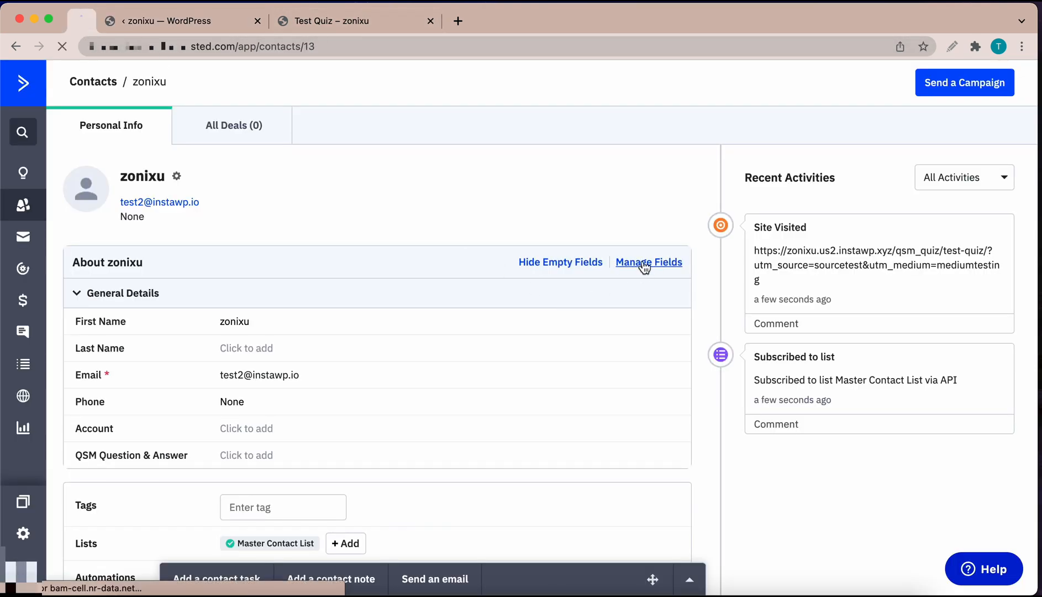
# - Add a Text Input contact field named 'Question' through Manage Fields
pyautogui.click(648, 262)
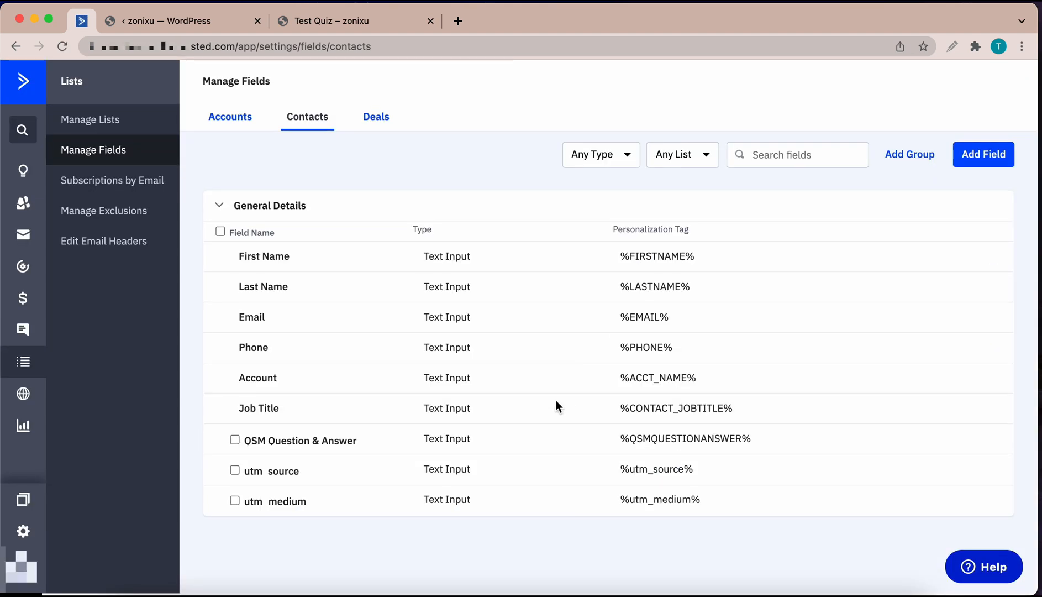
pyautogui.click(984, 154)
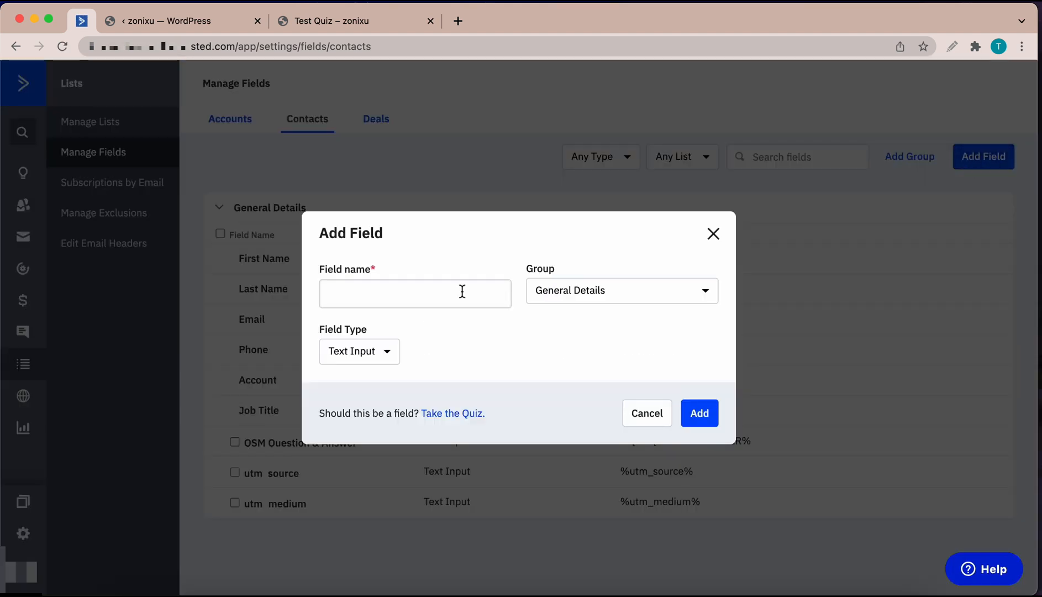
pyautogui.write('Q')
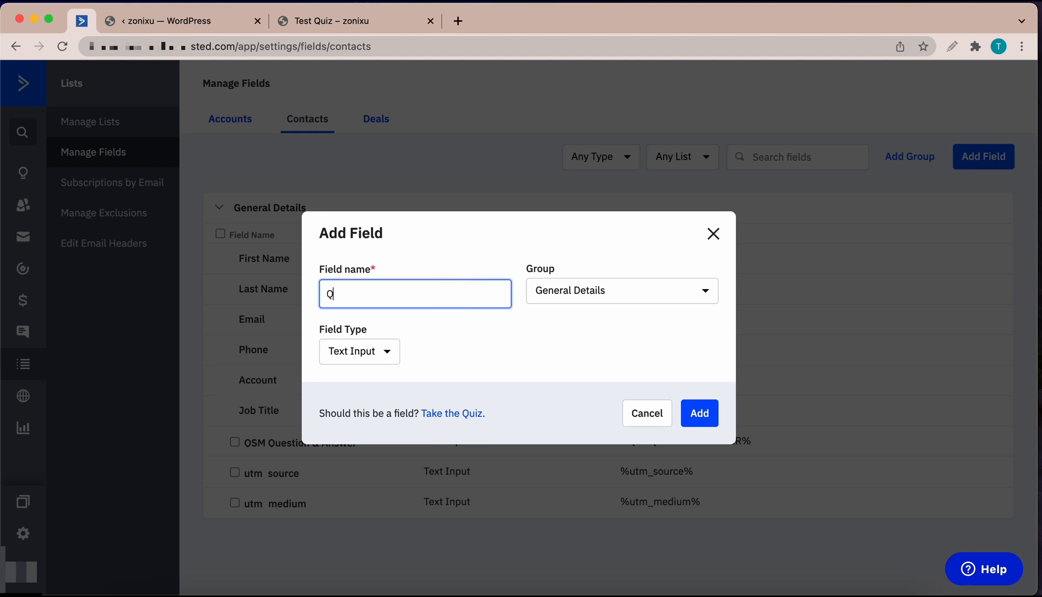
pyautogui.write('uestion')
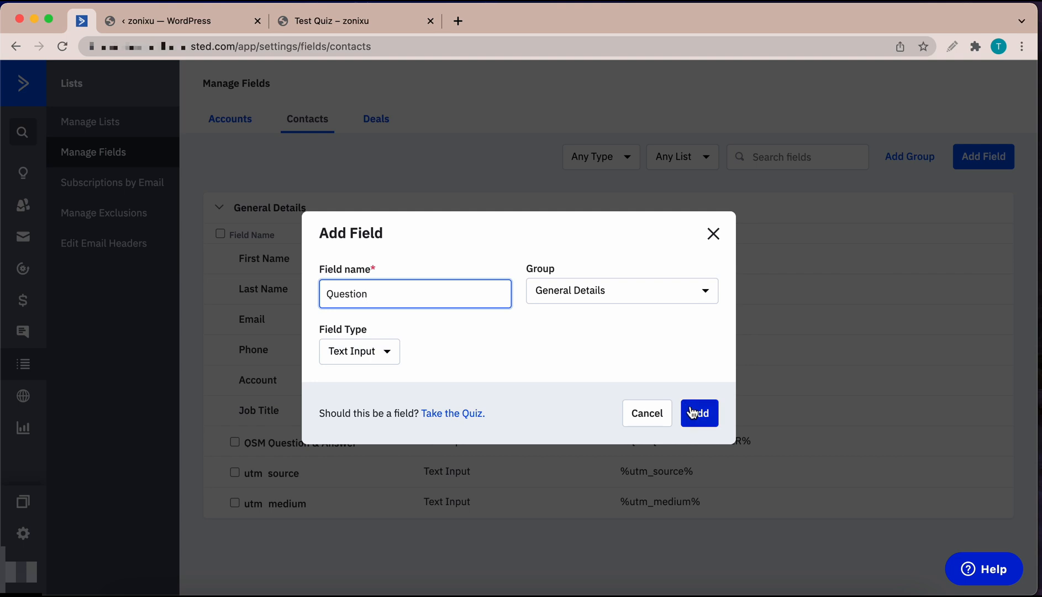
pyautogui.click(699, 413)
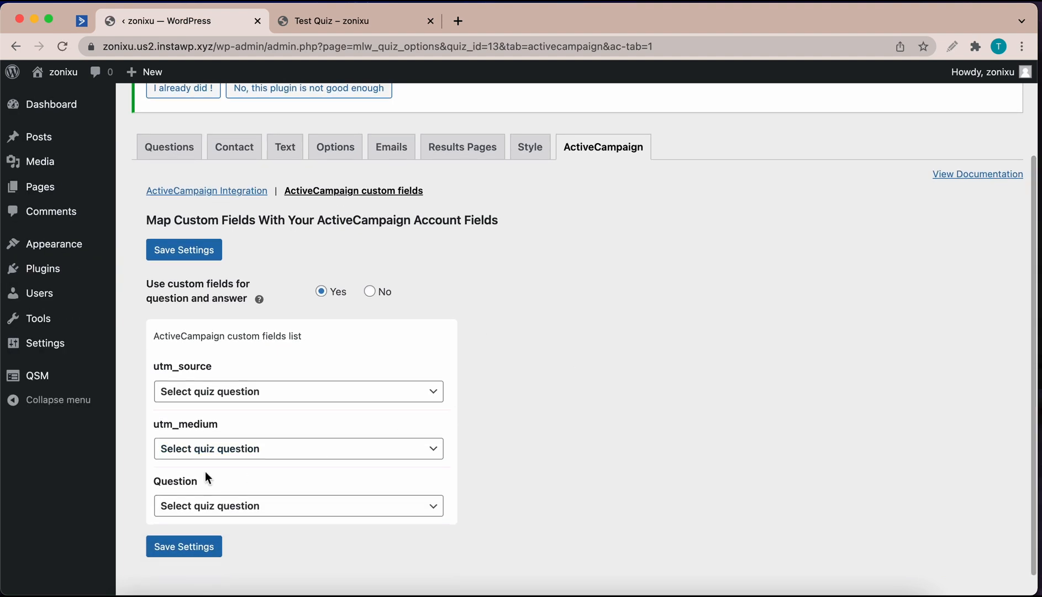
# - Choose Test Q in the Question dropdown and save the custom field settings
pyautogui.click(298, 505)
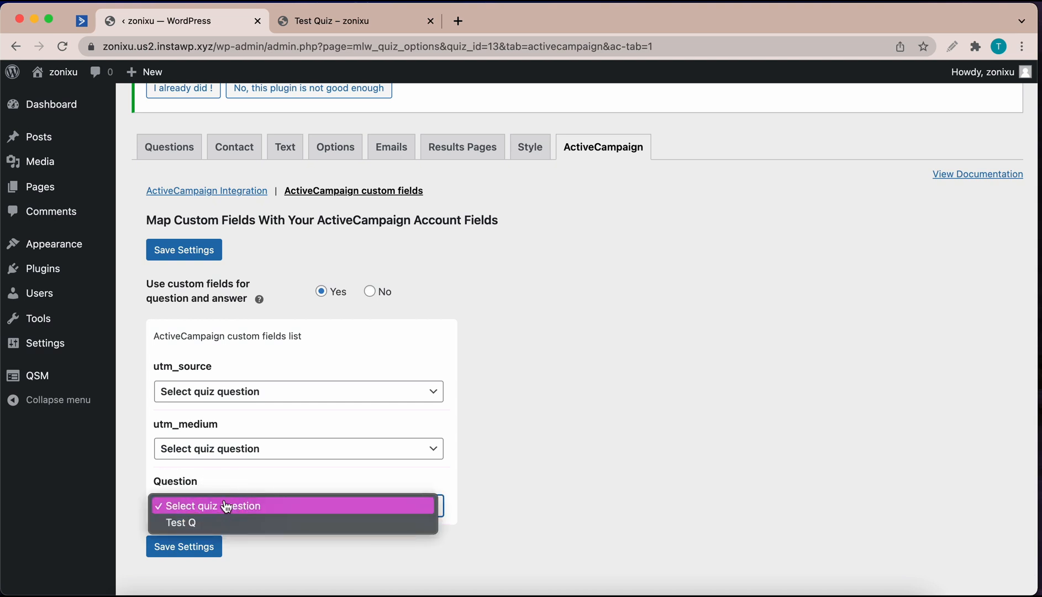
pyautogui.click(179, 523)
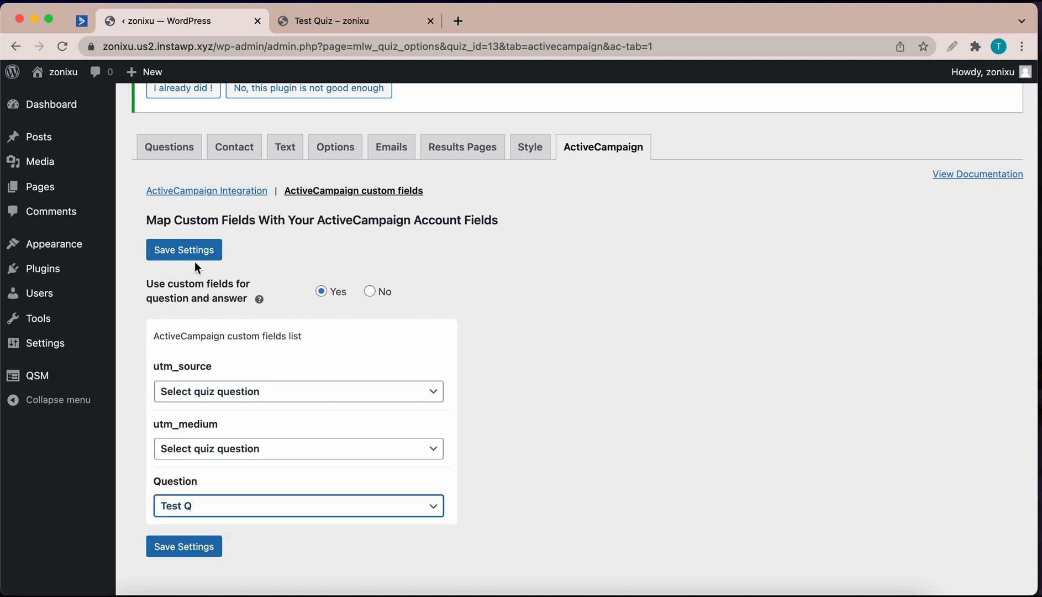
pyautogui.click(184, 249)
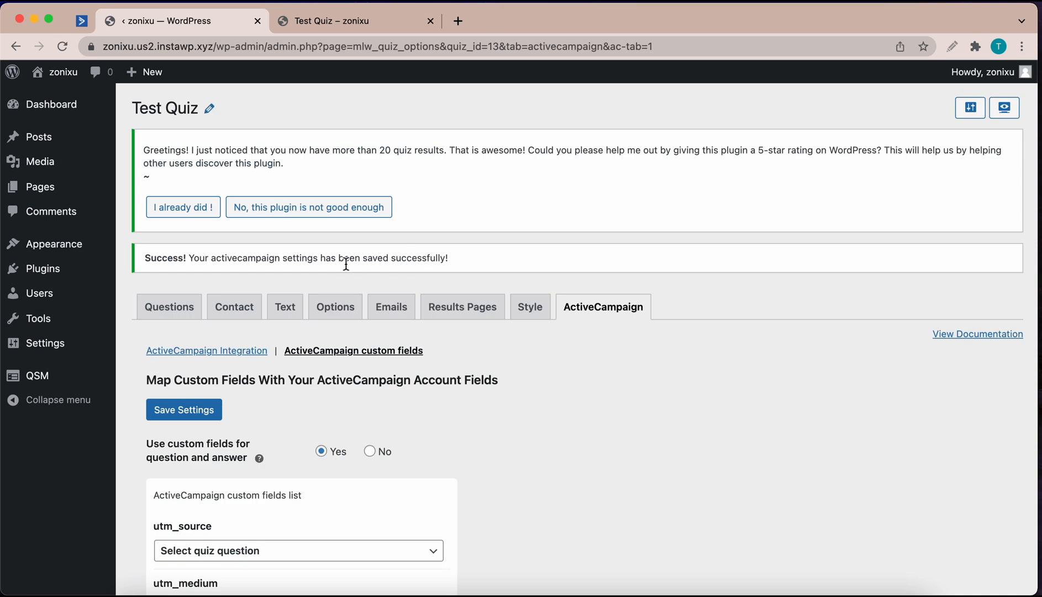
pyautogui.scroll(-3)
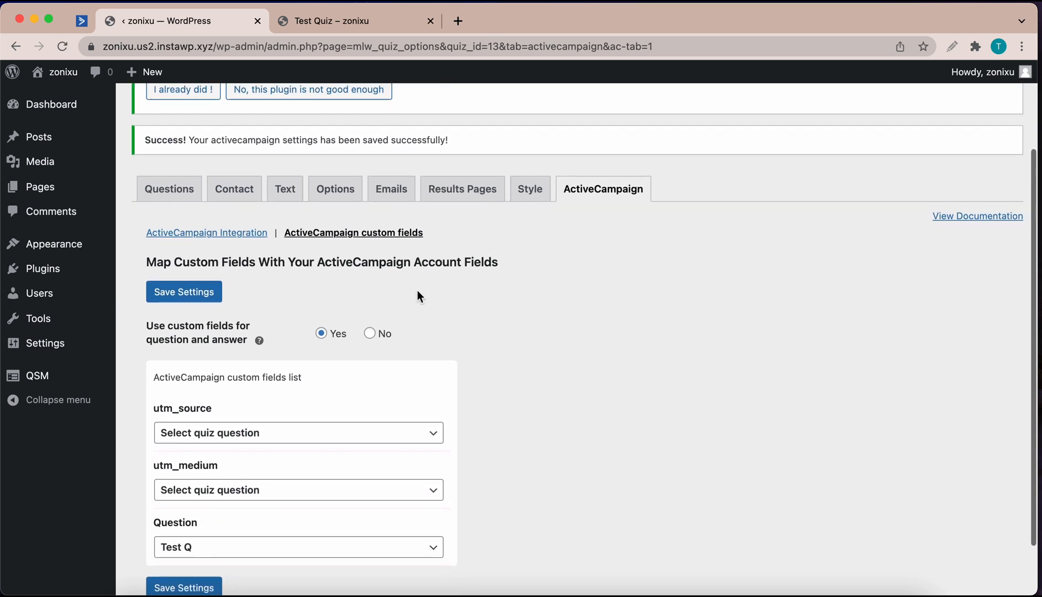
pyautogui.scroll(-3)
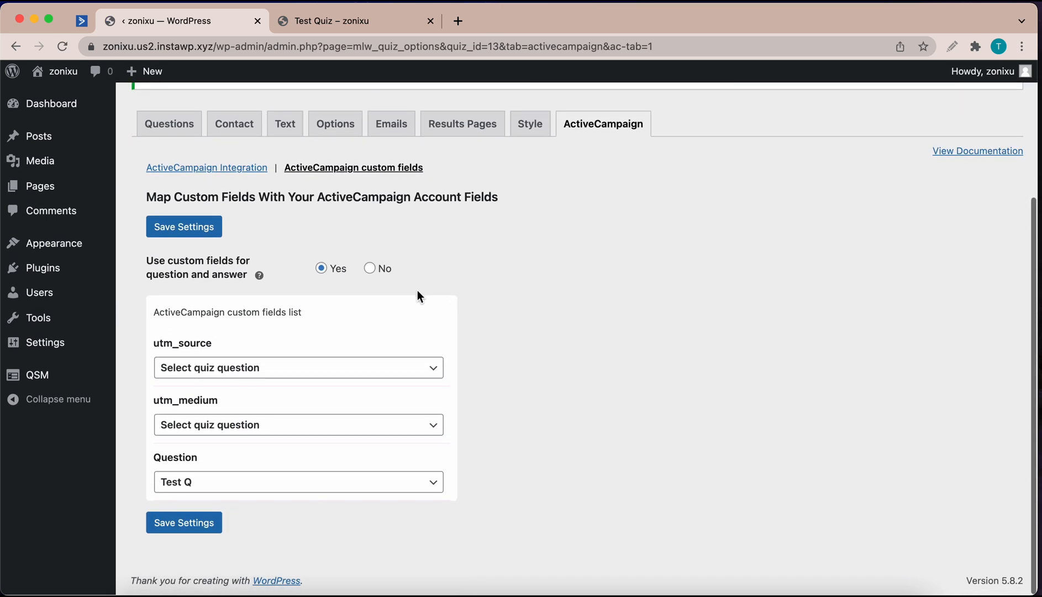
pyautogui.click(184, 226)
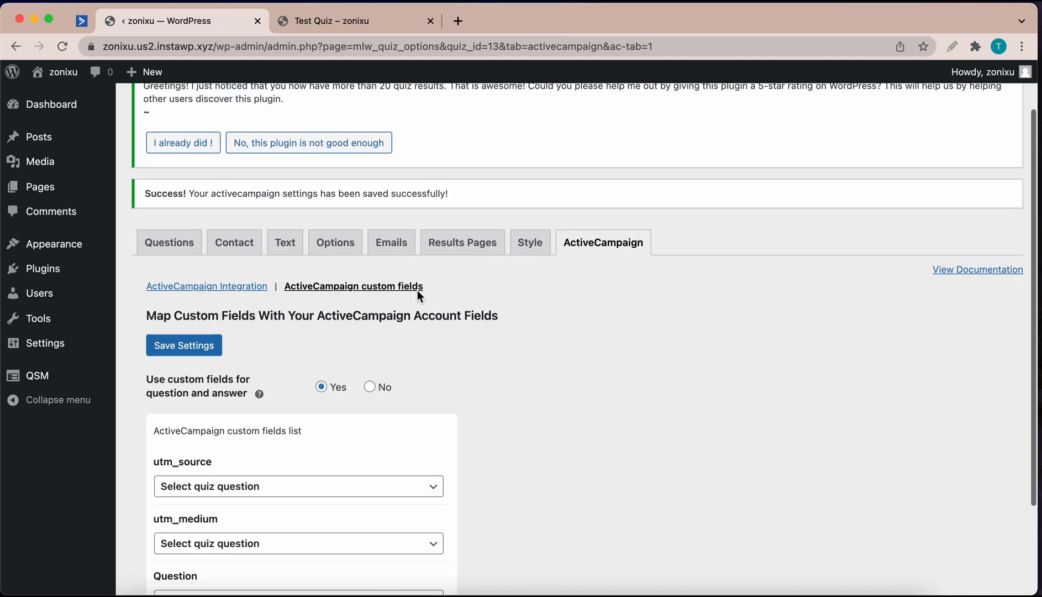